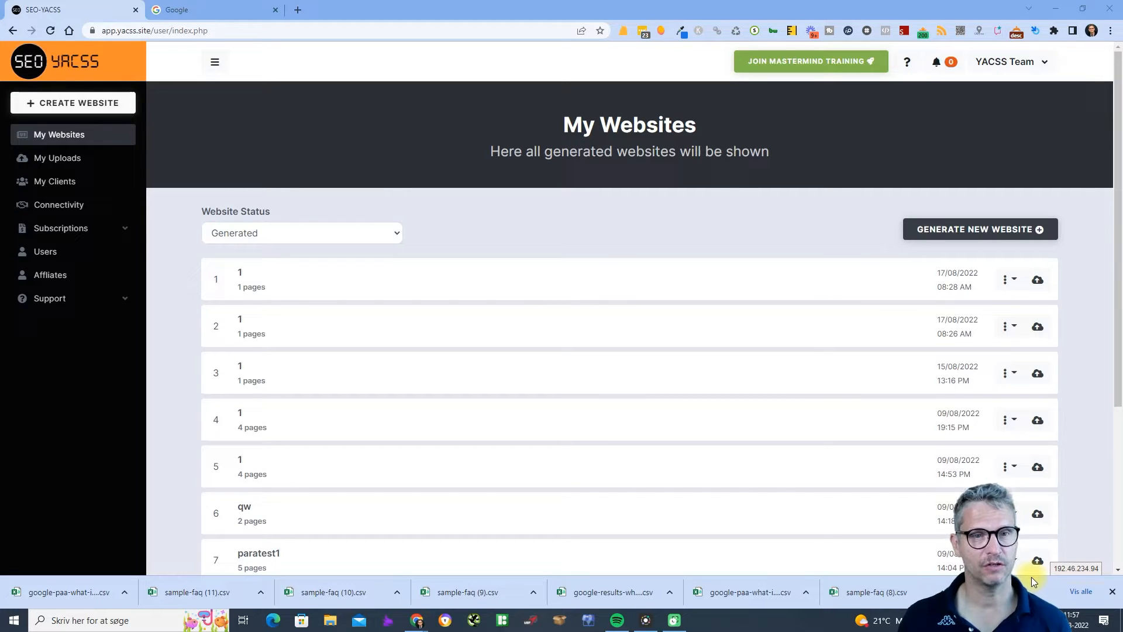
mouse_move(683, 532)
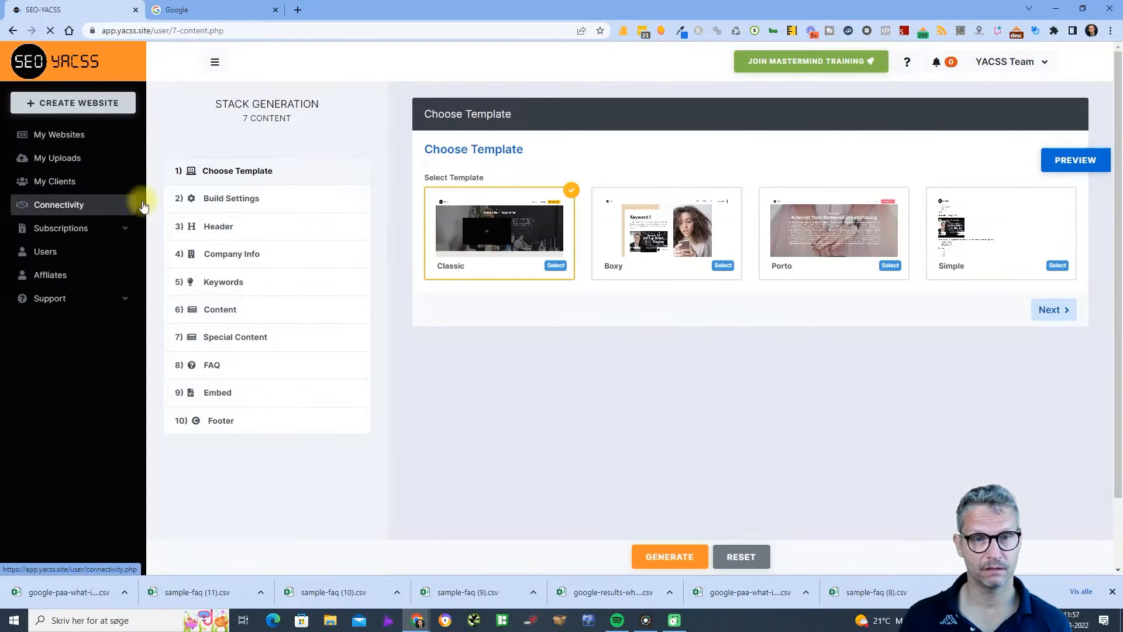
Step: Enter 1 as the Meta Title under Build Settings > Header, then move to the FAQ step
click(230, 197)
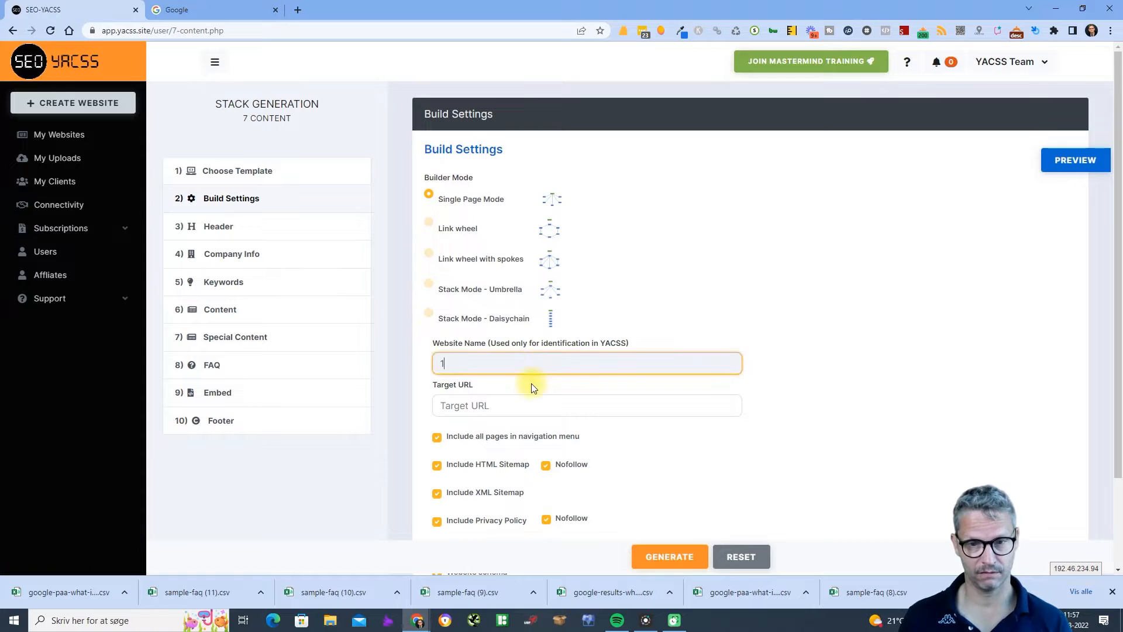
click(218, 225)
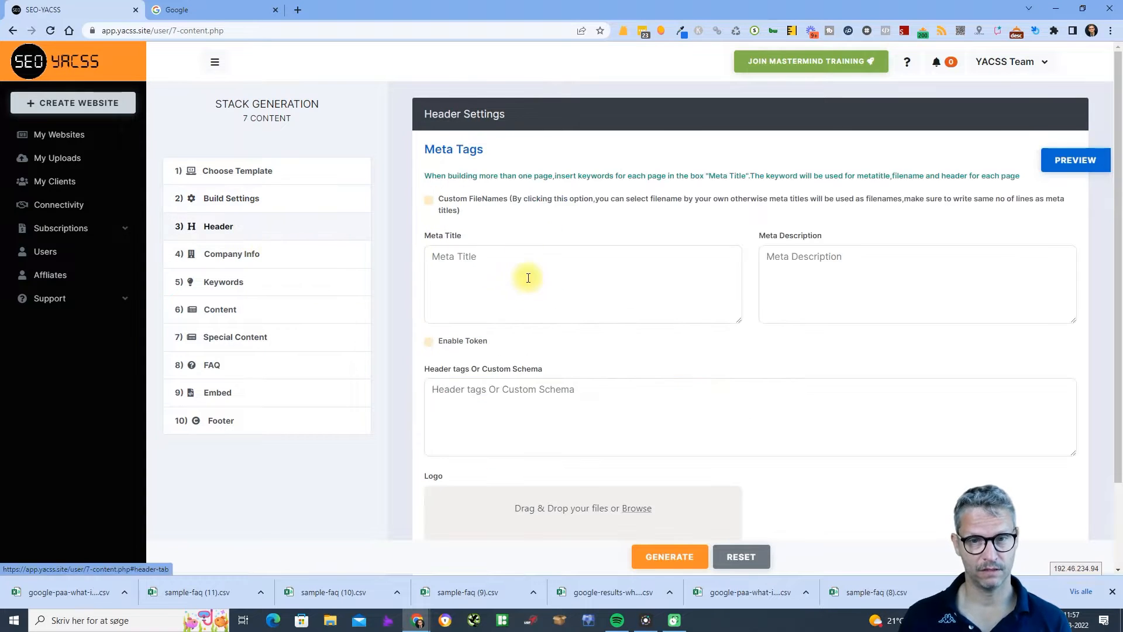
text(1)
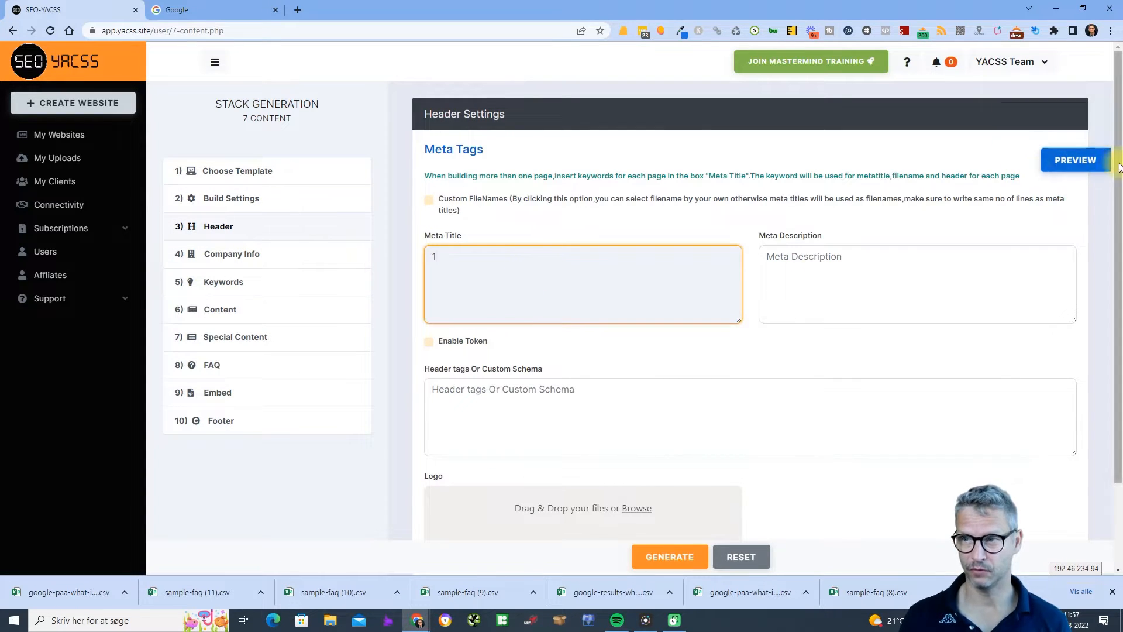
click(1074, 160)
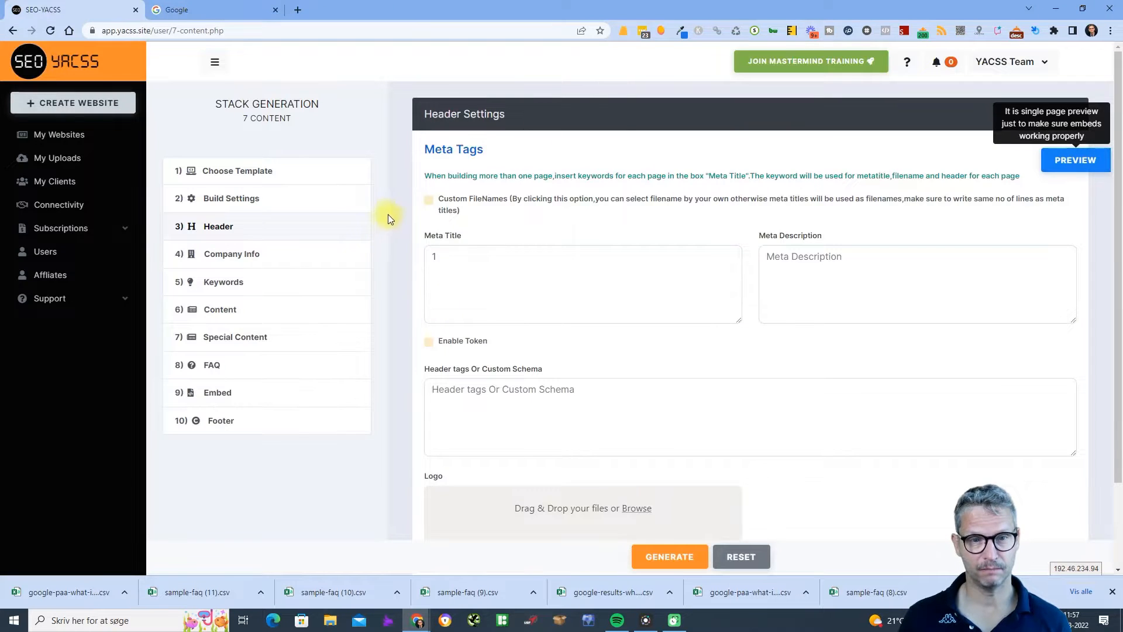
click(212, 365)
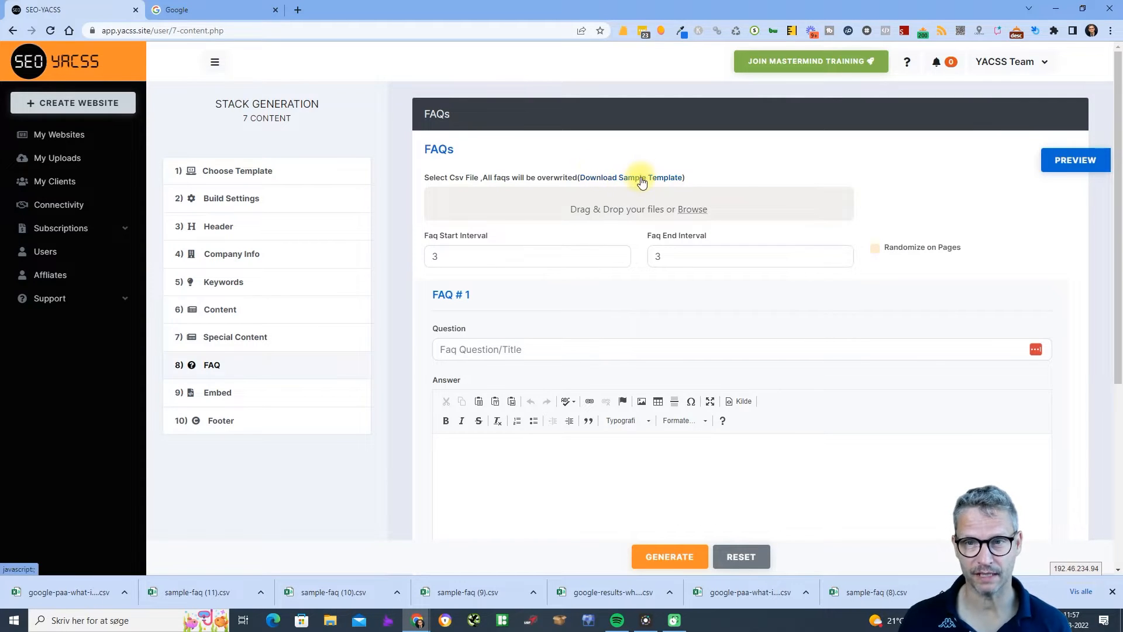
Step: Download the sample FAQ template CSV and switch over to Google Sheets
click(630, 177)
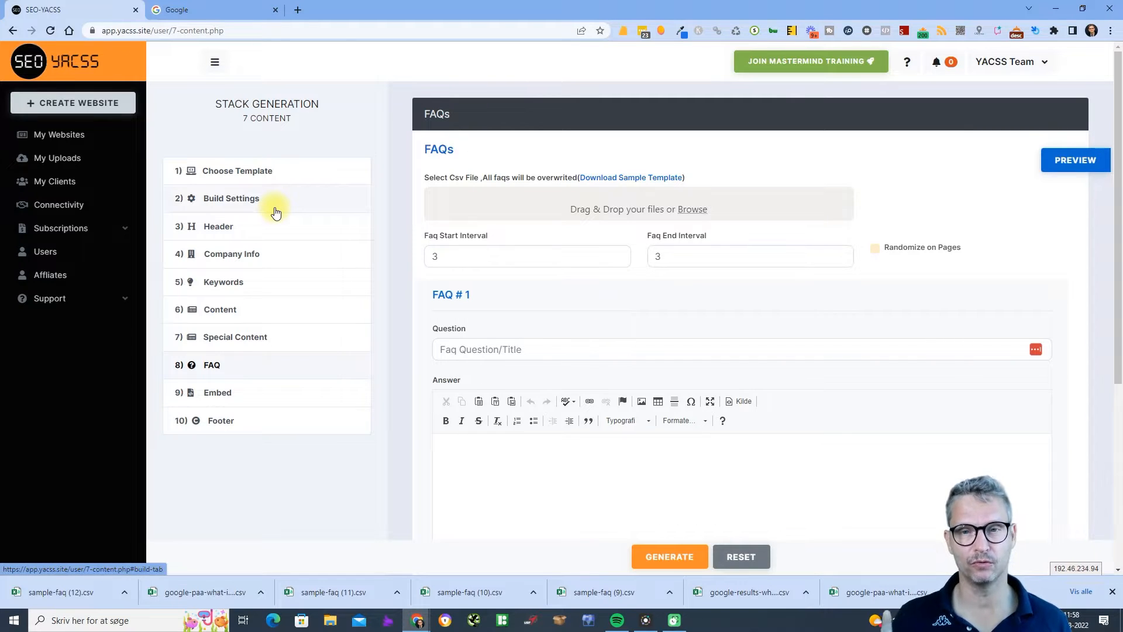
key(alt+tab)
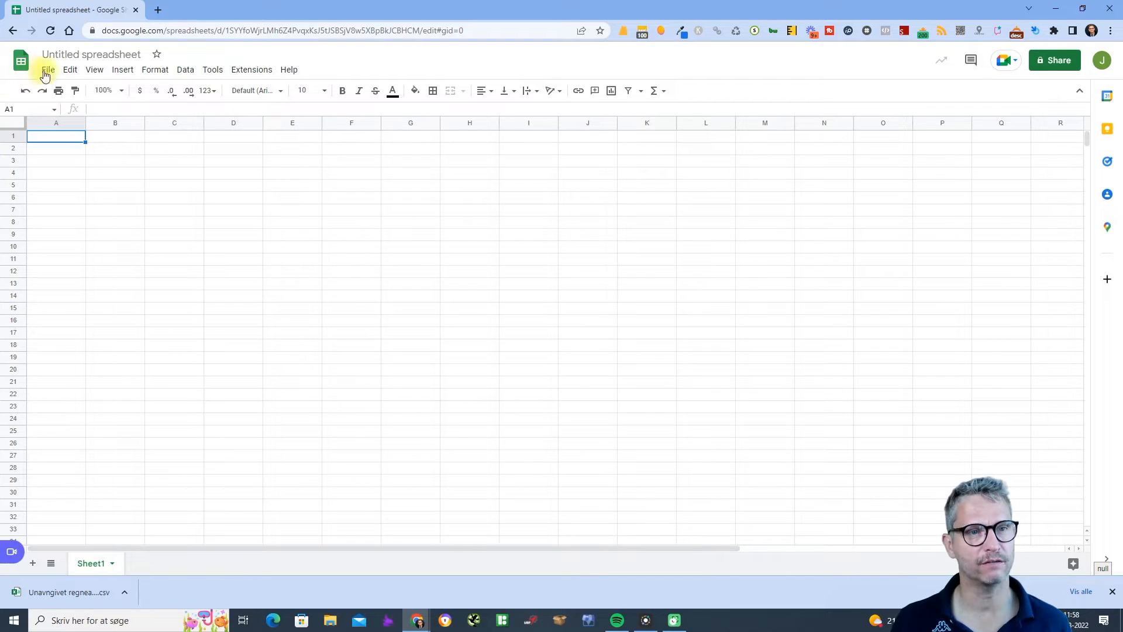
Step: Import sample-faq (12).csv from the computer, replacing the spreadsheet contents
click(47, 69)
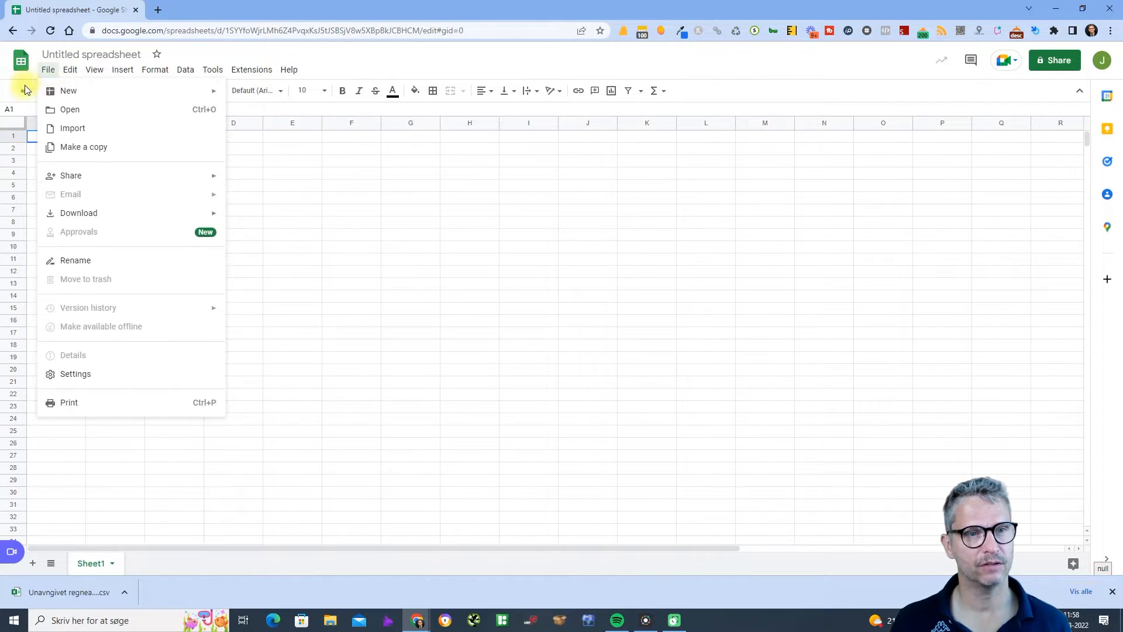
click(73, 128)
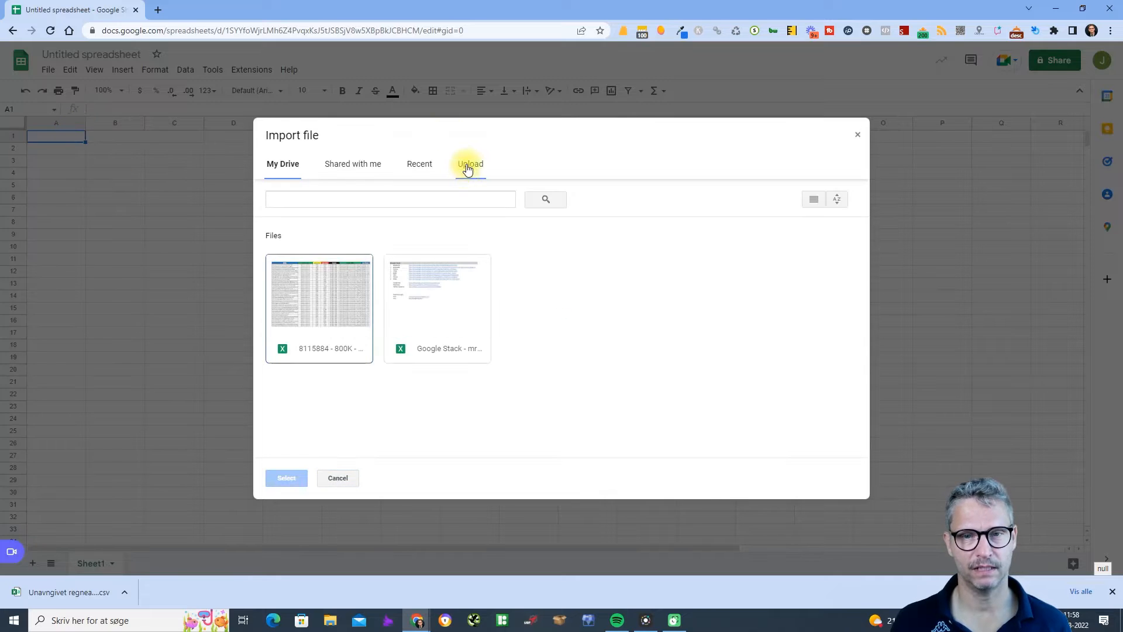
click(561, 337)
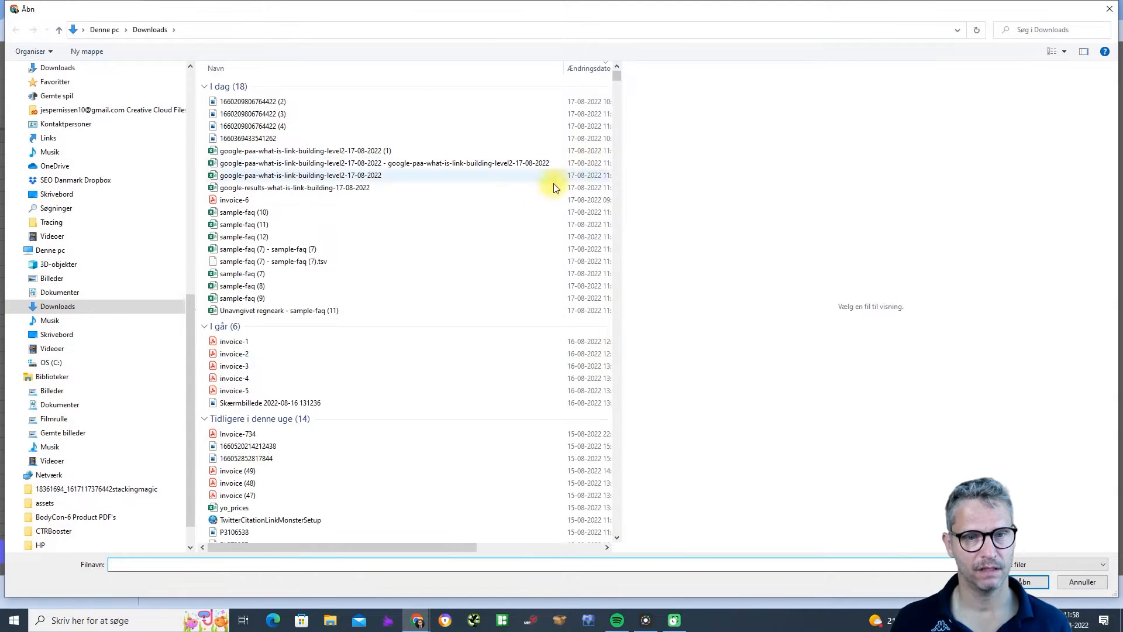
click(243, 237)
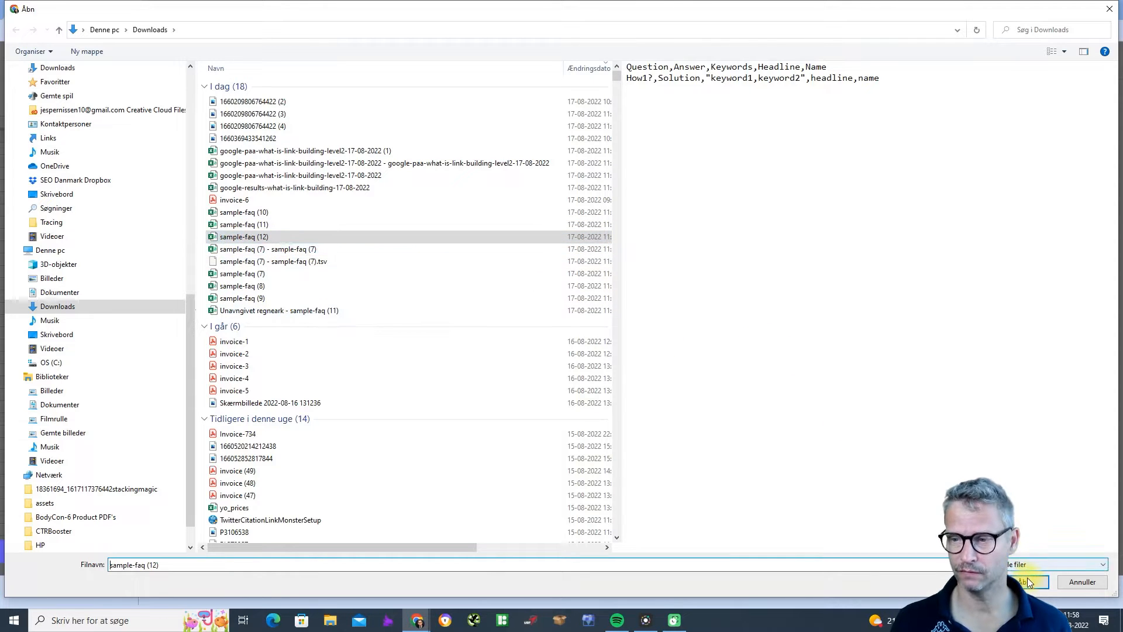
click(1023, 581)
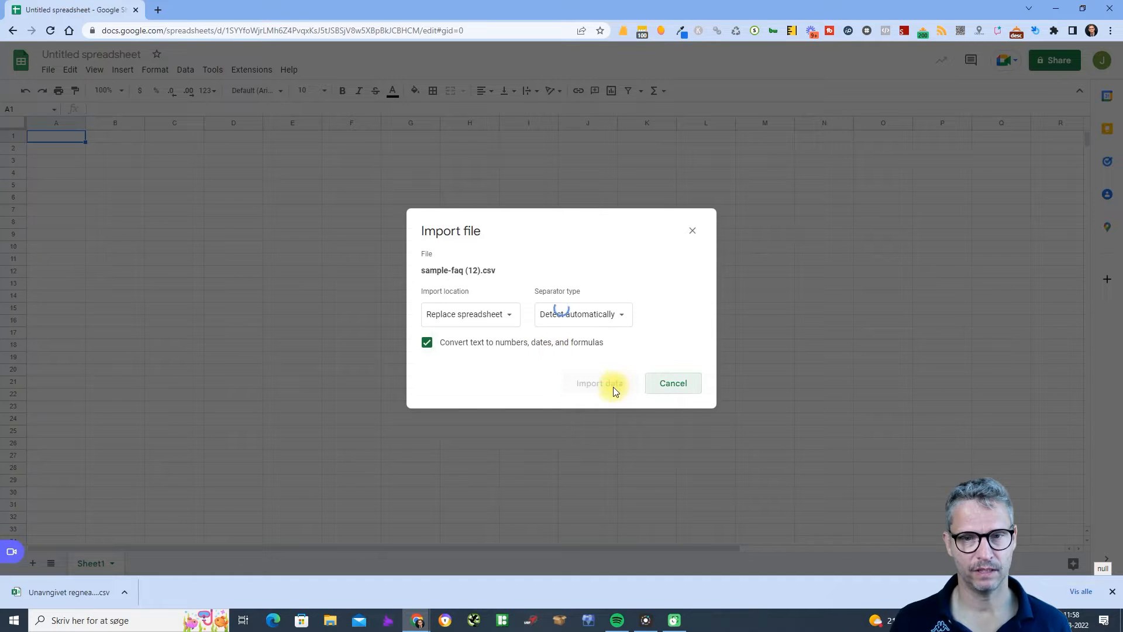
click(600, 382)
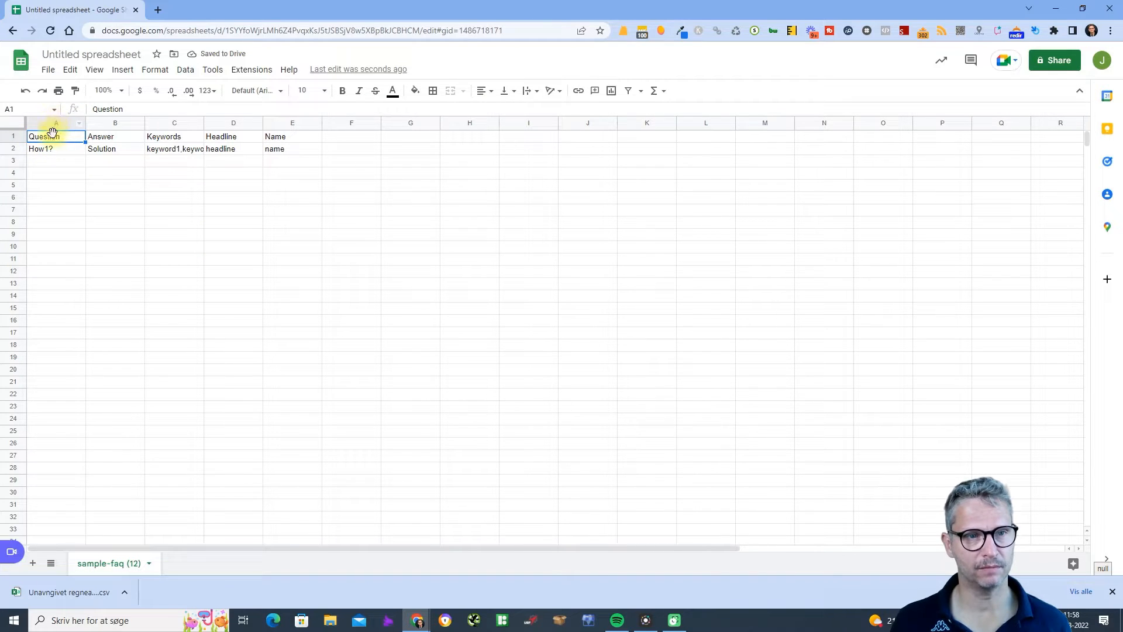
click(233, 135)
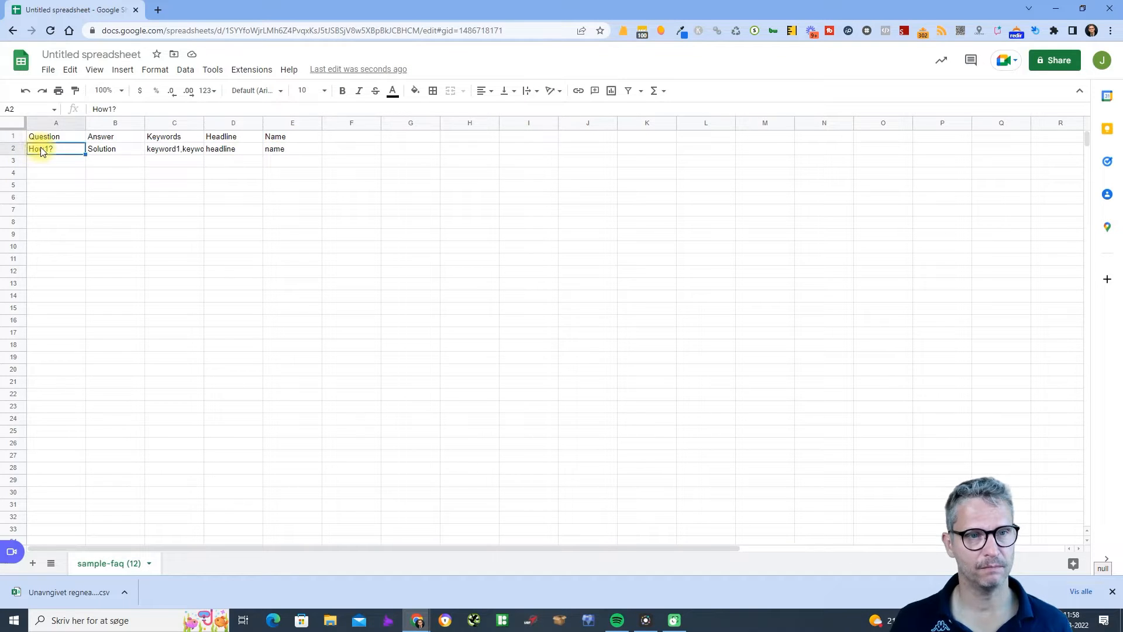
click(115, 148)
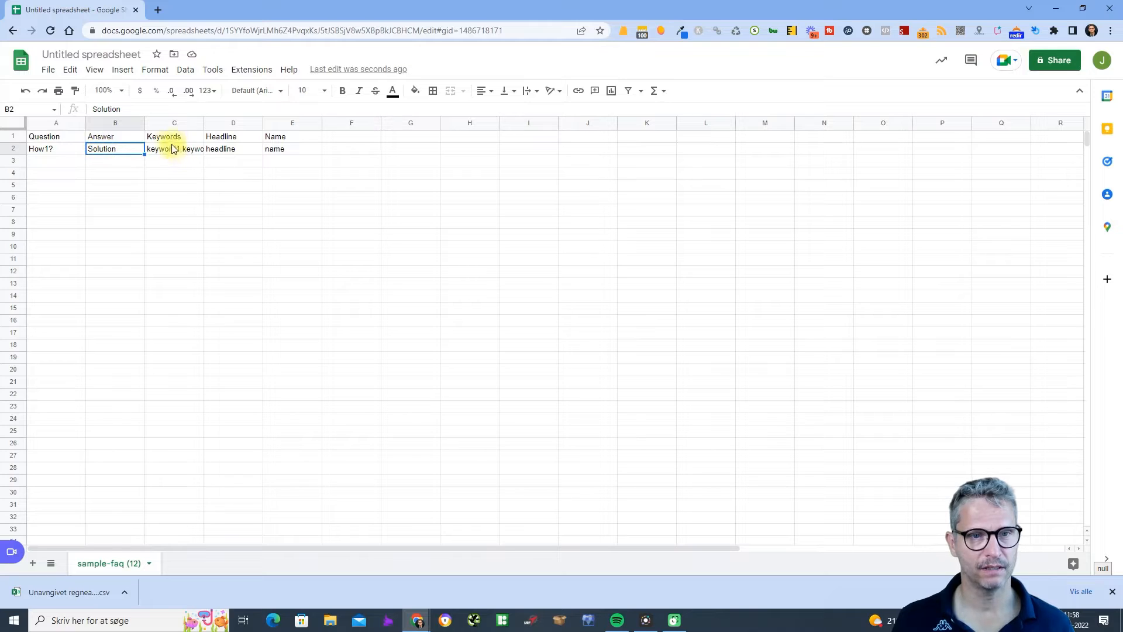
click(291, 149)
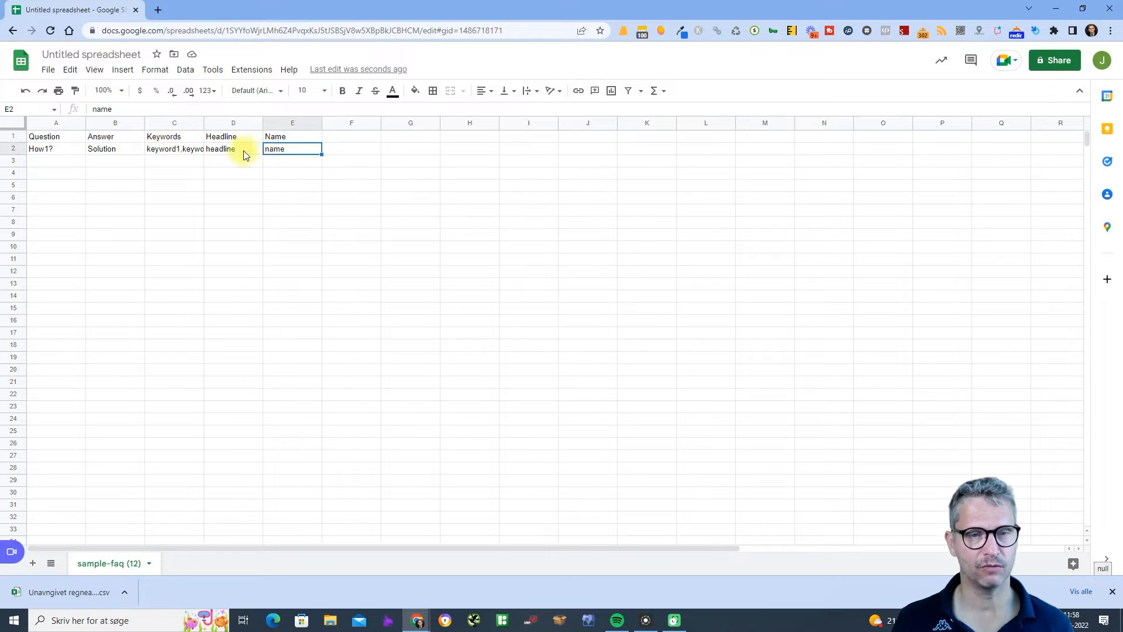
click(233, 148)
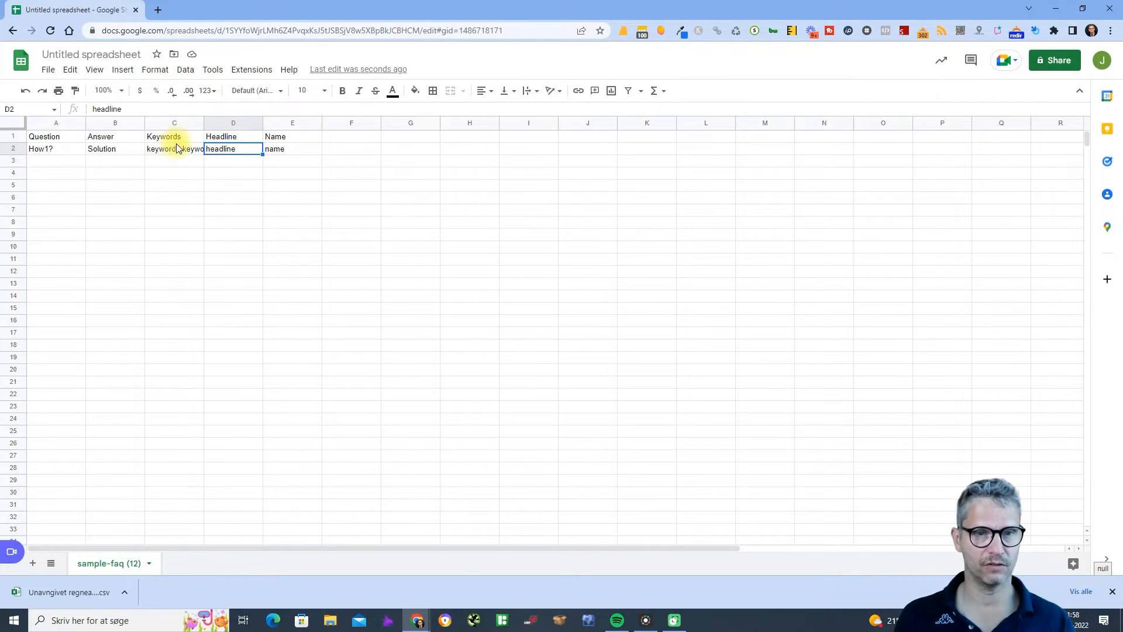
click(173, 149)
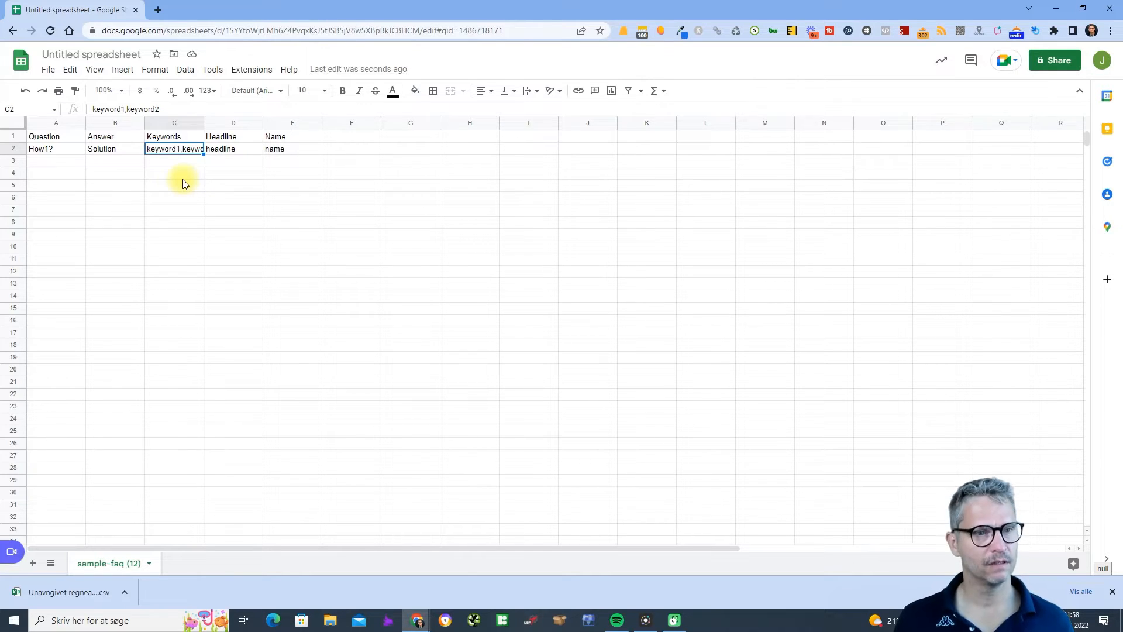
click(55, 149)
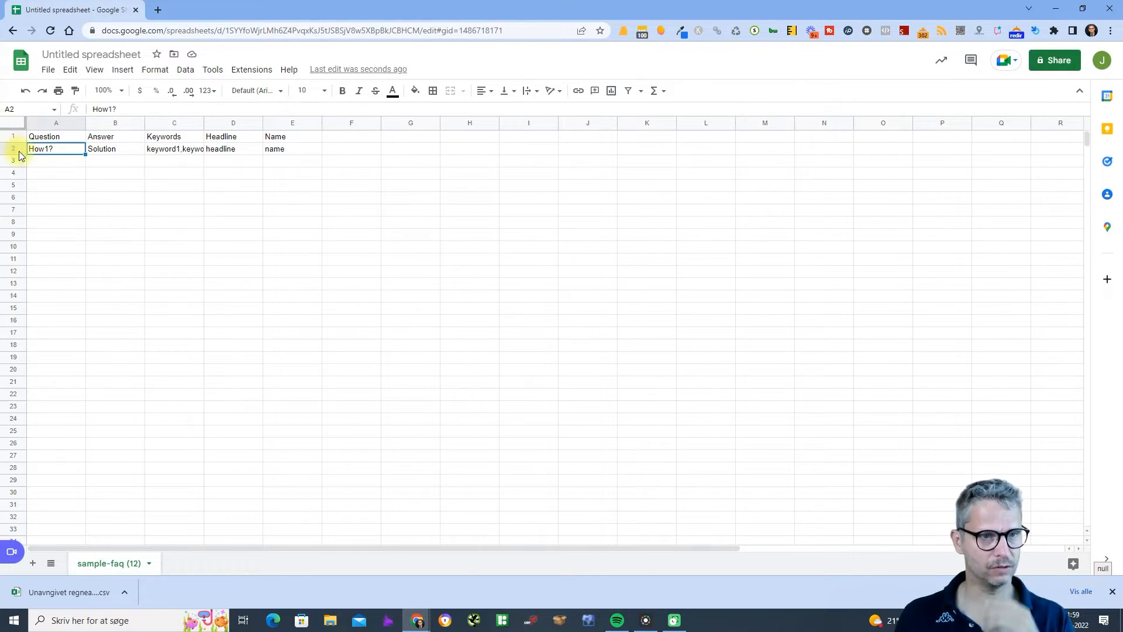
Step: Duplicate the template row into six rows with questions how 1 through how 6
click(12, 148)
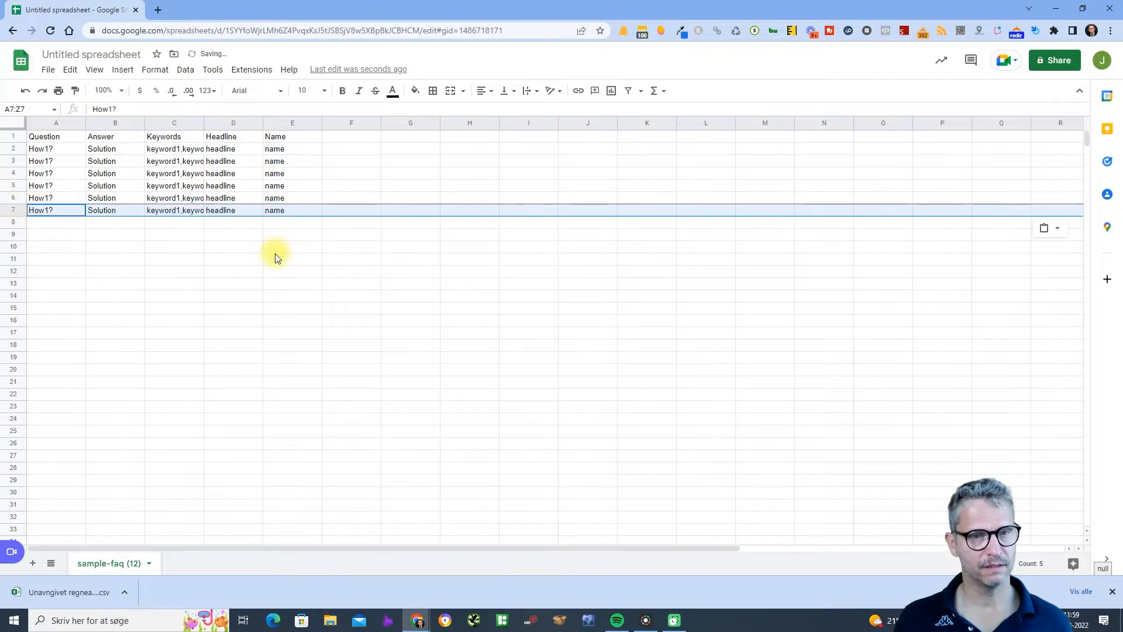
click(56, 148)
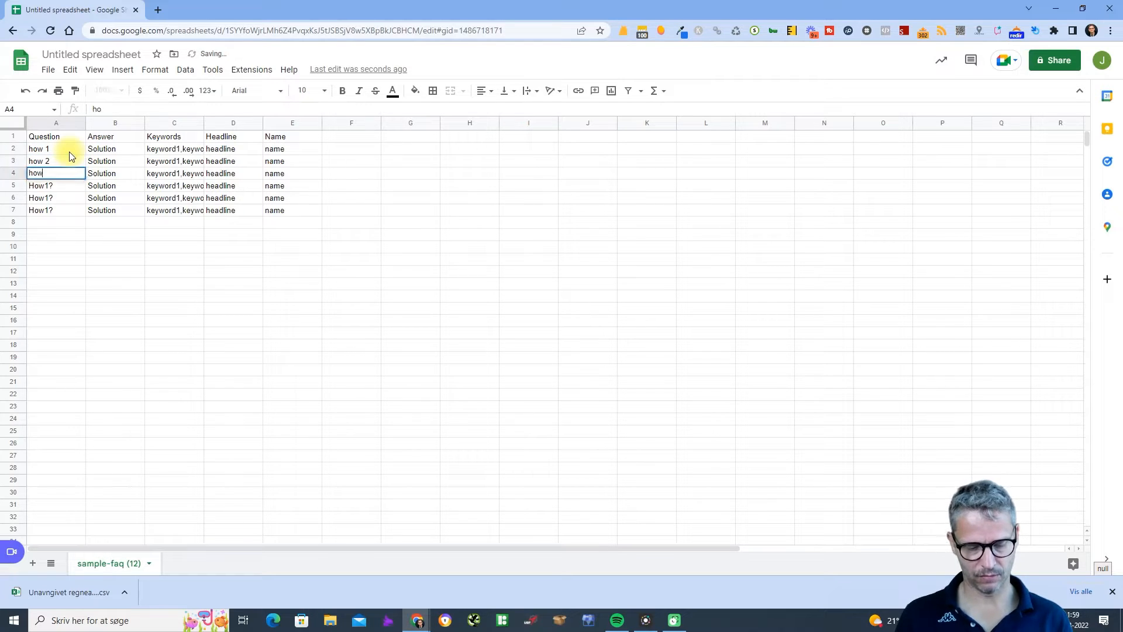
text(how 4)
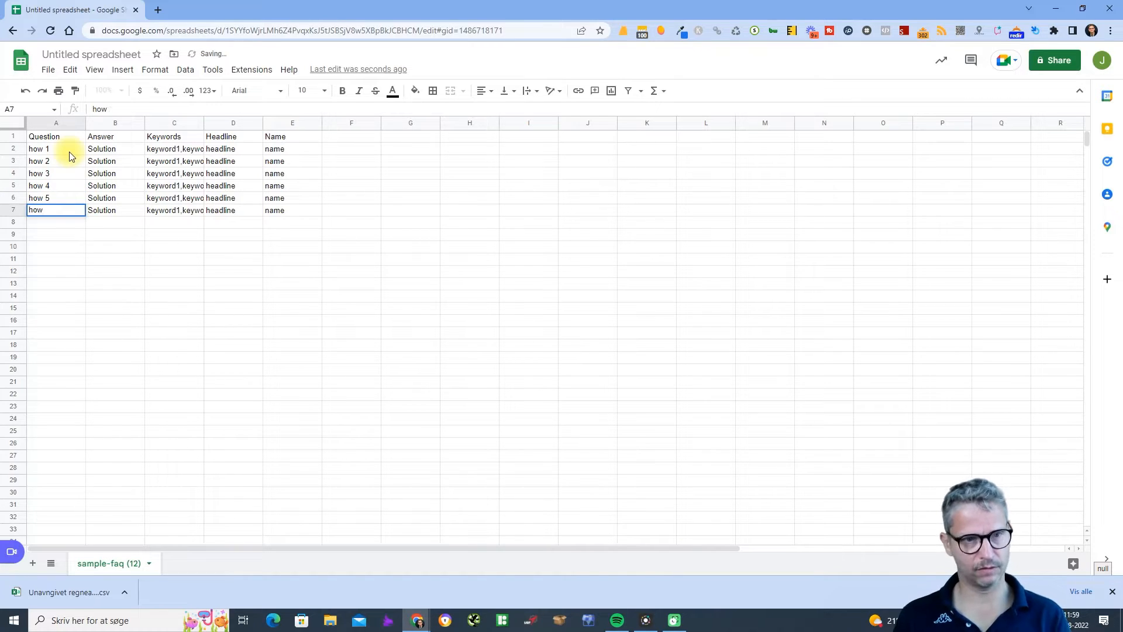
key(enter)
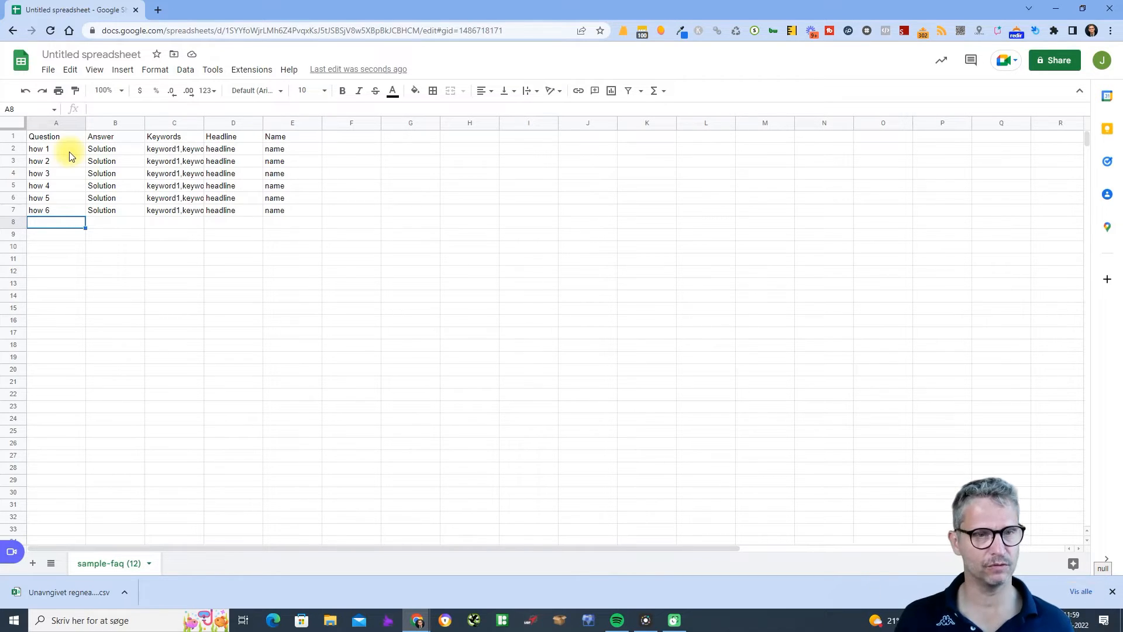
click(48, 69)
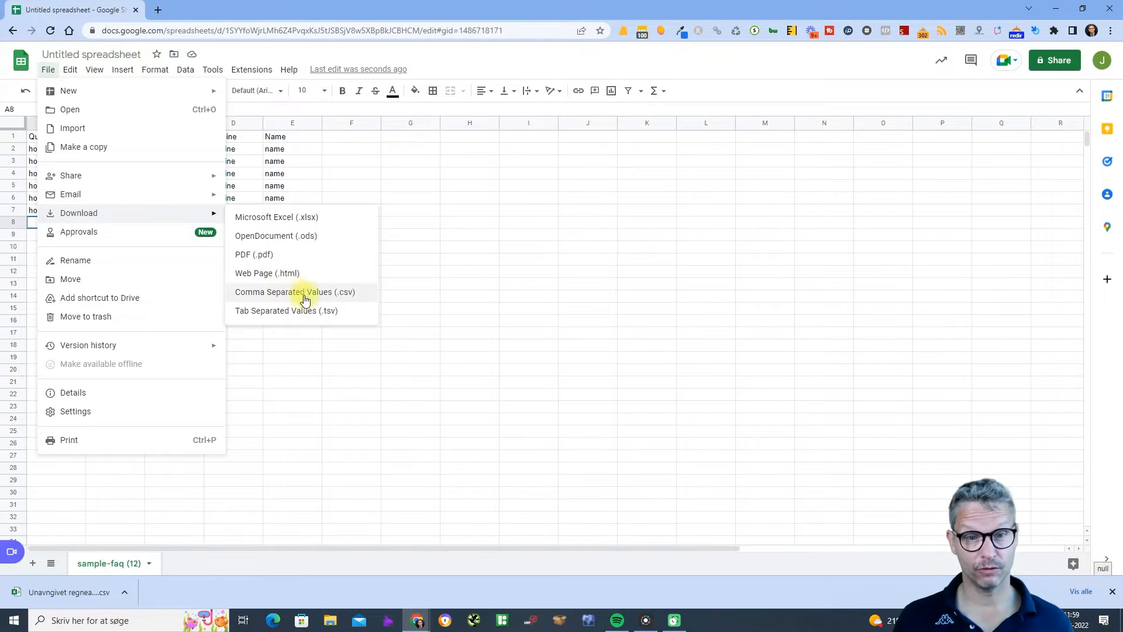
Step: Download the sheet as CSV and upload Untitled spreadsheet - sample-faq (12) as the YACSS FAQ file
click(295, 291)
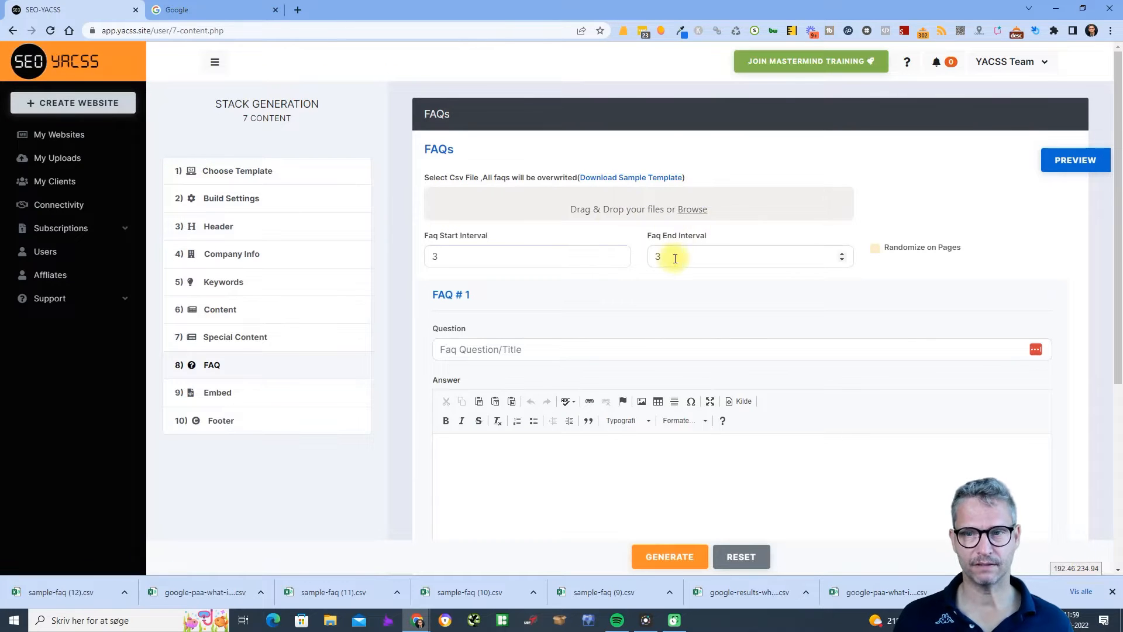
click(692, 210)
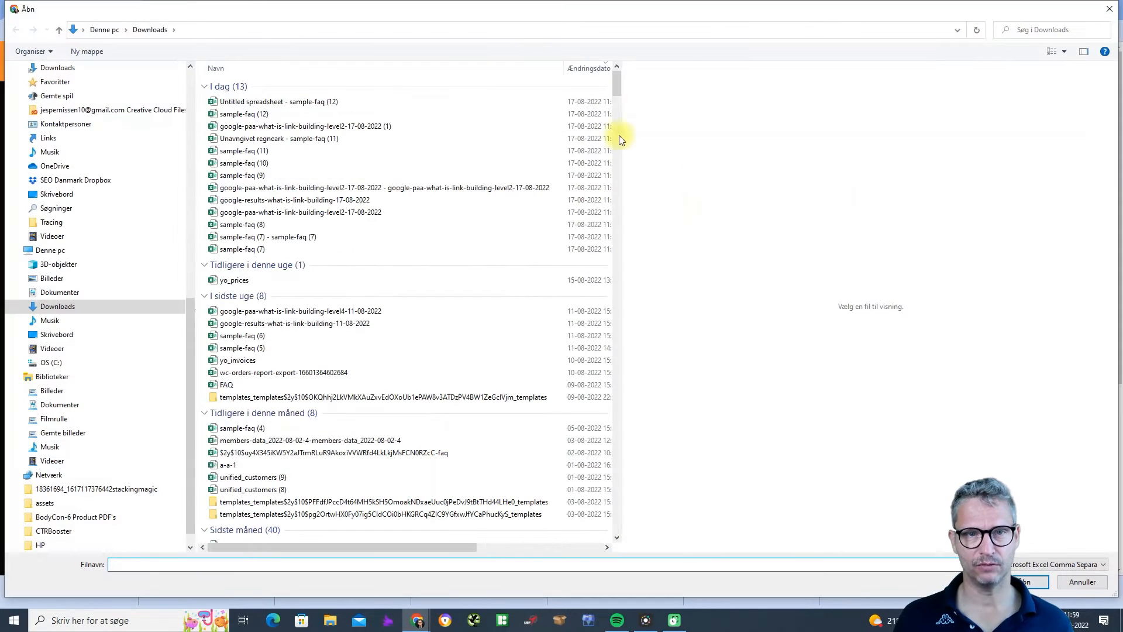
click(279, 100)
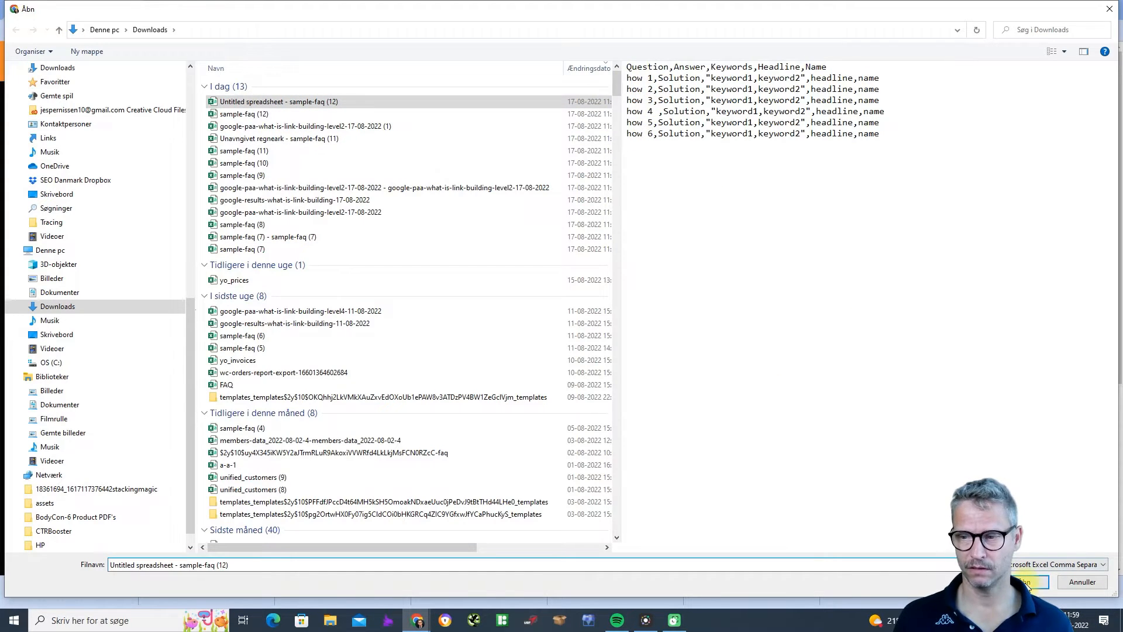
click(1022, 581)
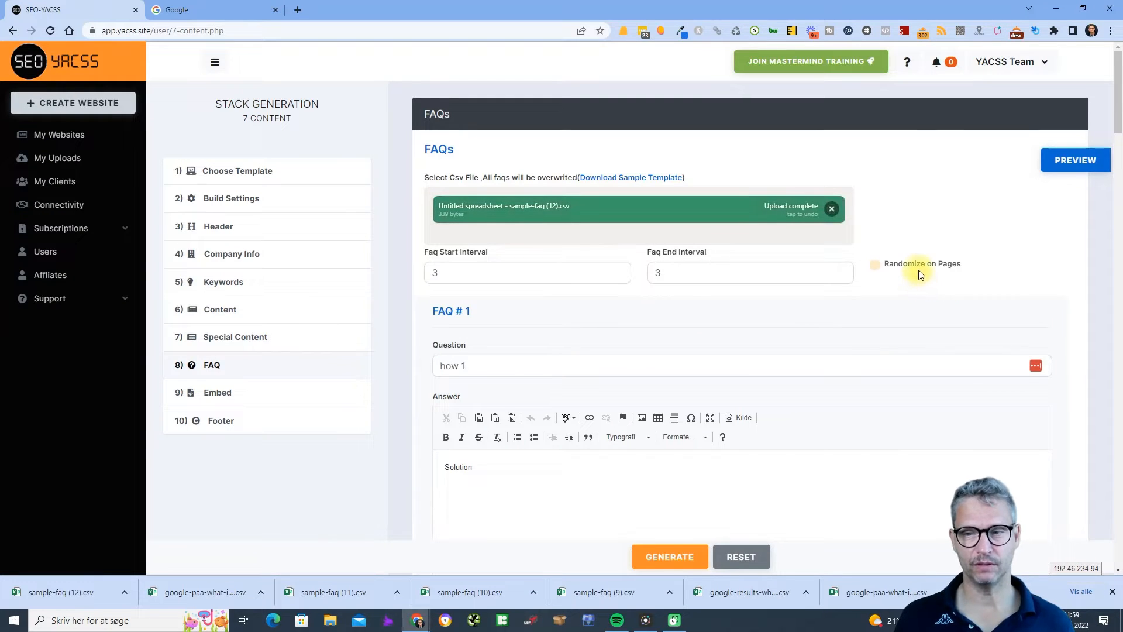
Step: Review FAQ entries #1–#6, enter filler text in FAQ #6's answer, then go to My Websites
scroll(down, 3)
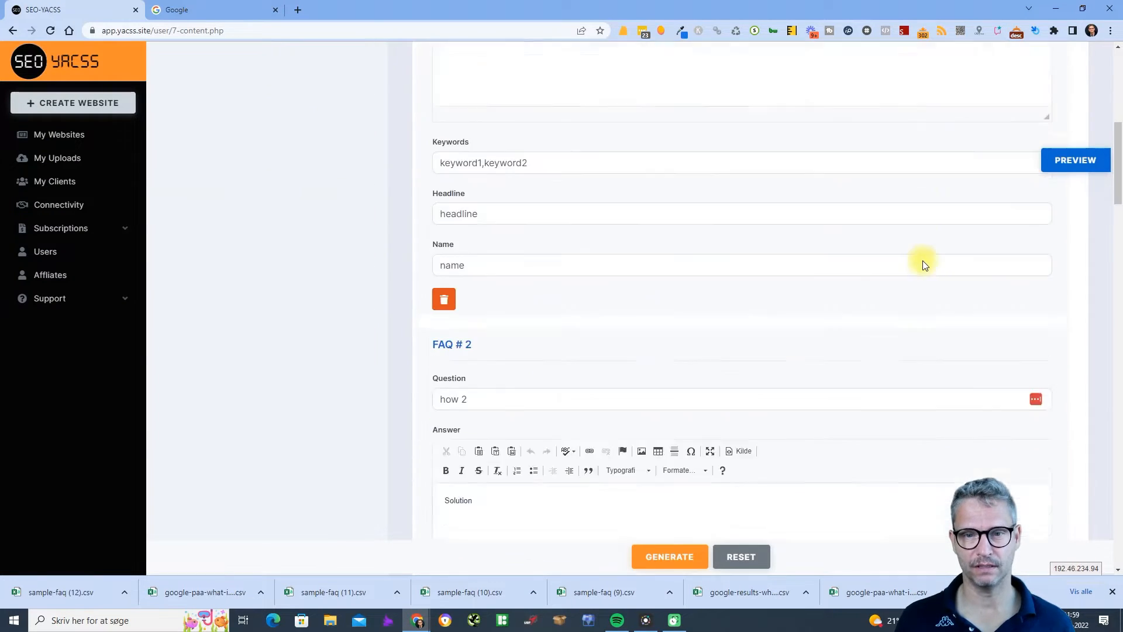
scroll(down, 3)
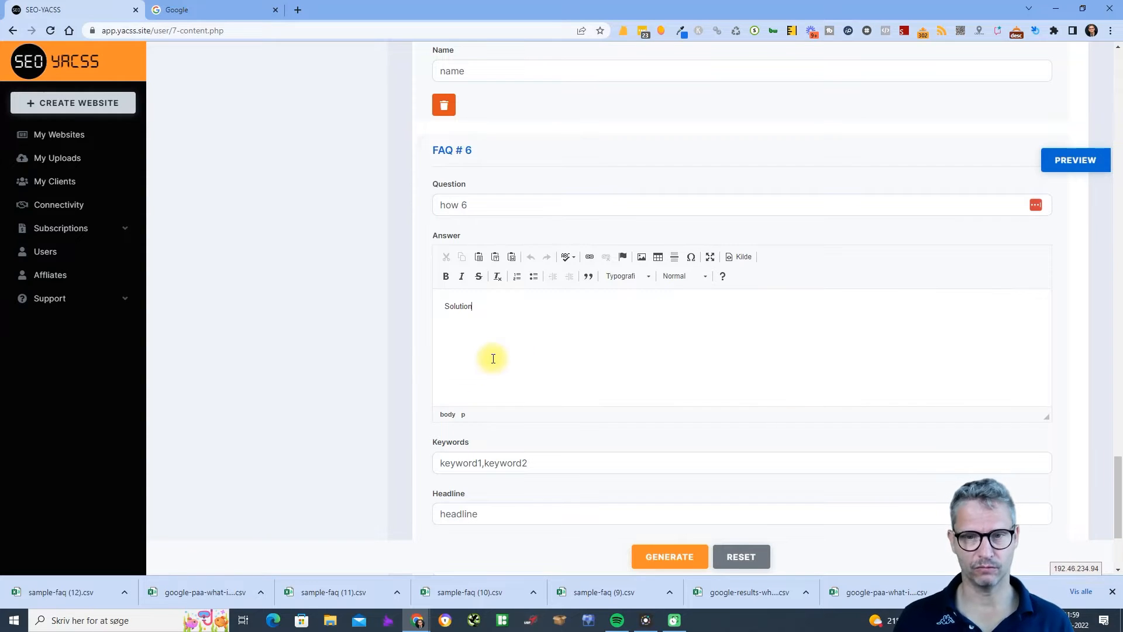
text(wer fwkelr bwekjr)
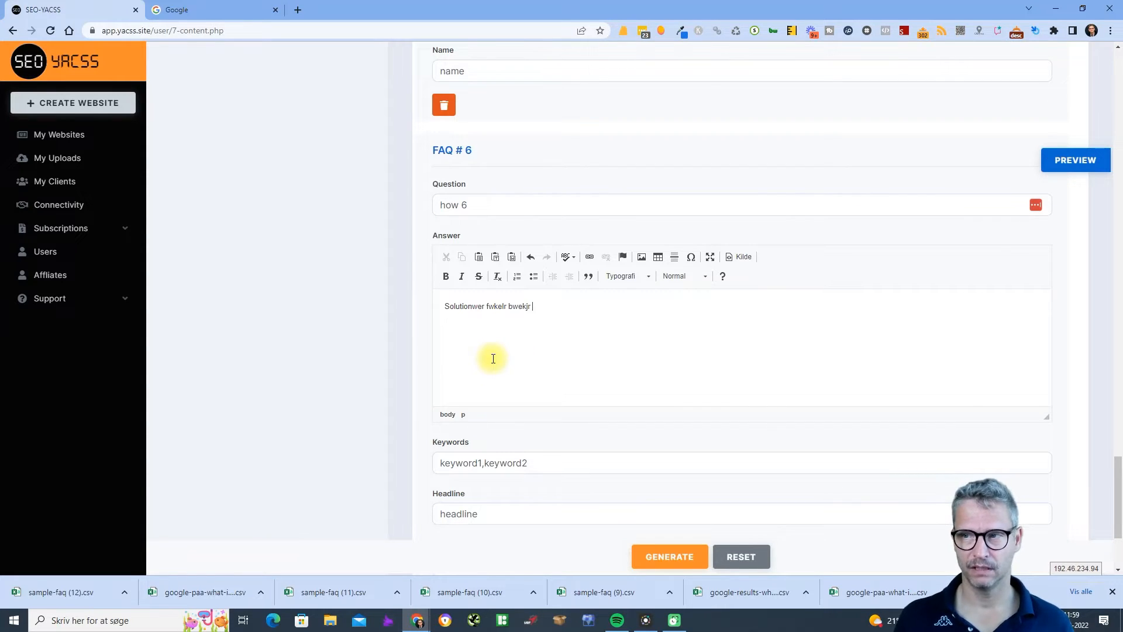
click(1073, 161)
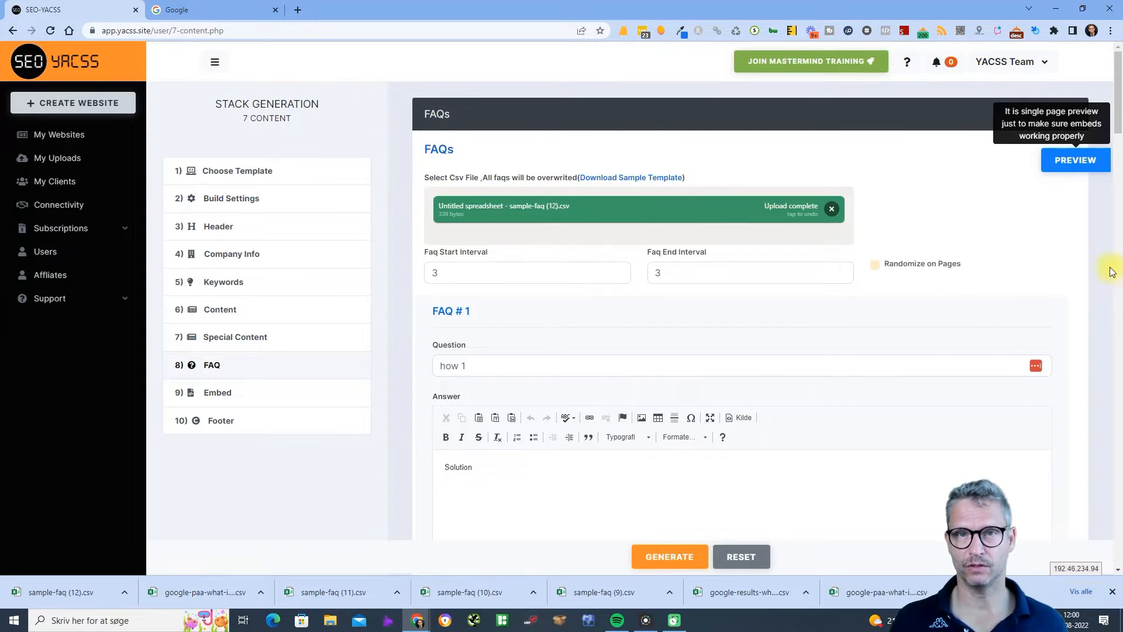
mouse_move(1085, 289)
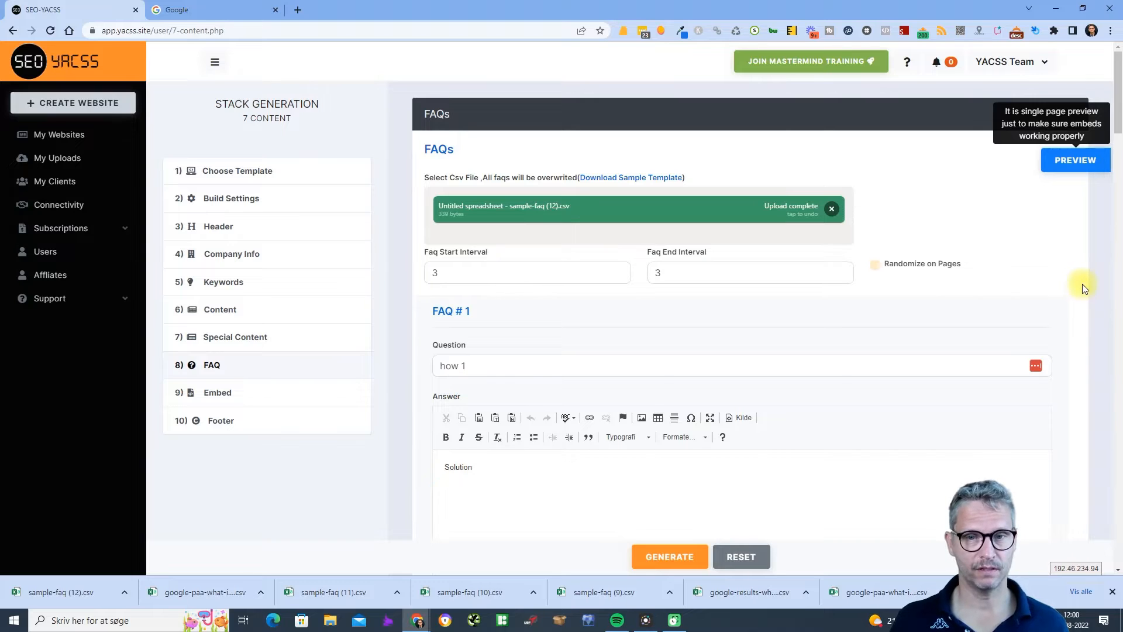
click(59, 135)
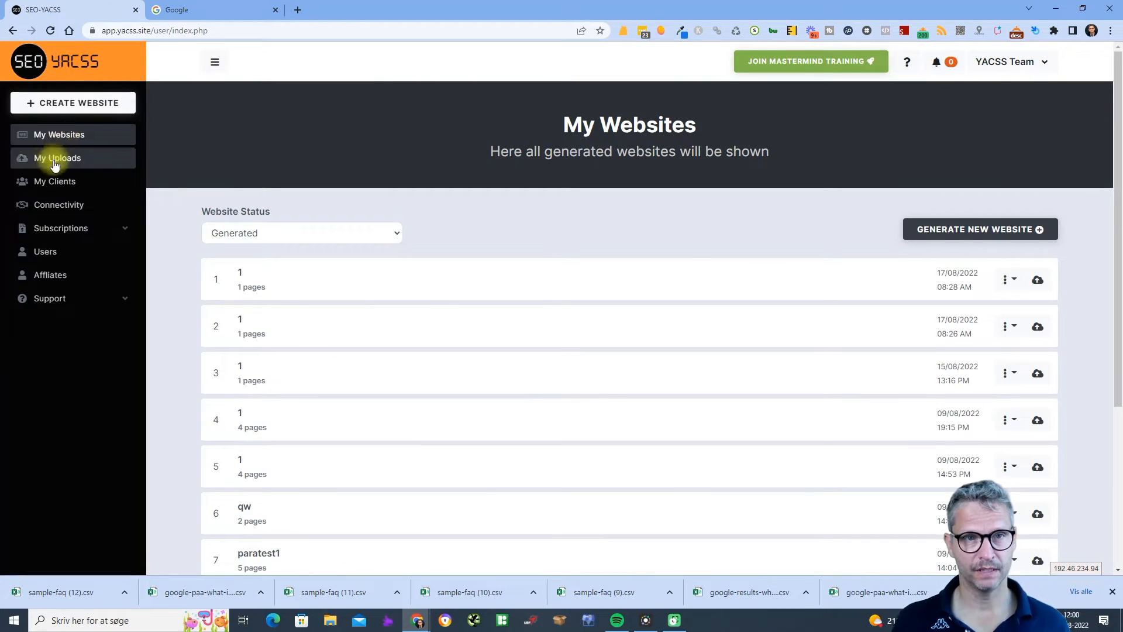
Step: Run a Google search for 'what is link building' with the SEO Minion extension shown
click(208, 9)
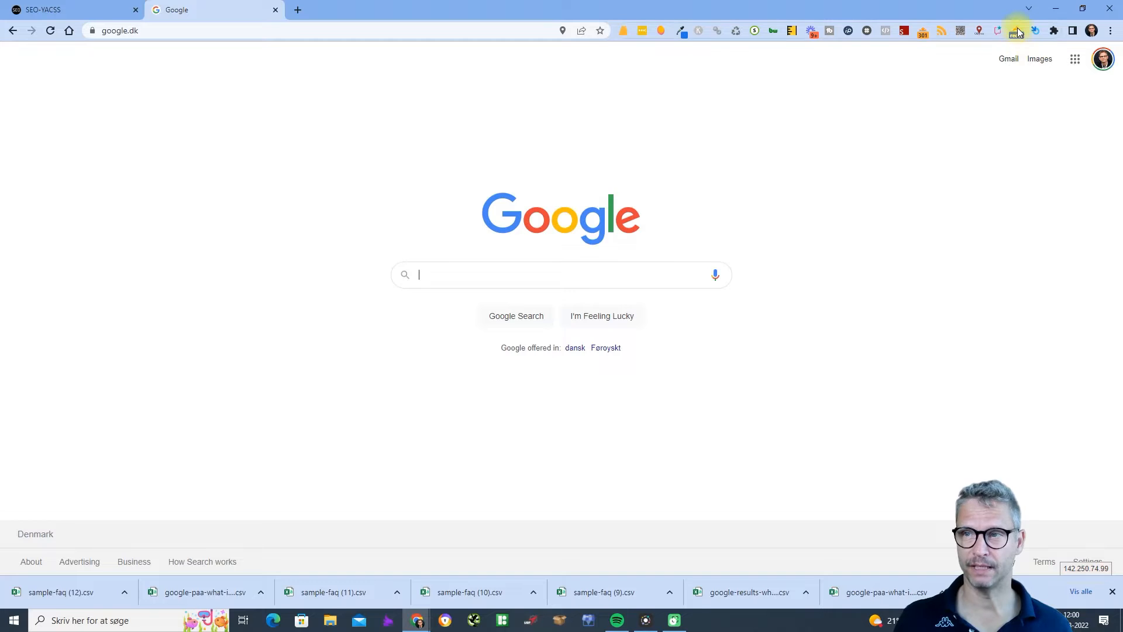
click(1016, 31)
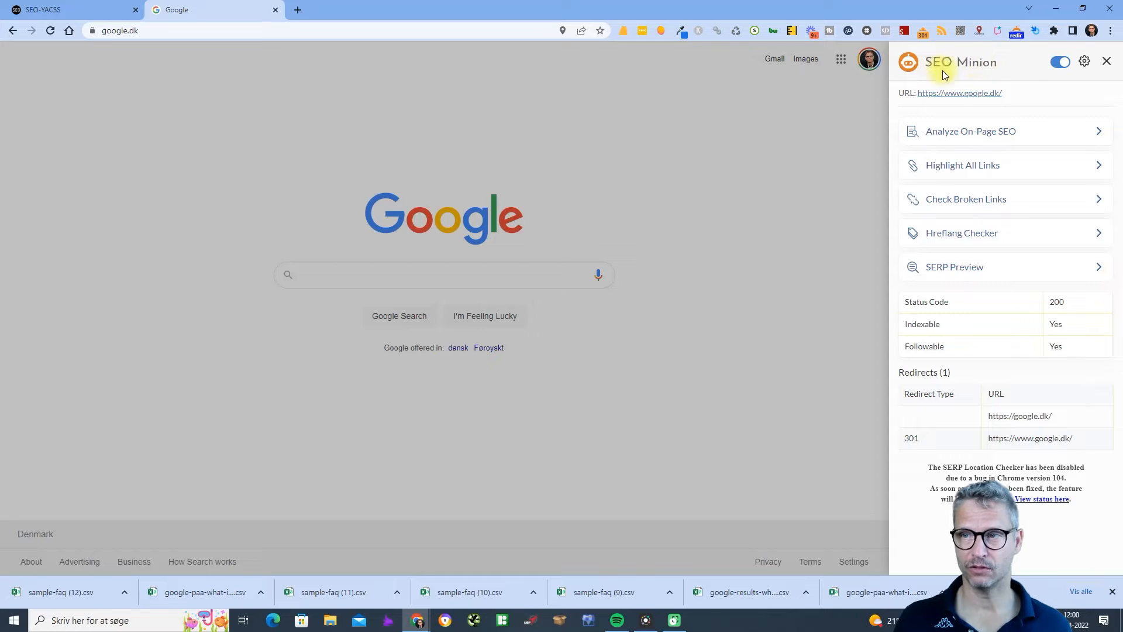
mouse_move(290, 421)
text(what is link building)
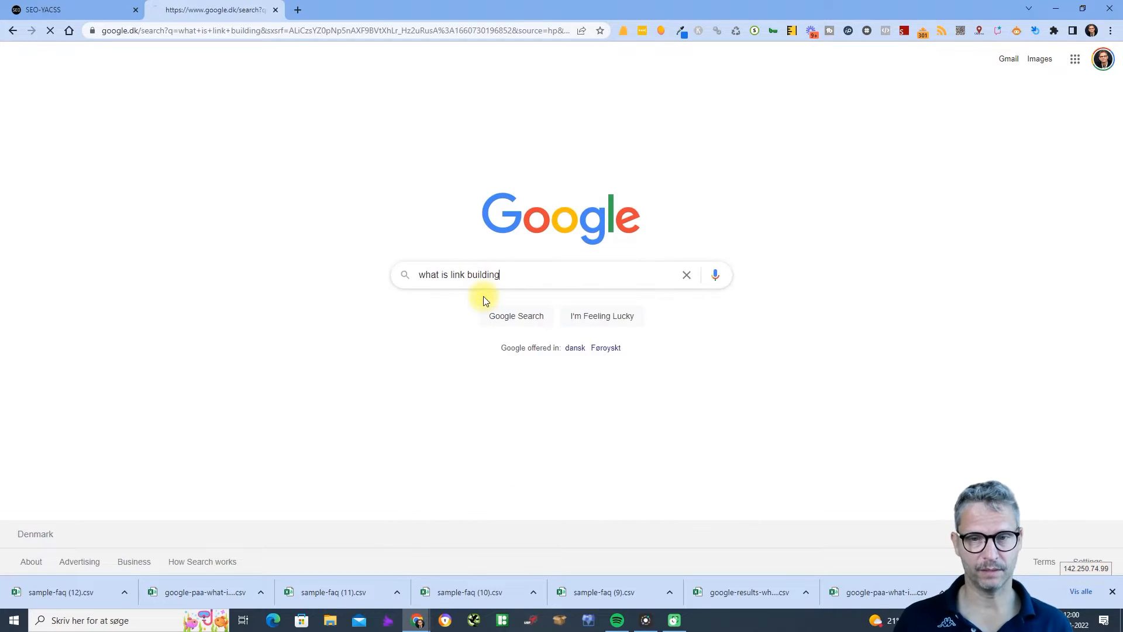
click(516, 314)
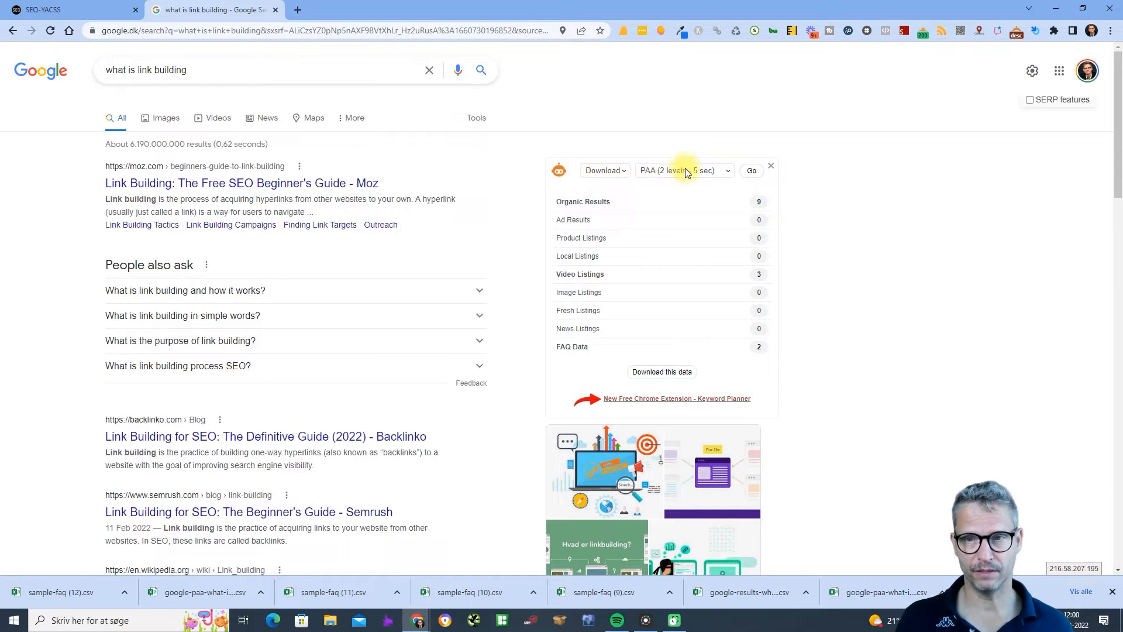
Step: Set the PAA box to Download at 2 levels and fetch the People also ask questions
click(603, 171)
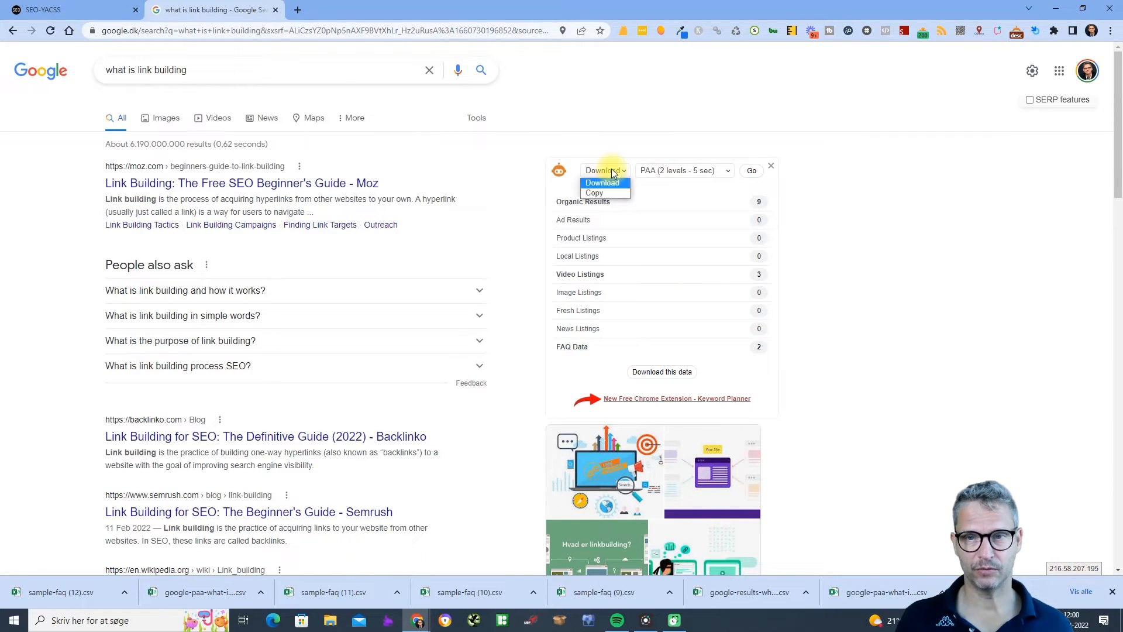
click(681, 171)
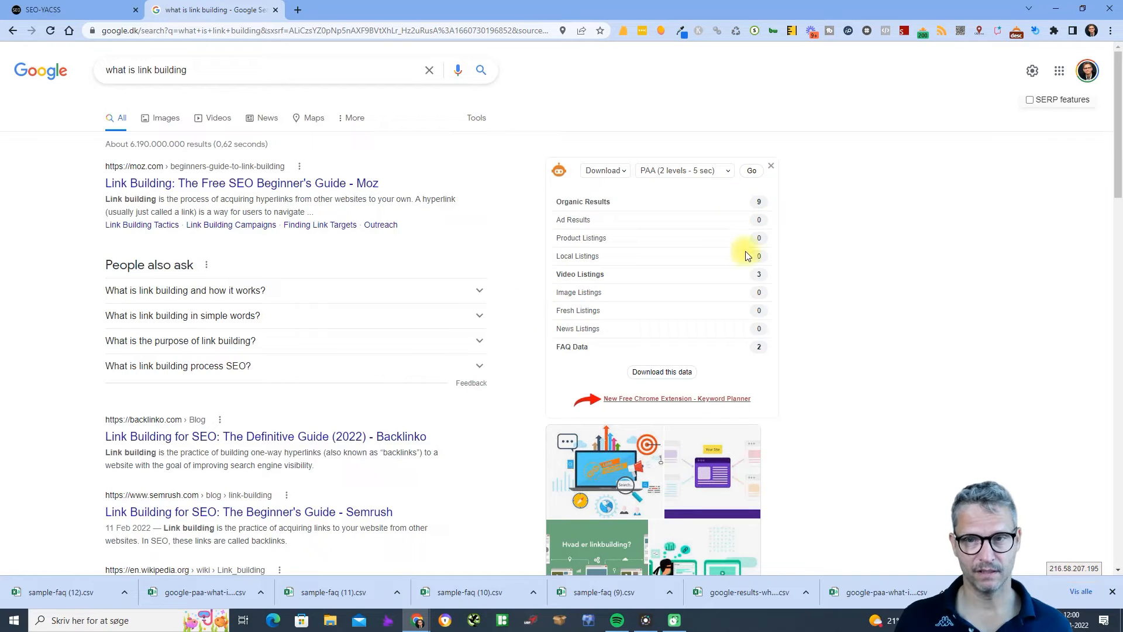
click(682, 170)
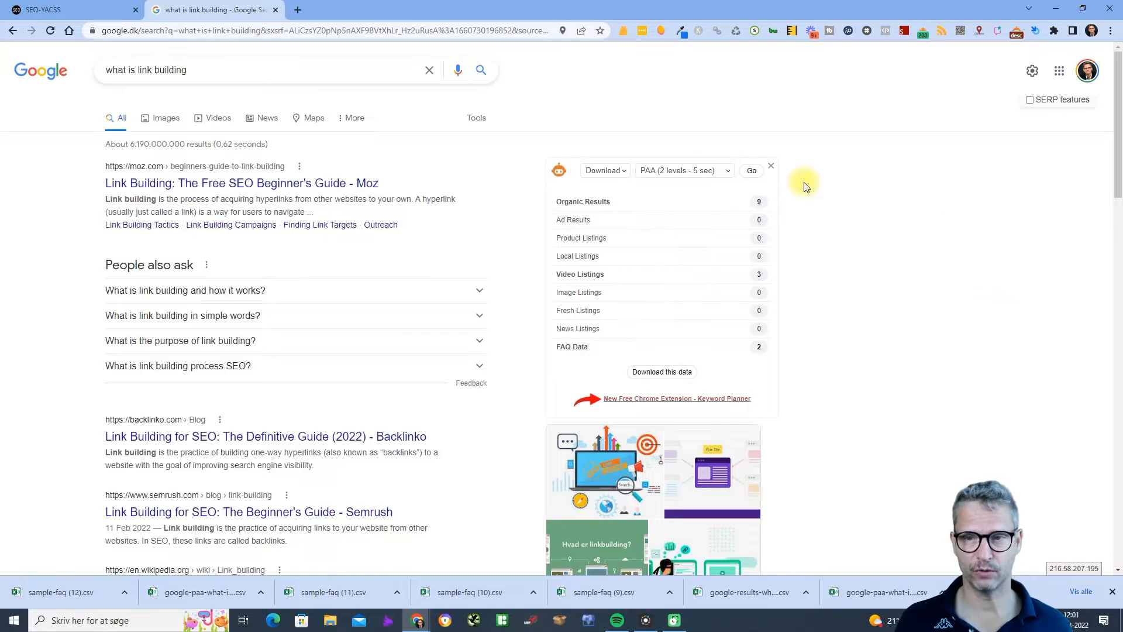
click(681, 171)
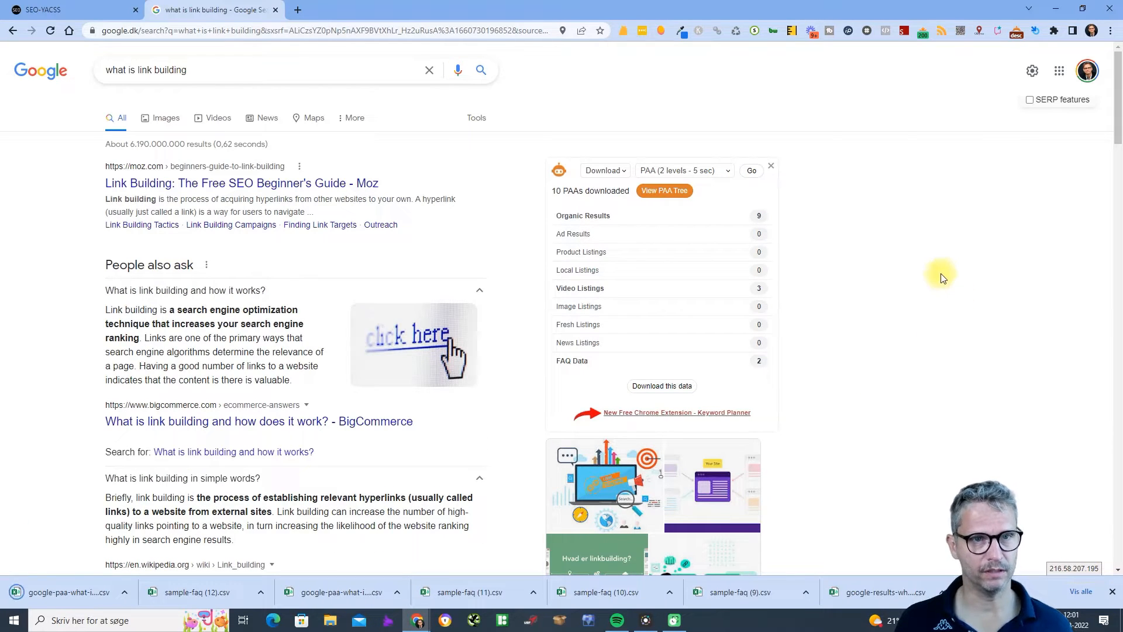
Step: Start a new blank Google Sheets spreadsheet from the FAQ sheet
click(72, 9)
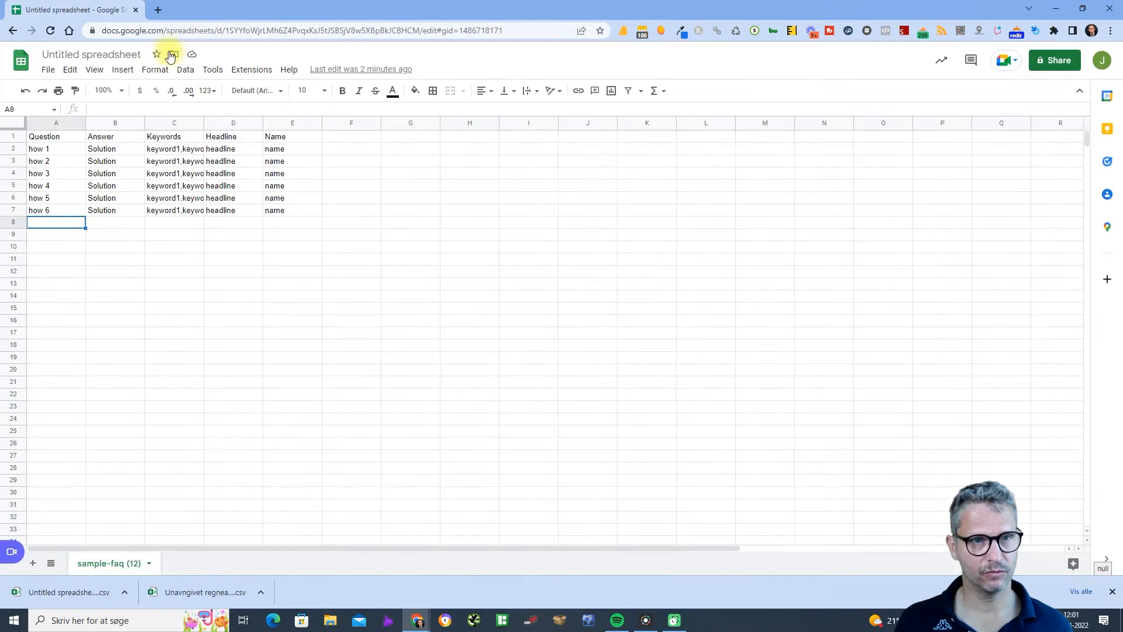
click(48, 69)
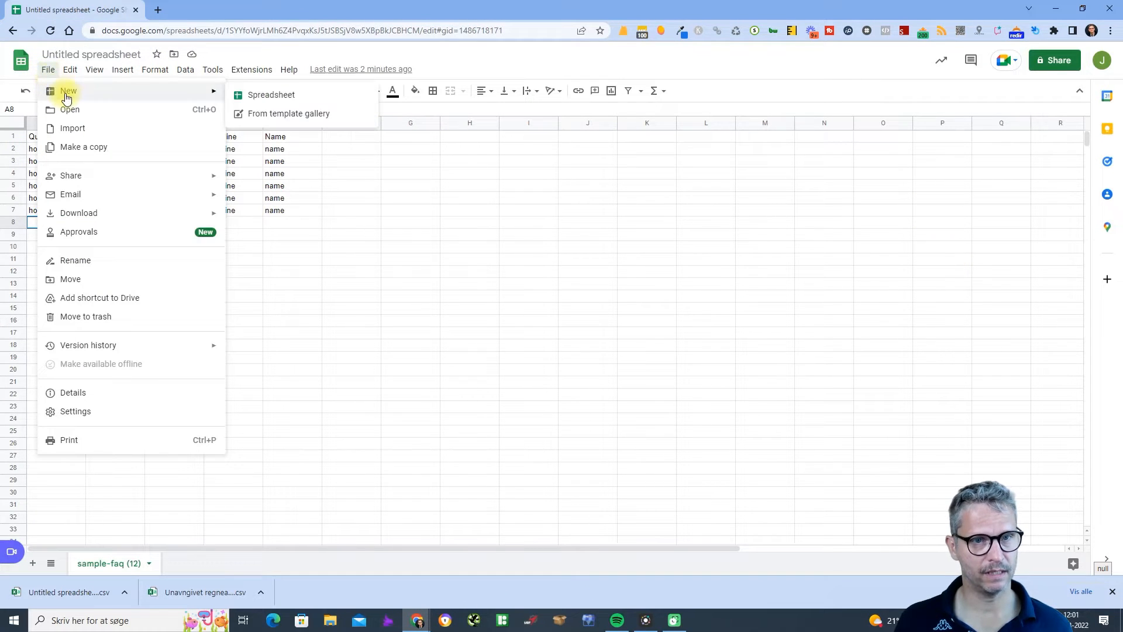
click(270, 94)
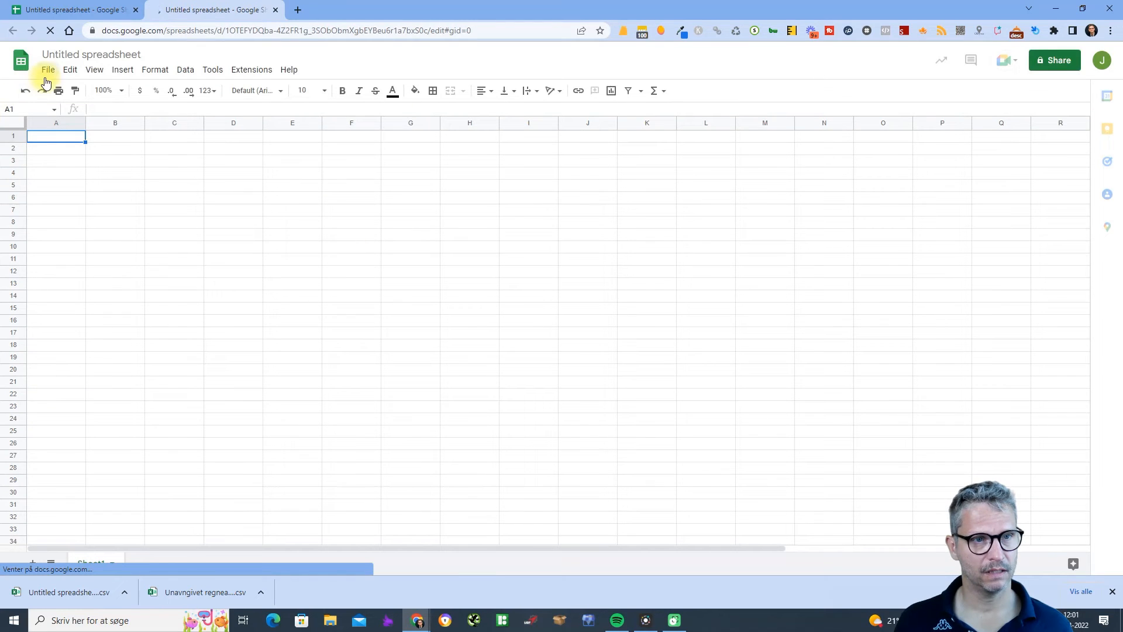
Step: Import the downloaded google-paa CSV of link-building questions, replacing the spreadsheet
click(46, 69)
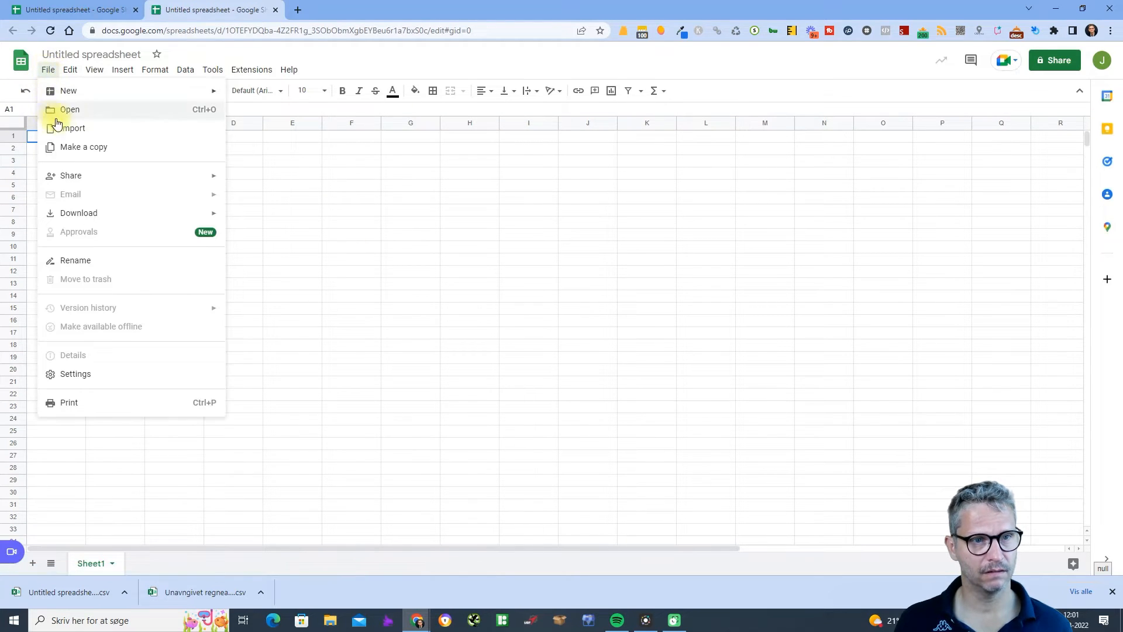
click(73, 127)
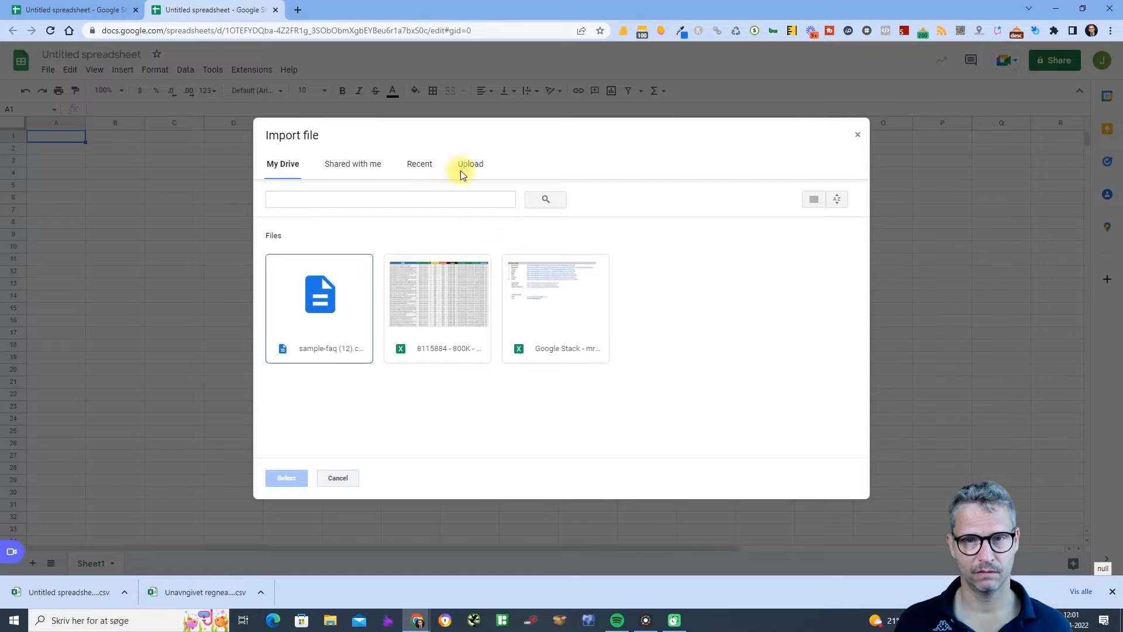
click(469, 164)
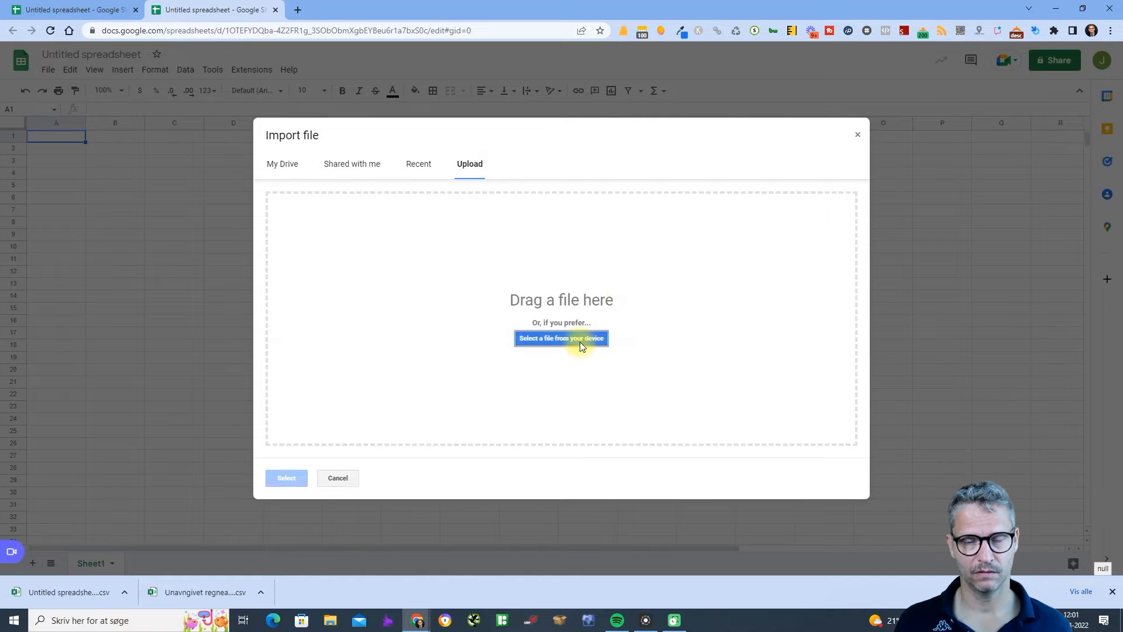
click(560, 336)
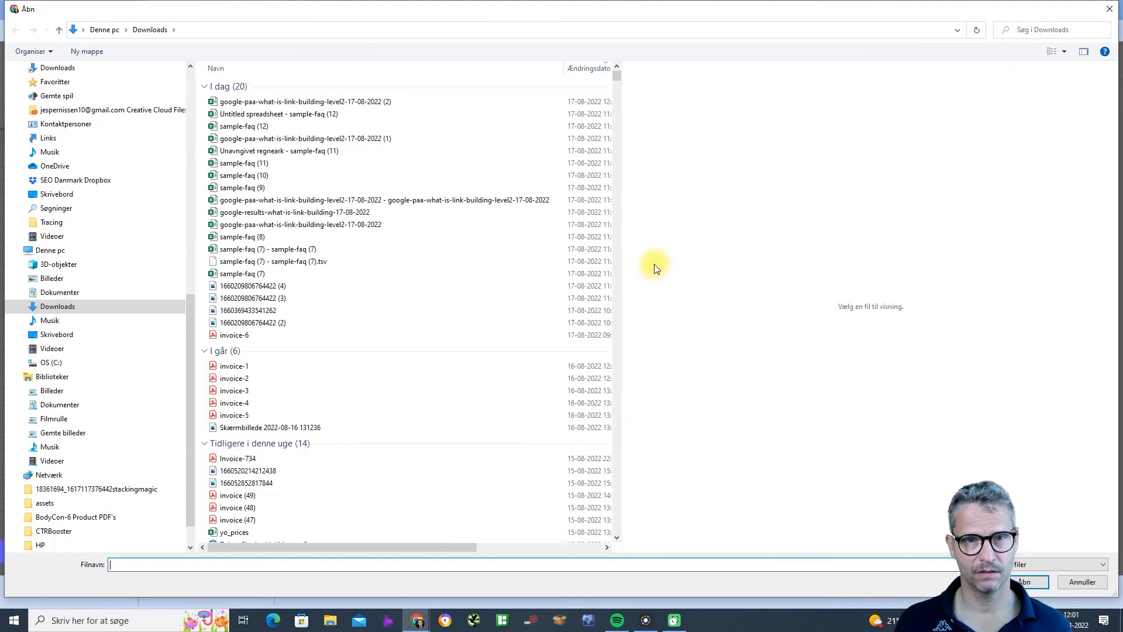
click(305, 101)
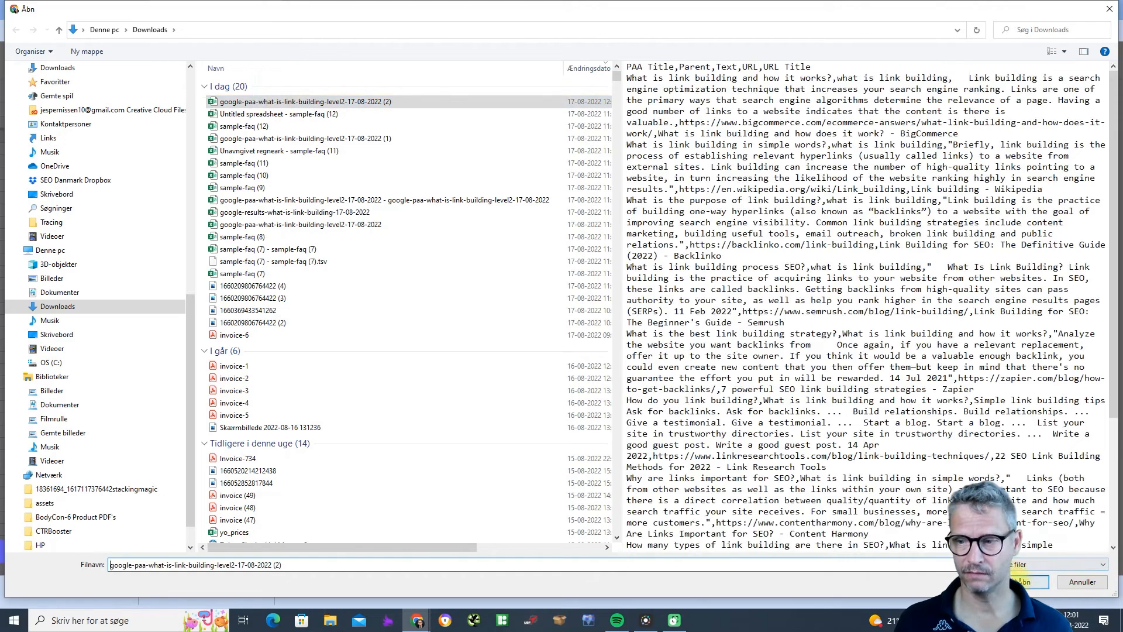
click(1026, 581)
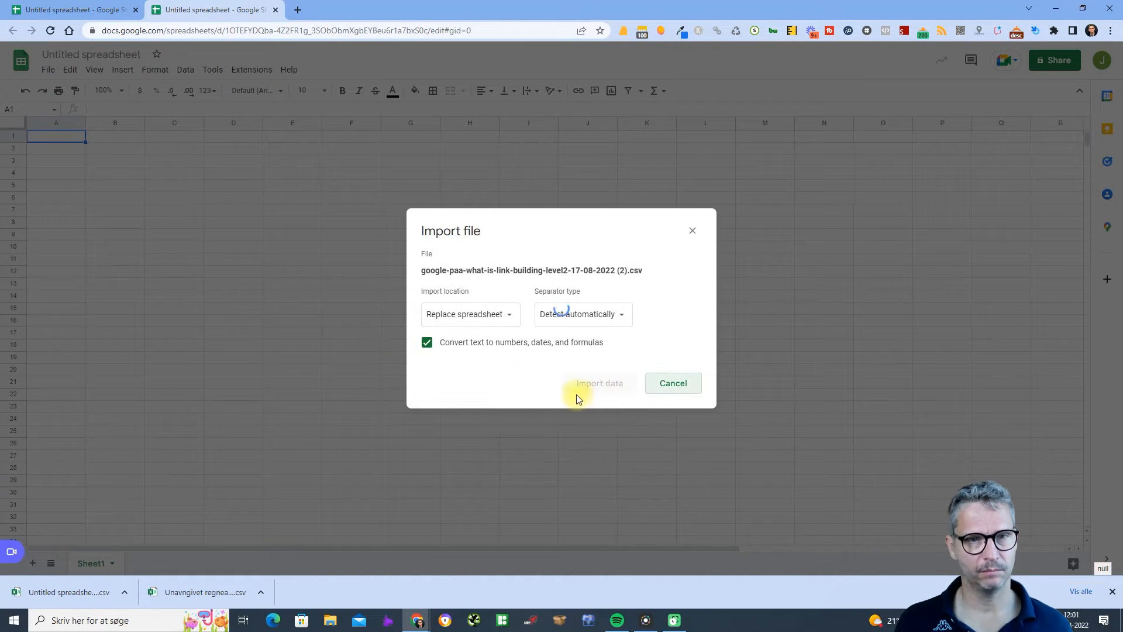
click(598, 382)
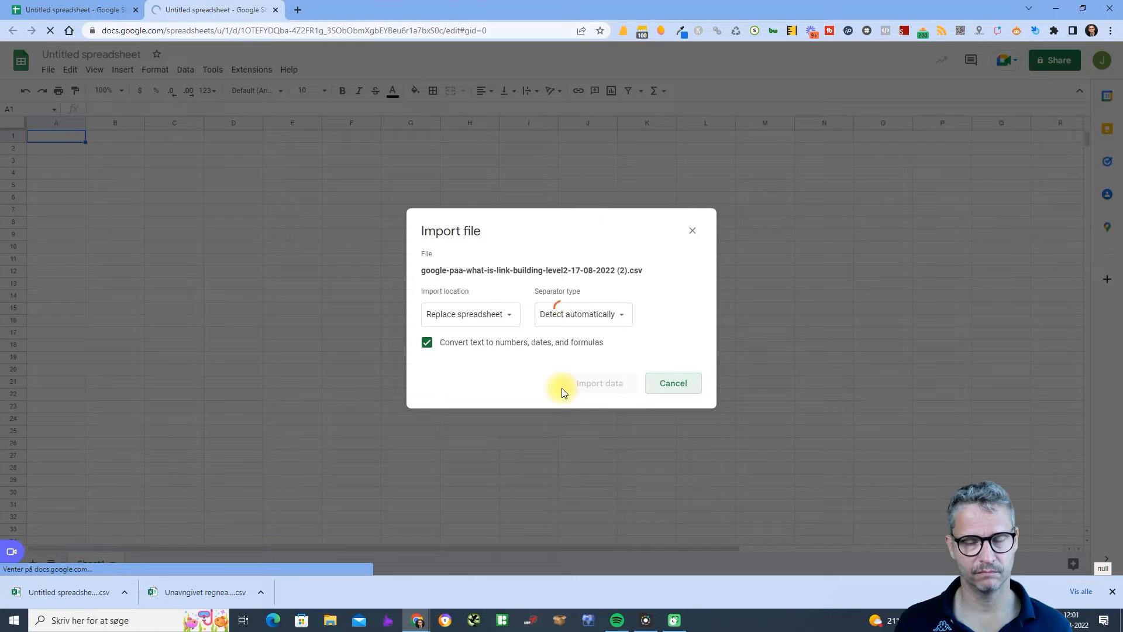
click(599, 383)
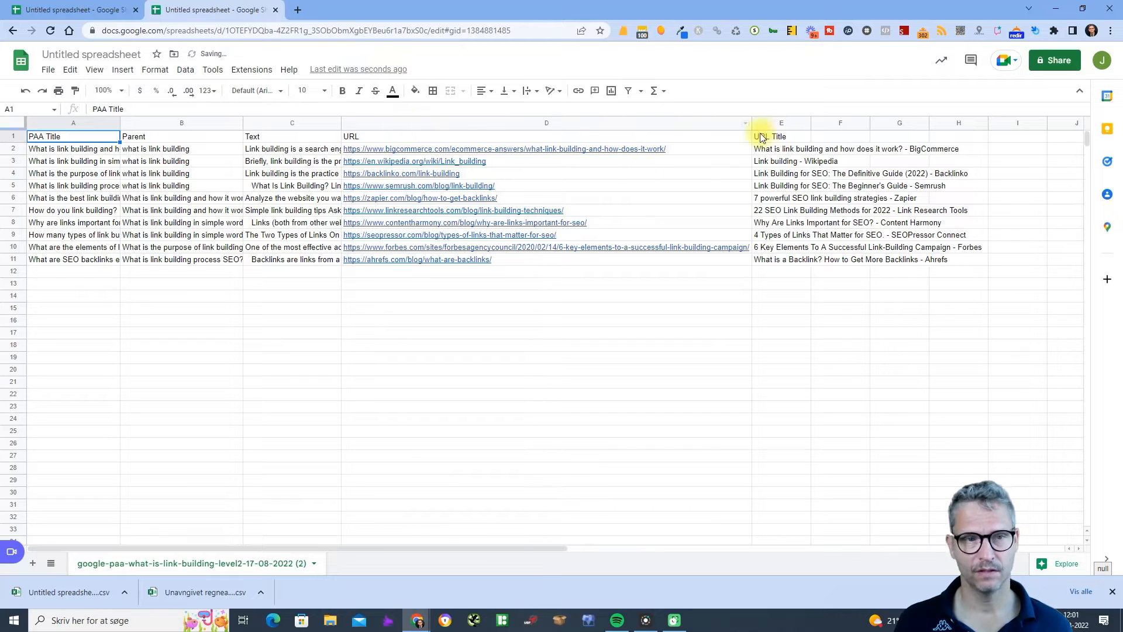
Step: Inspect the imported PAA rows and fill the answer column down the sheet
click(71, 148)
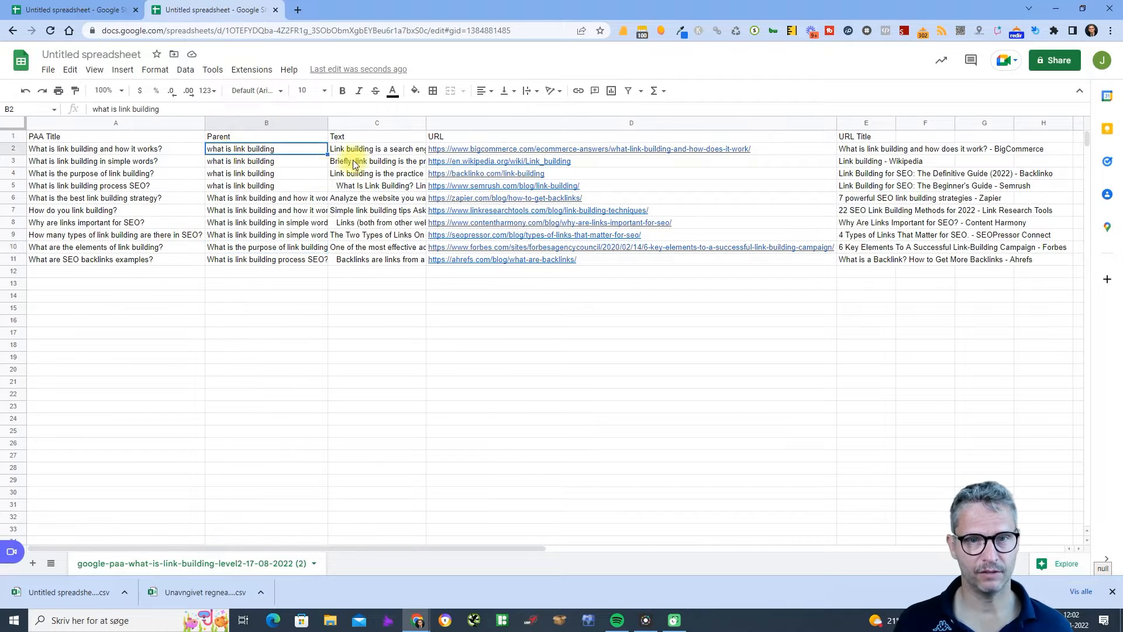
click(375, 148)
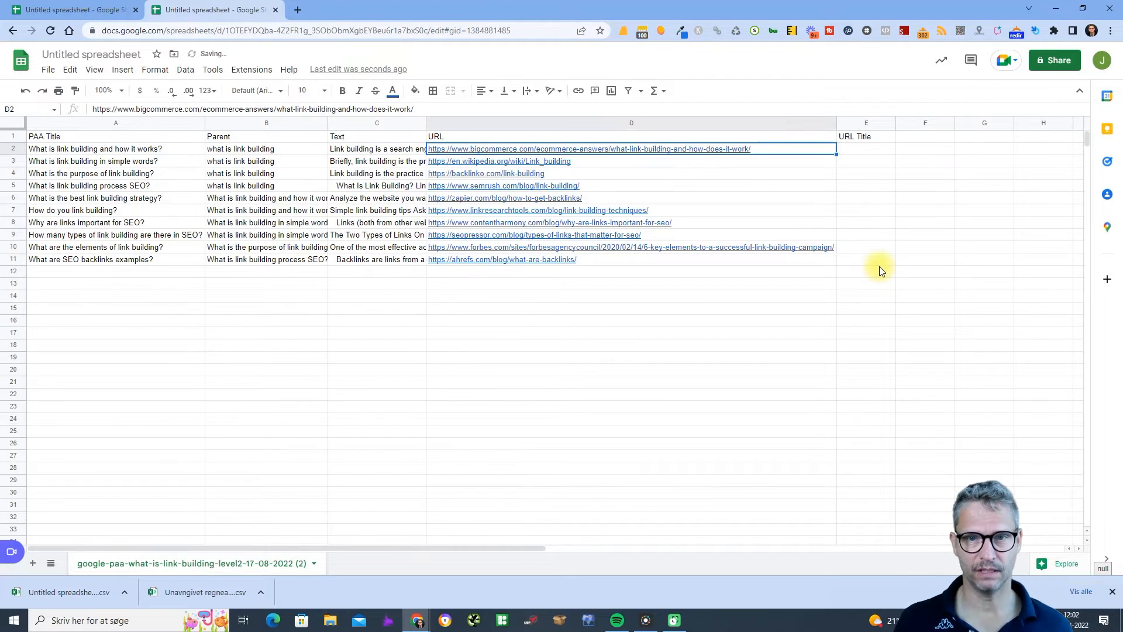
drag(631, 149, 630, 260)
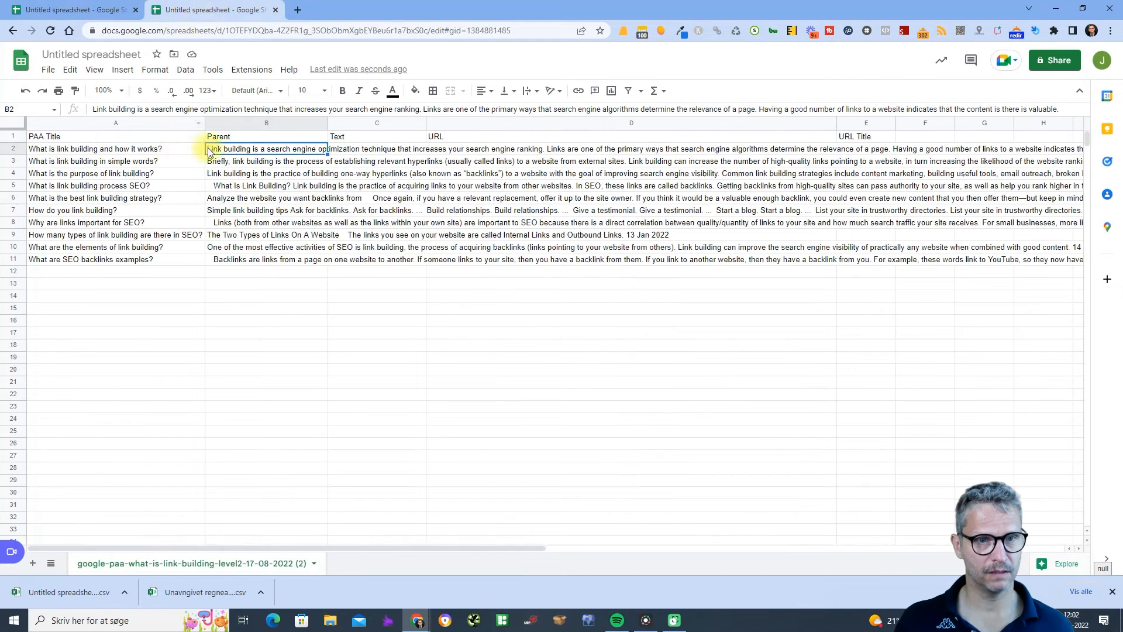
Step: Rename the Parent header to Answer and the PAA Title header to Question
click(266, 135)
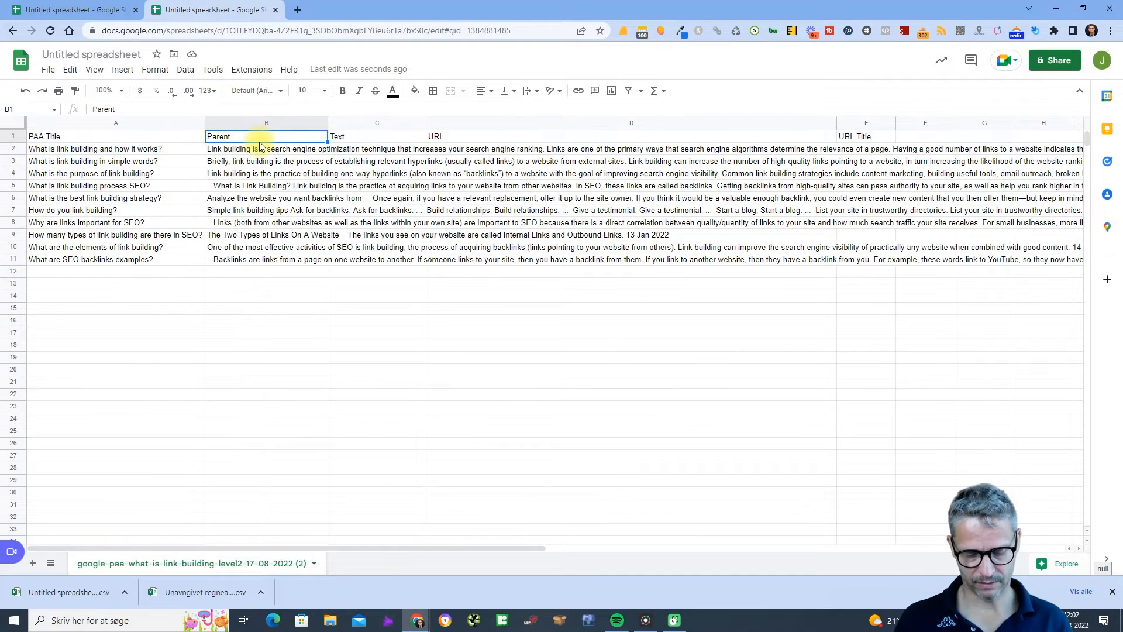
text(Answer)
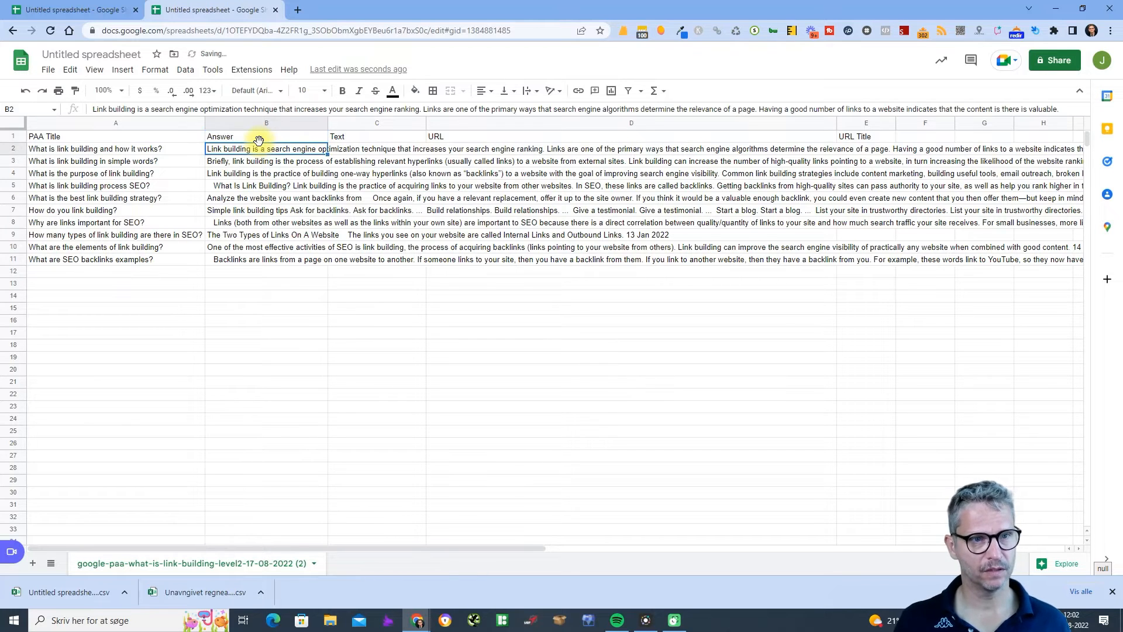
click(72, 10)
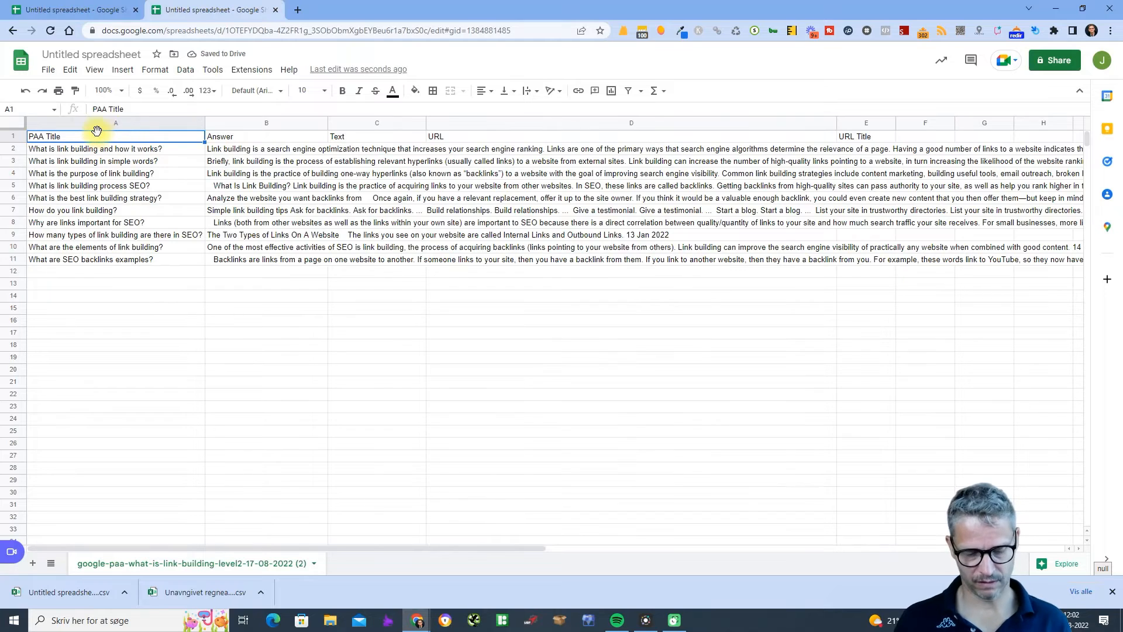
text(Question)
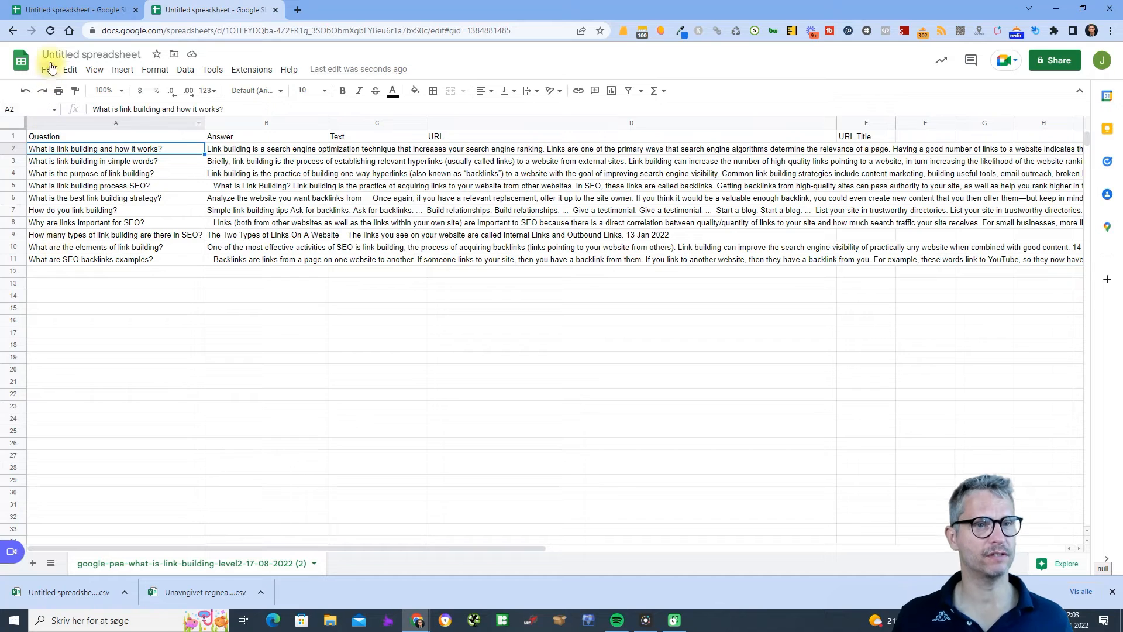
click(69, 69)
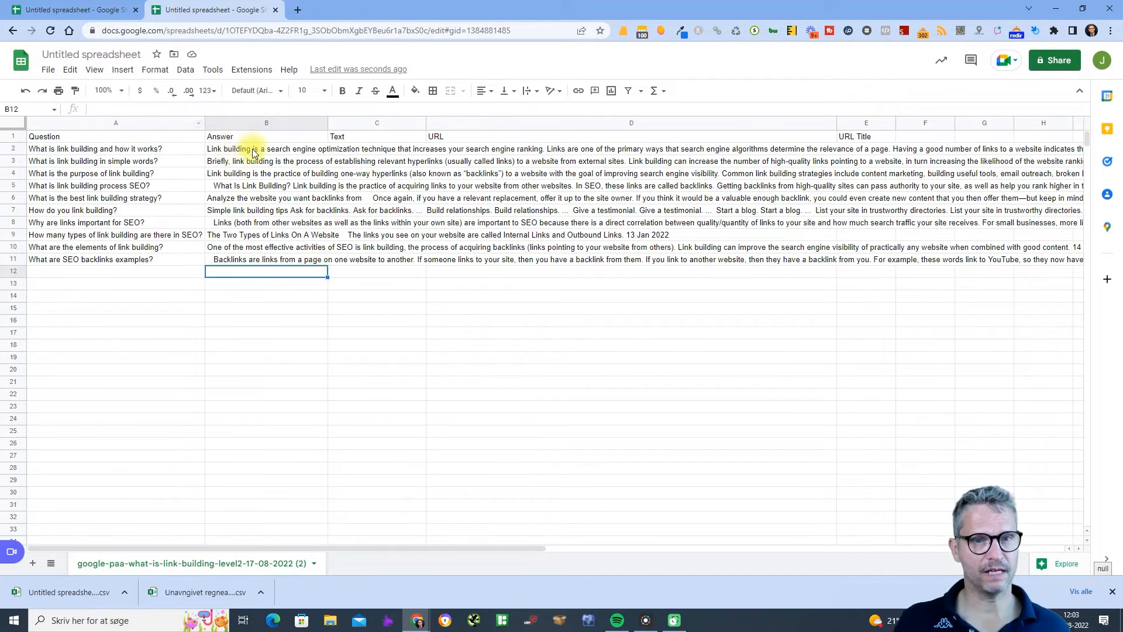
click(265, 148)
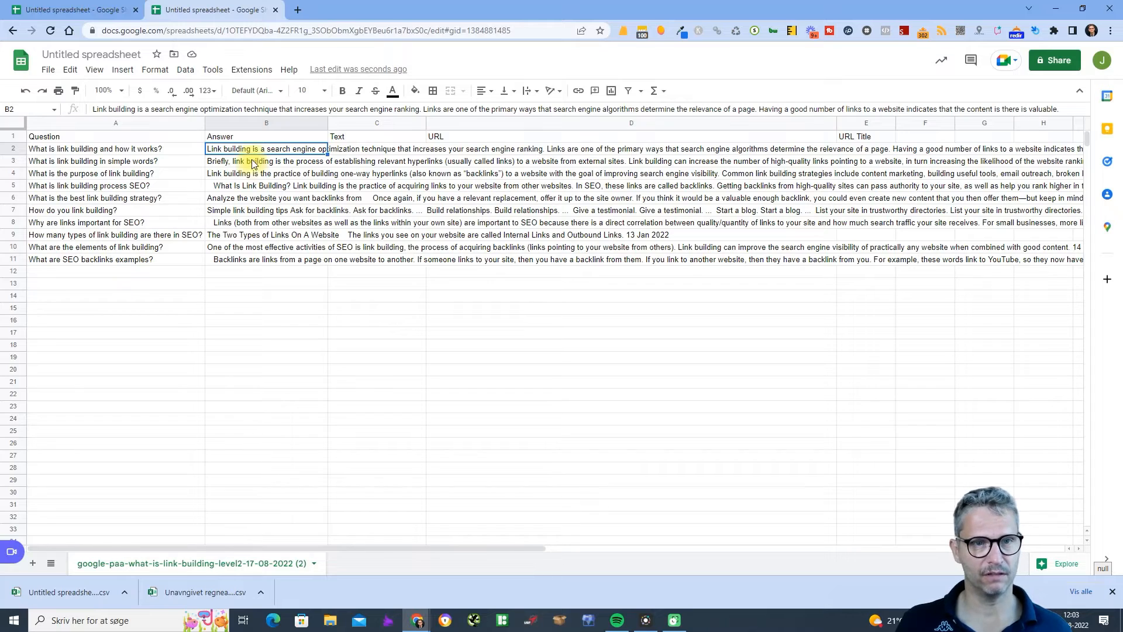
mouse_move(75, 90)
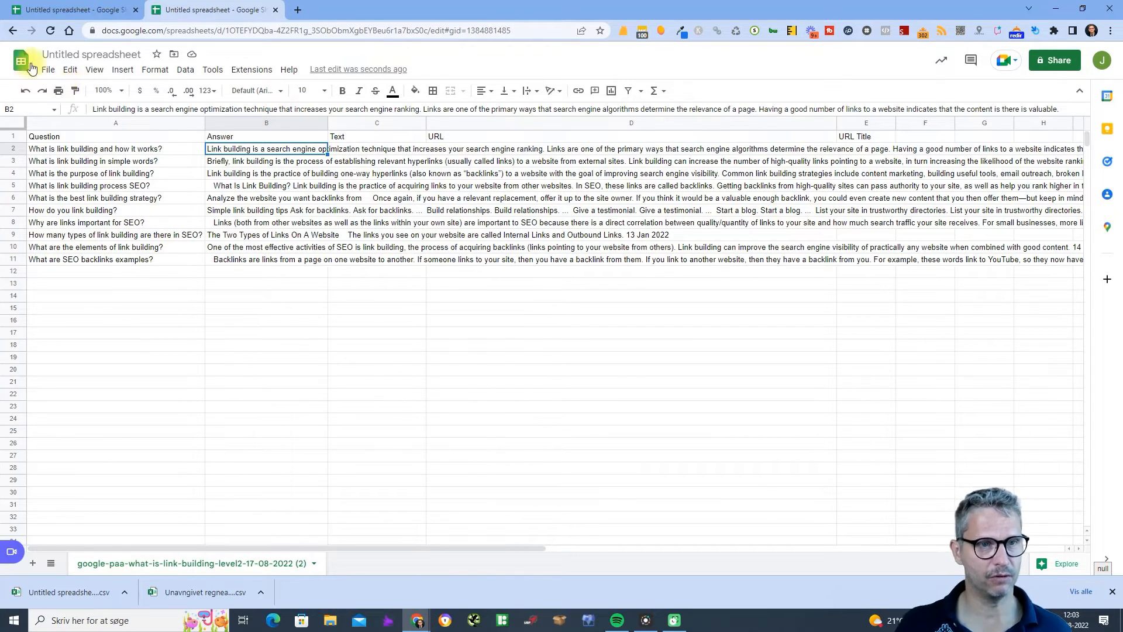
Step: Download the Question/Answer sheet as CSV and return to the YACSS builder tab
click(69, 69)
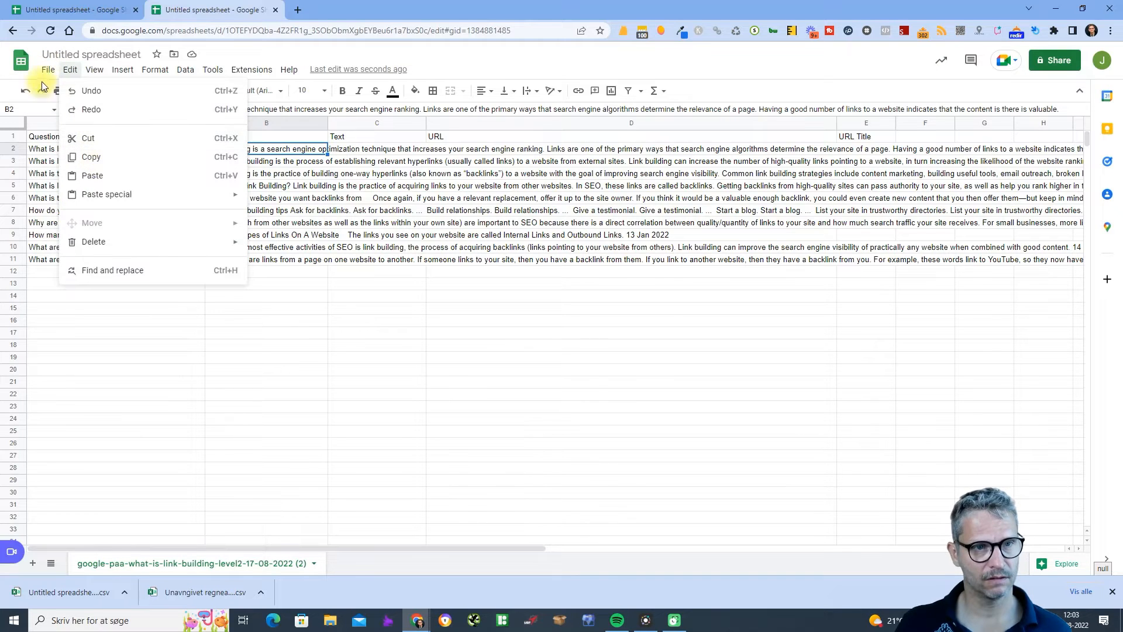
click(47, 69)
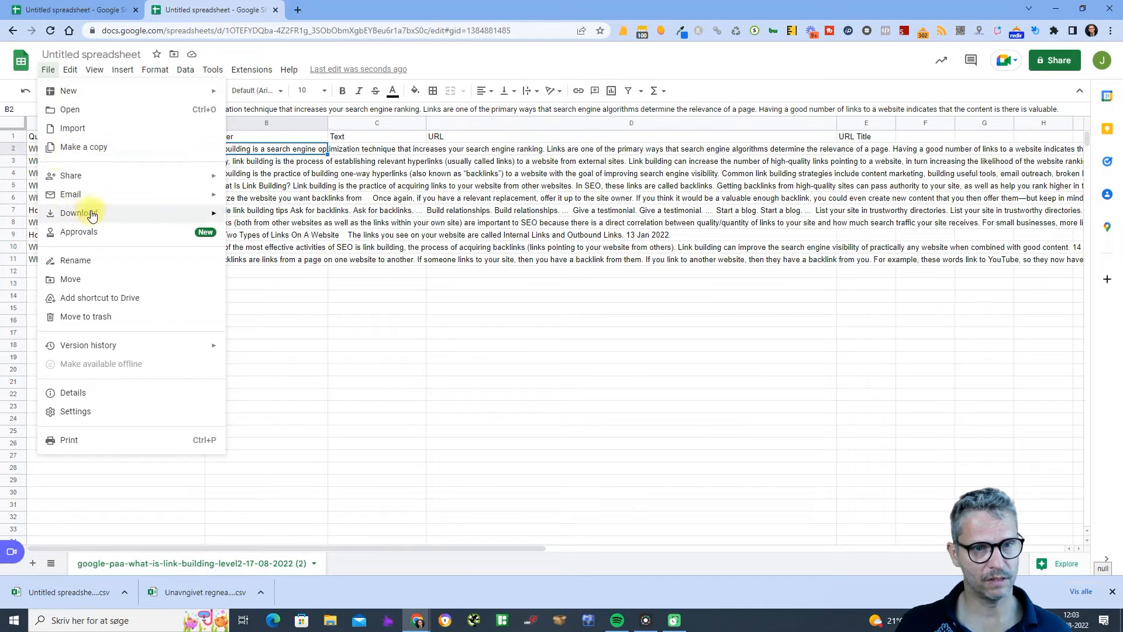
click(302, 300)
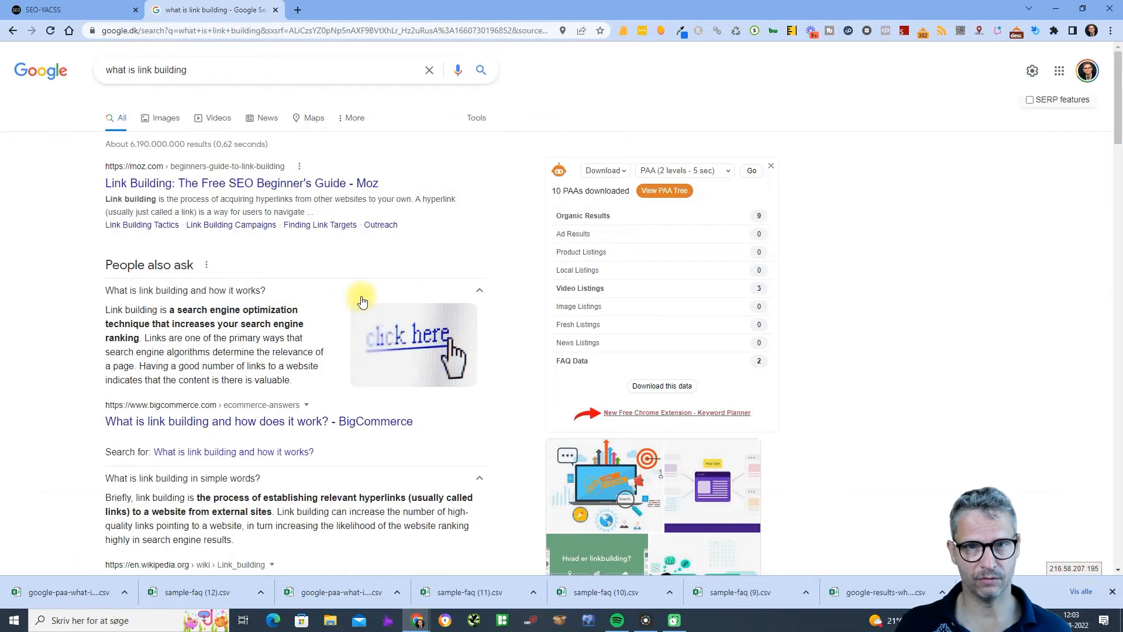
click(64, 9)
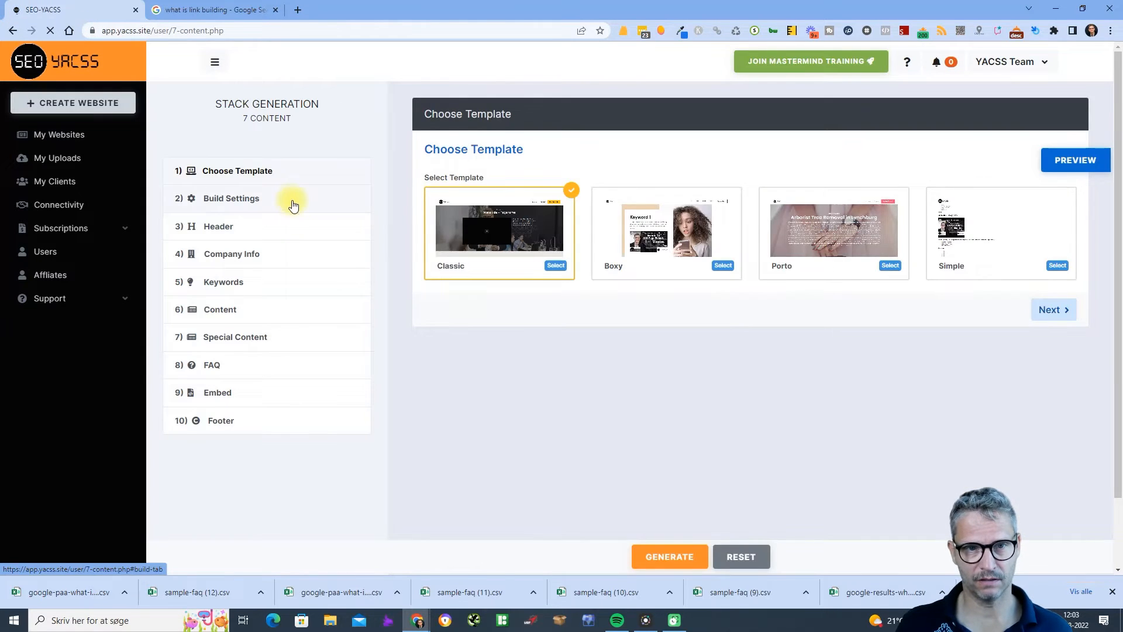
Step: Review Build Settings and the header meta title, then reach the step 8 FAQ section
click(231, 199)
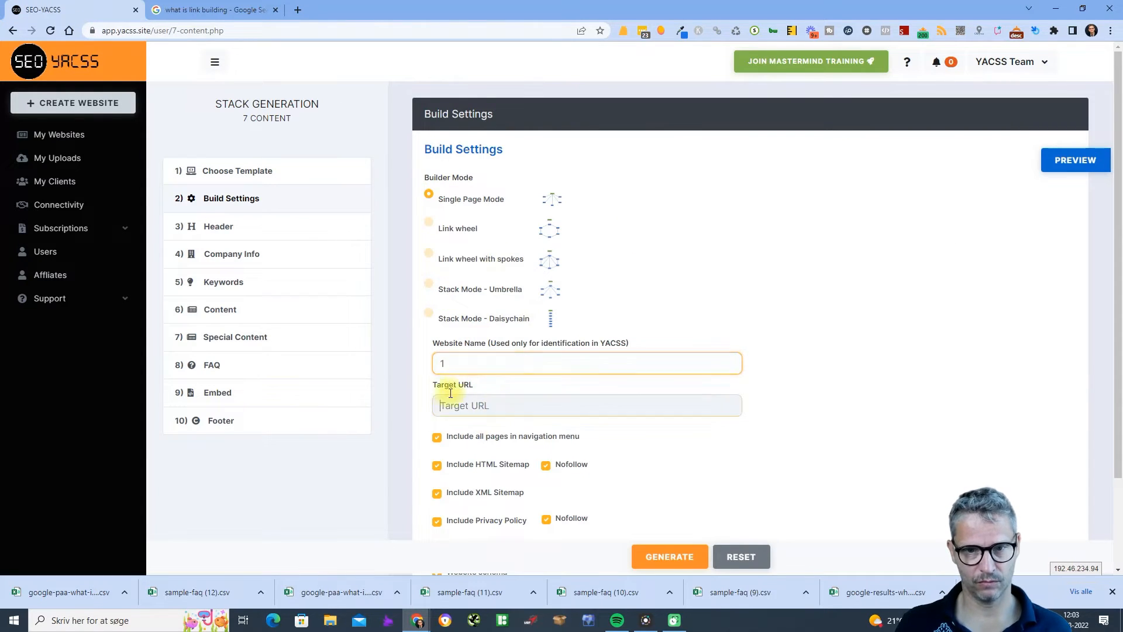
click(219, 225)
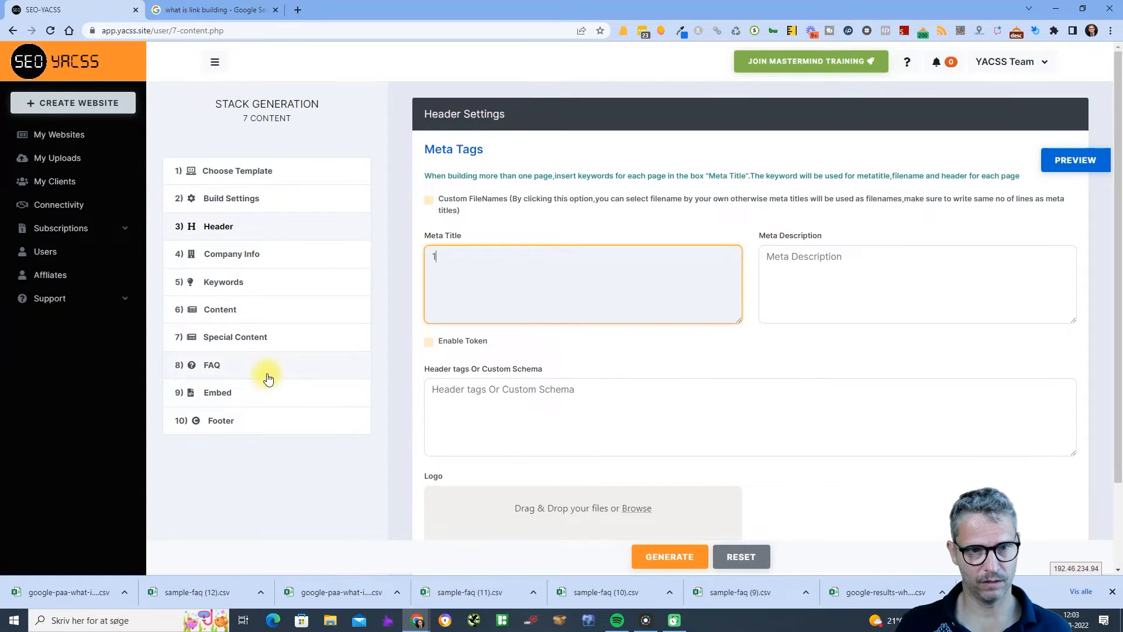
click(212, 365)
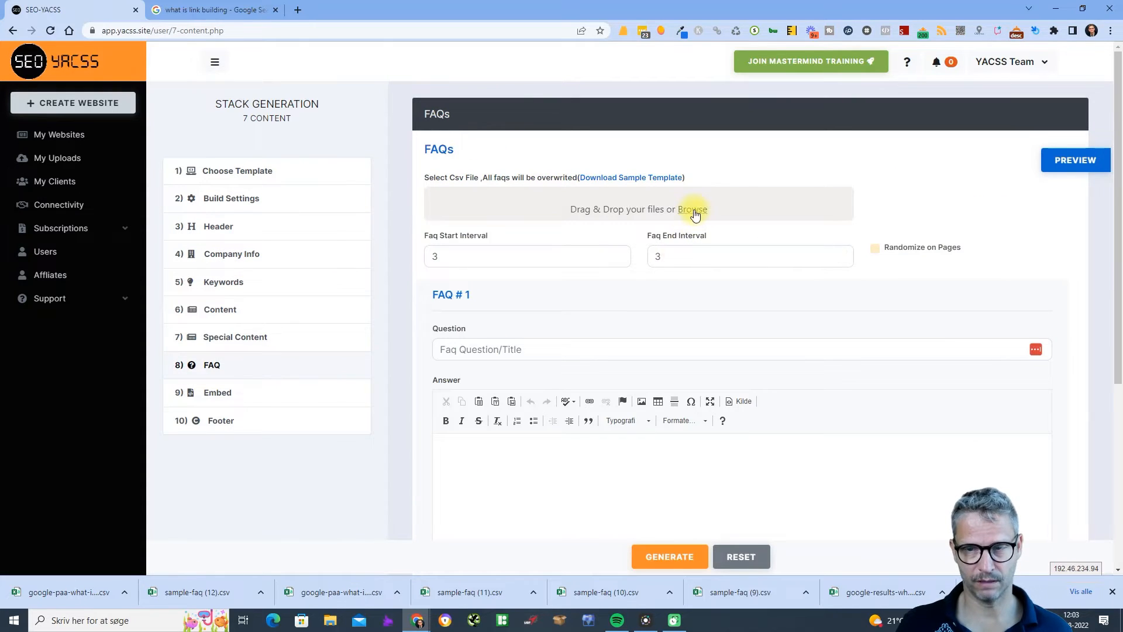
click(692, 210)
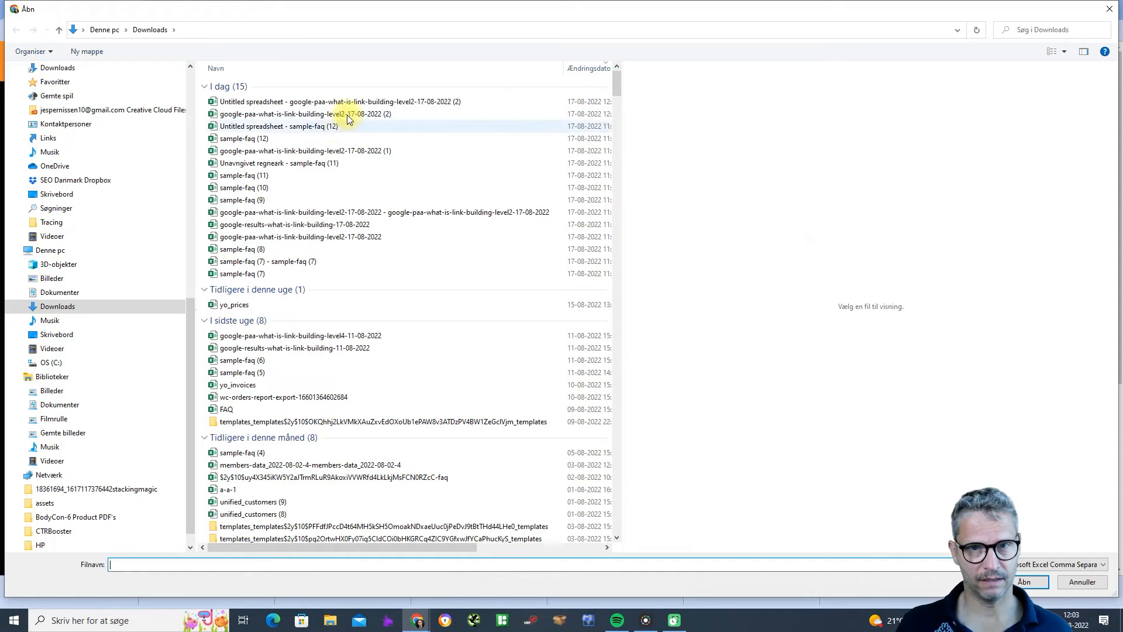
Step: Import the Untitled spreadsheet CSV, filling FAQ entries through FAQ #10 with questions and answers
click(336, 101)
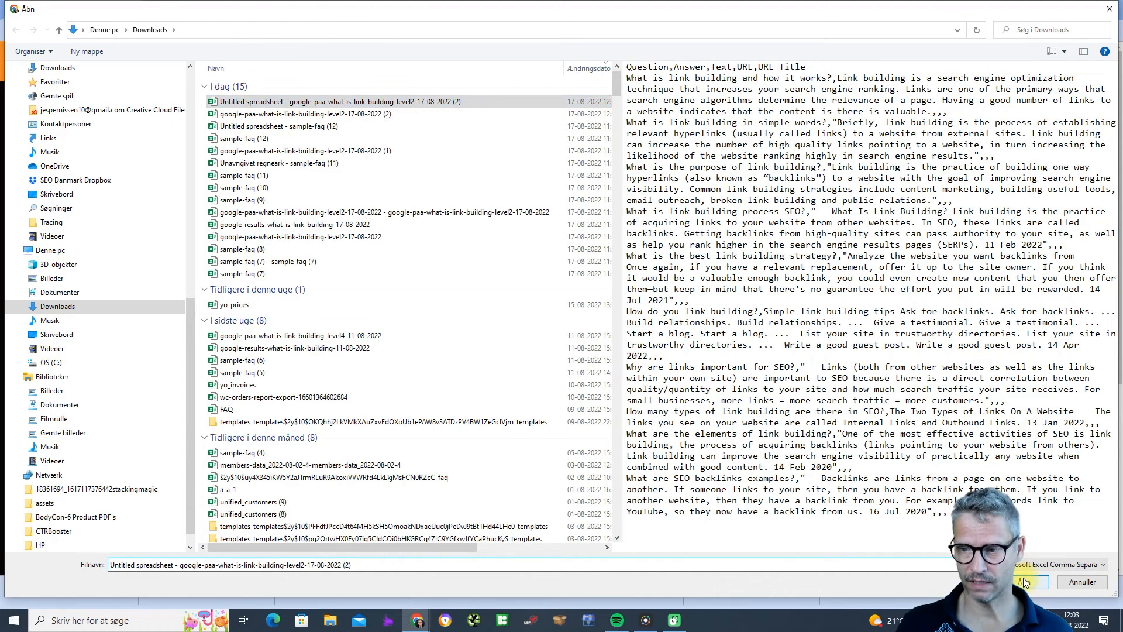
click(1028, 581)
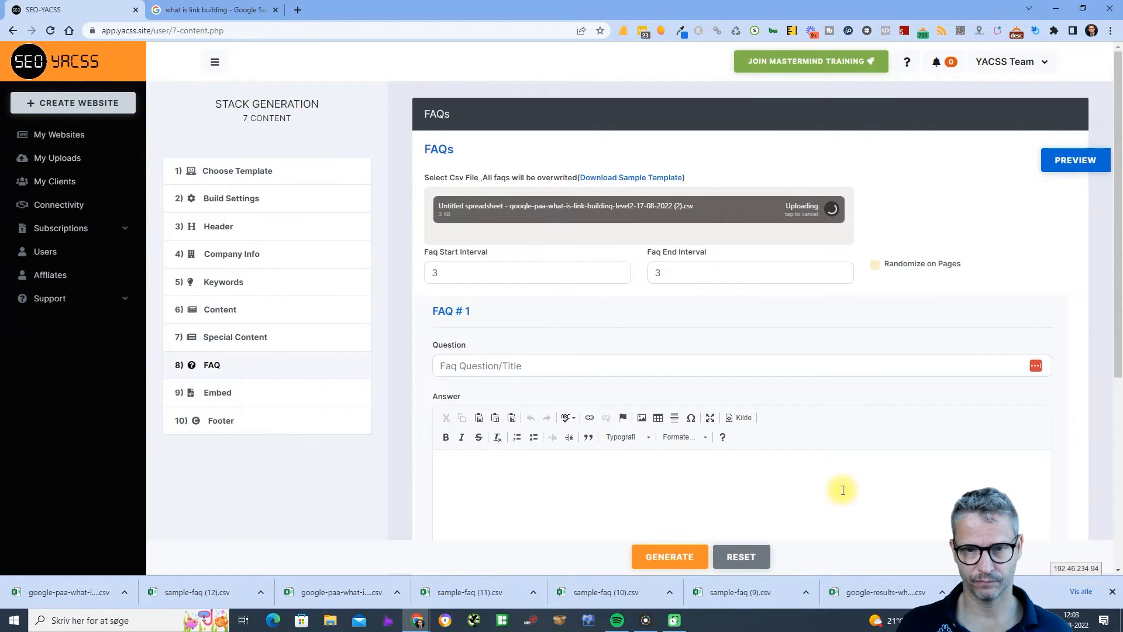
scroll(down, 3)
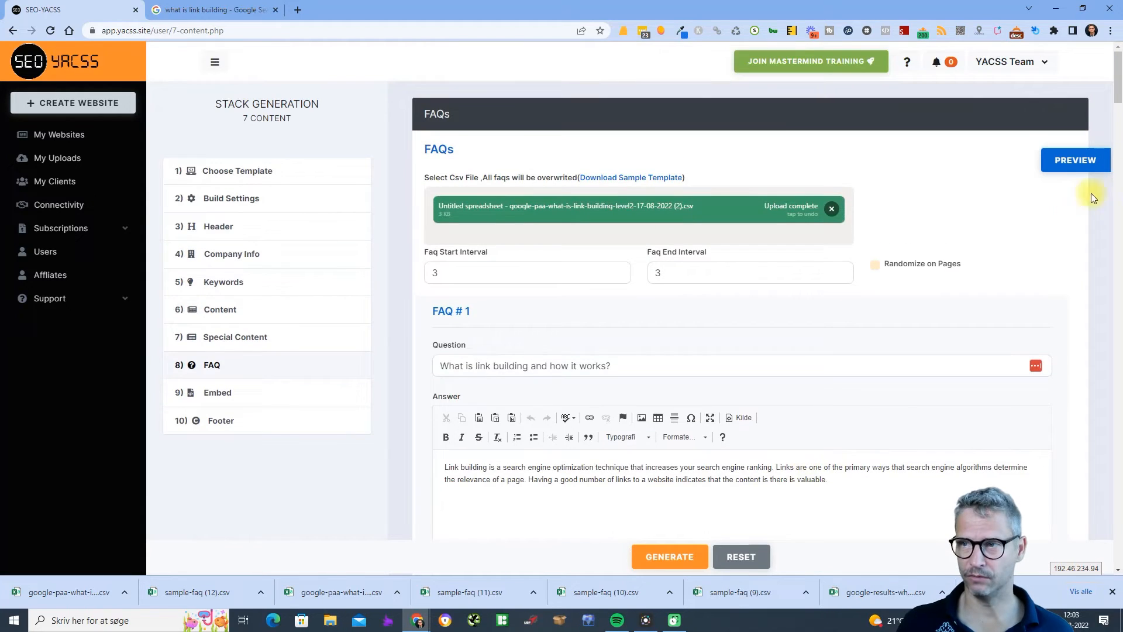
scroll(down, 3)
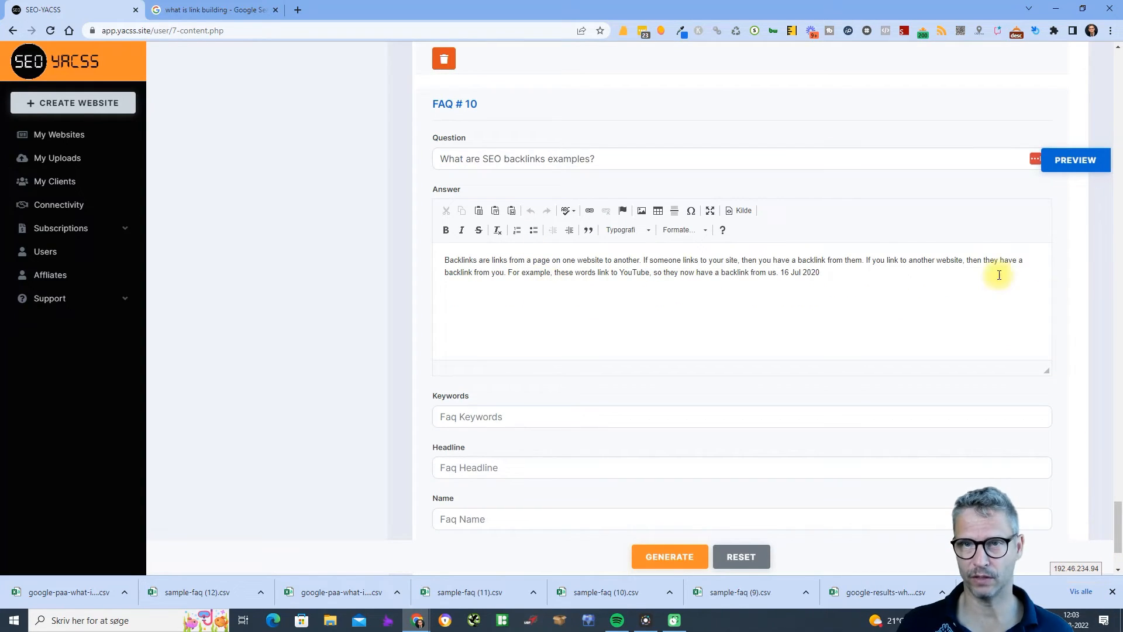
Step: Preview the page's Frequently Asked Questions, expand the first question's answer, then return to the builder
click(1074, 160)
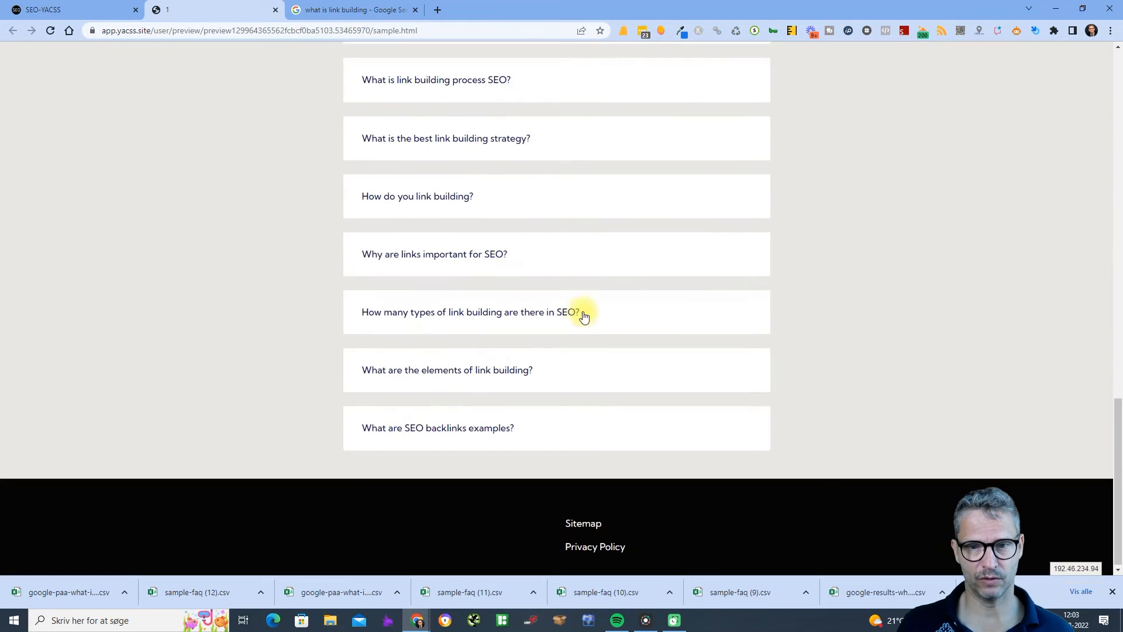
click(436, 428)
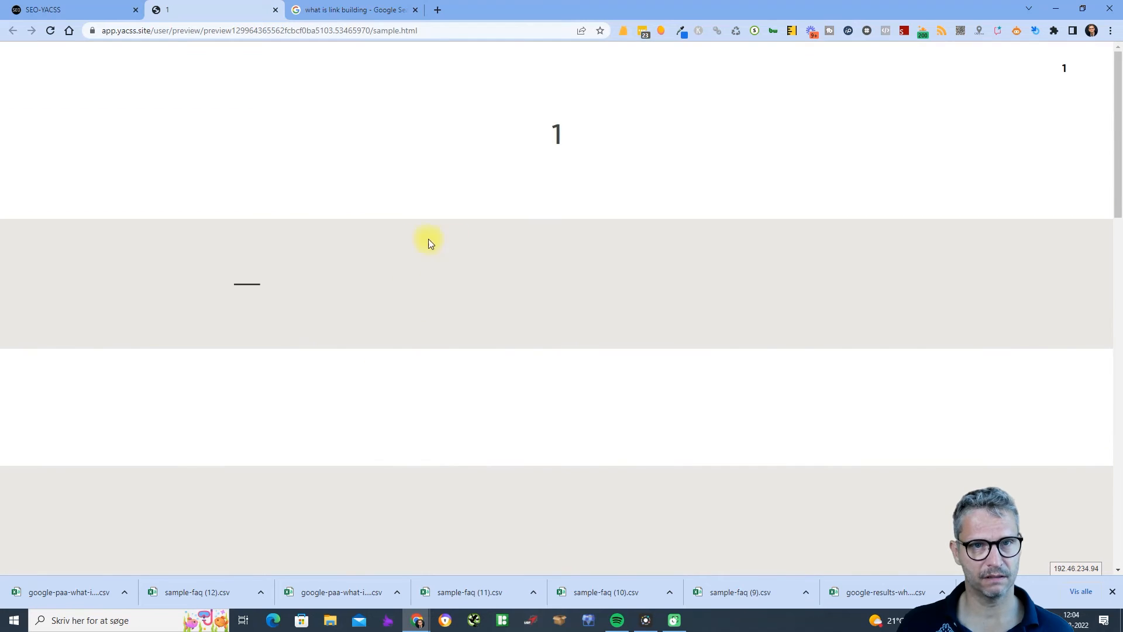
scroll(down, 3)
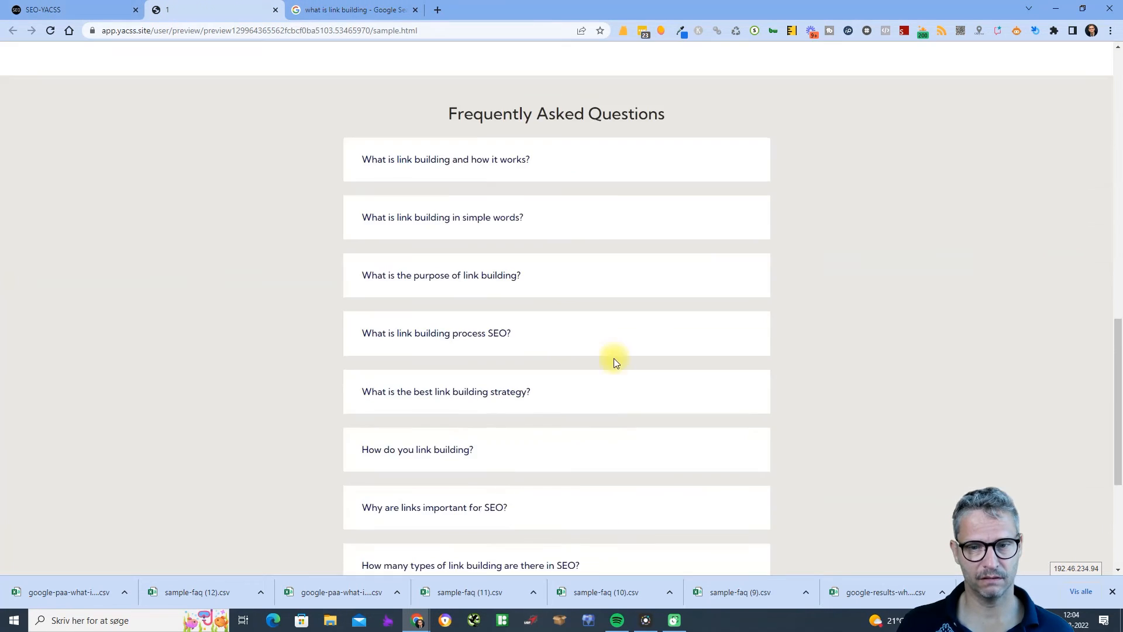
click(444, 159)
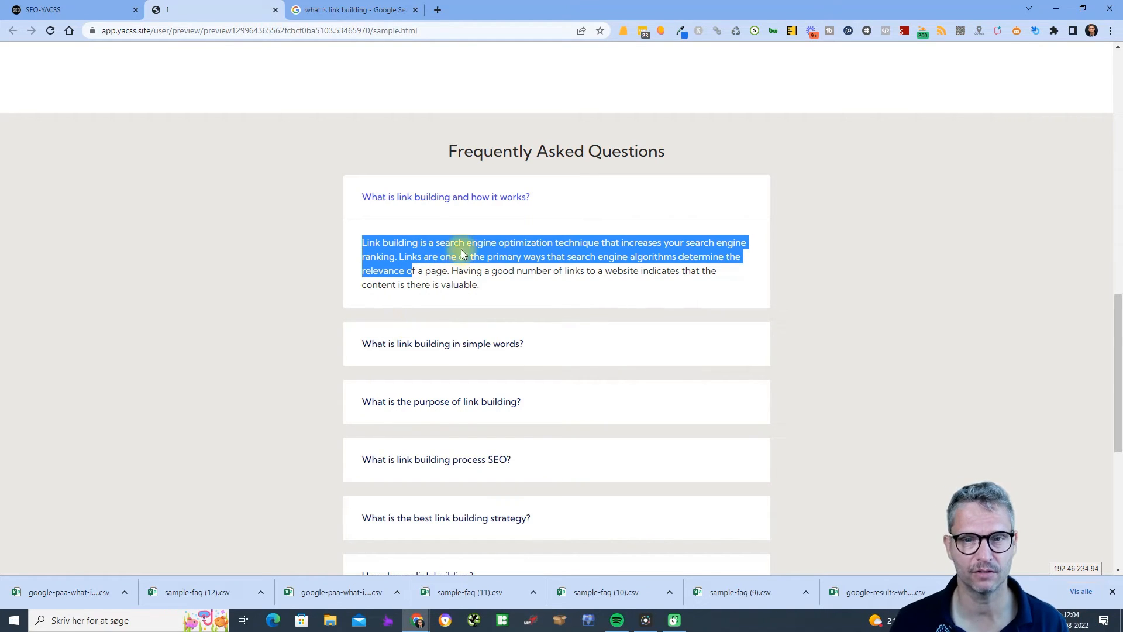
click(490, 270)
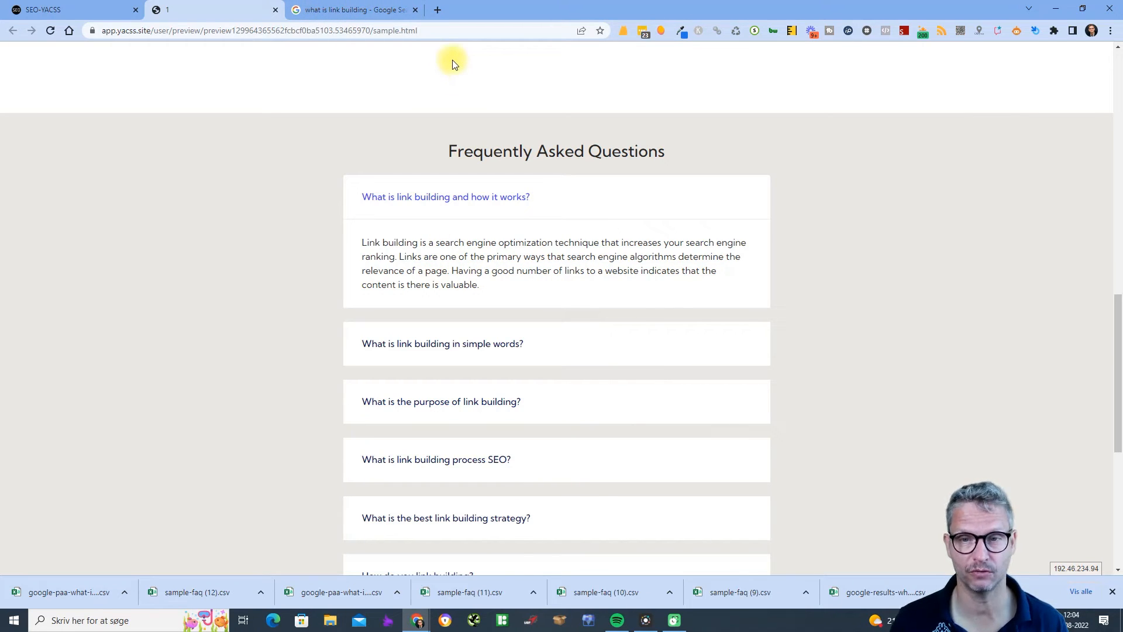
click(351, 9)
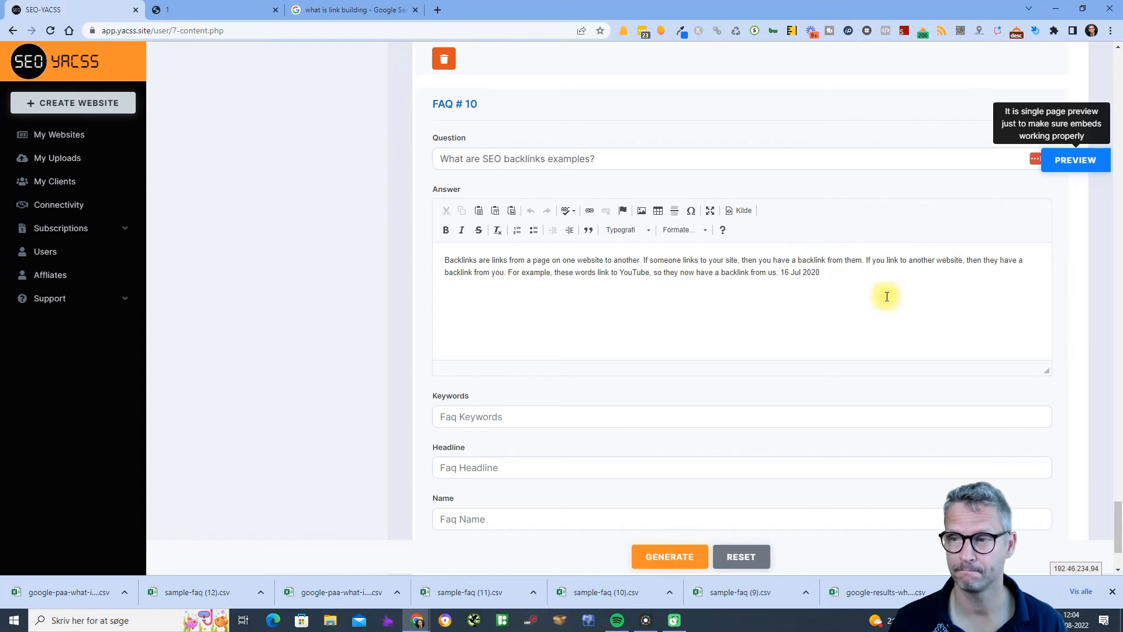
Step: Extend the meta titles to five lines (1 through 5), preview the site, and return to step 8 FAQ
scroll(up, 3)
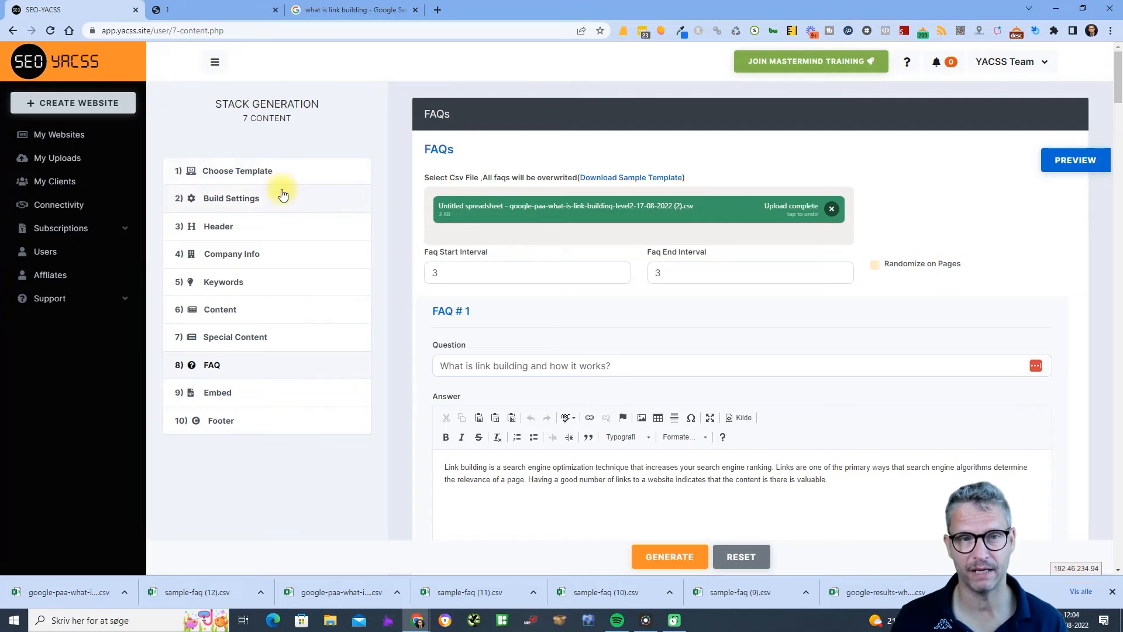
click(230, 199)
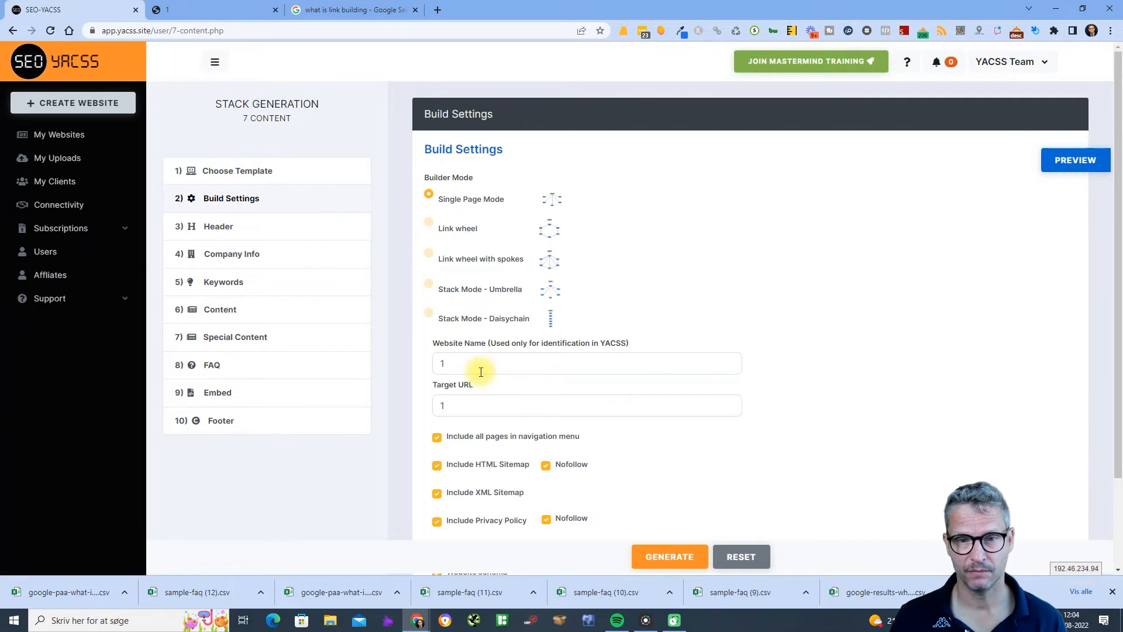
click(219, 225)
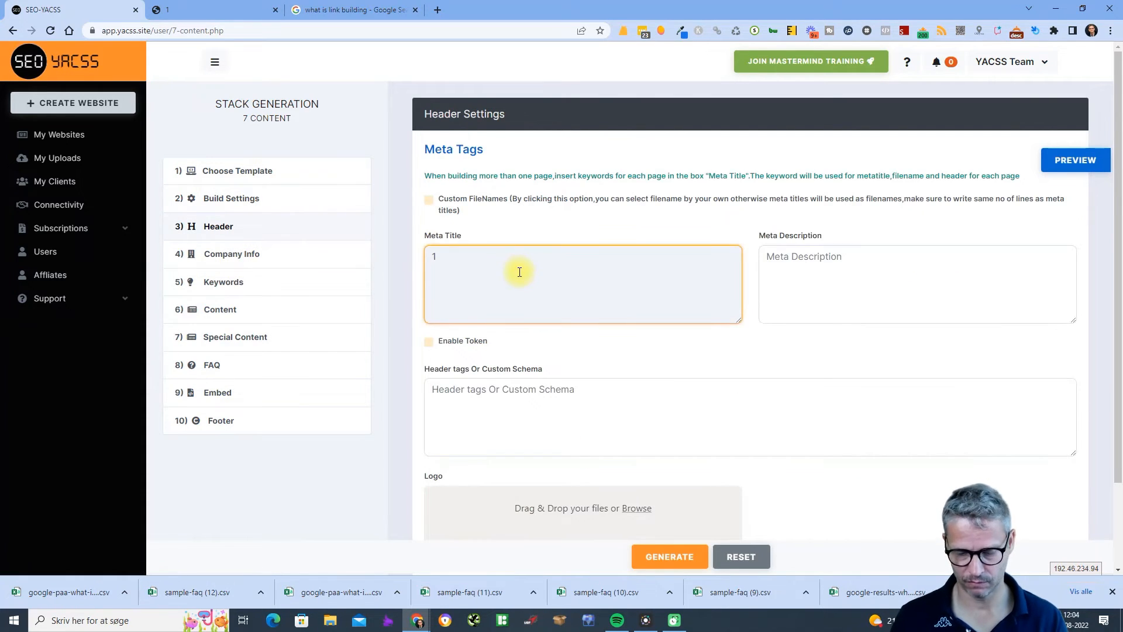
text(2)
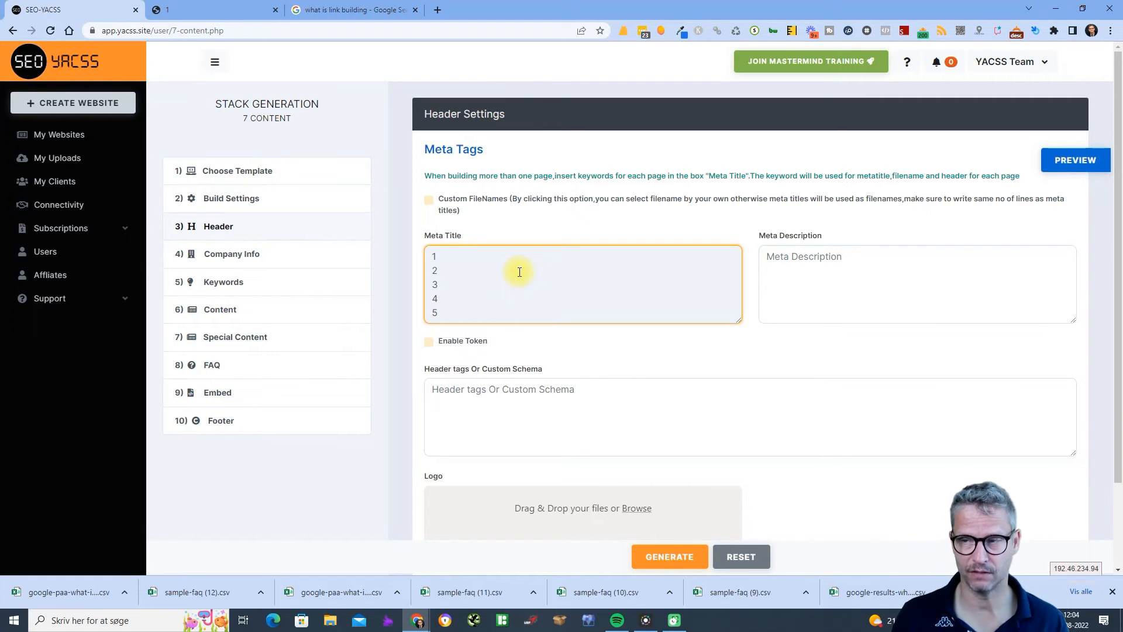
mouse_move(1033, 190)
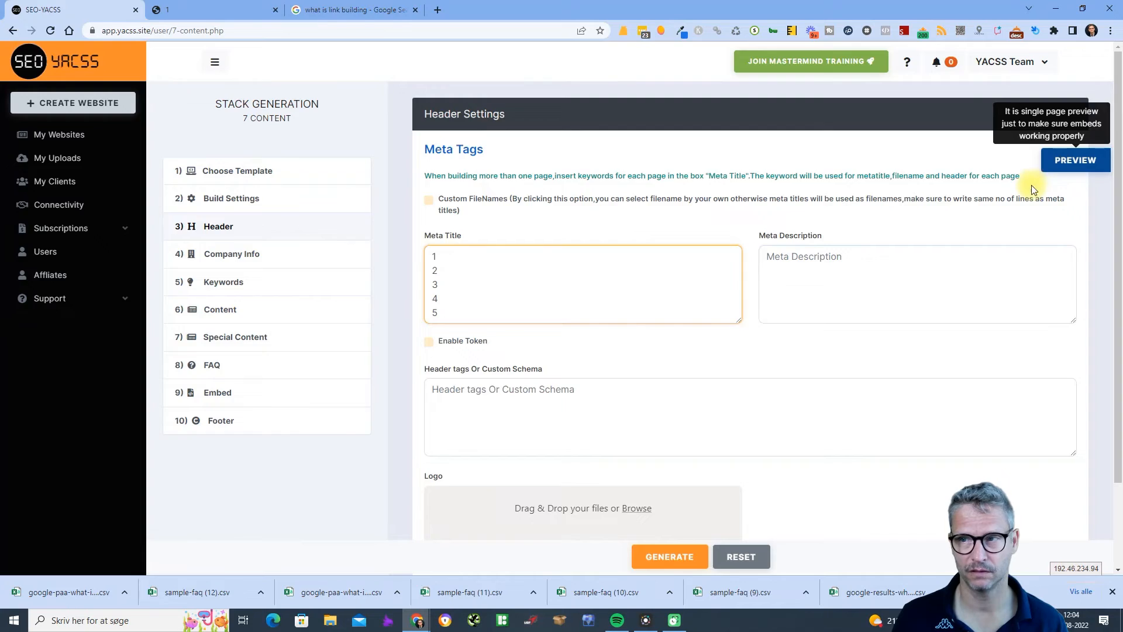
click(1075, 161)
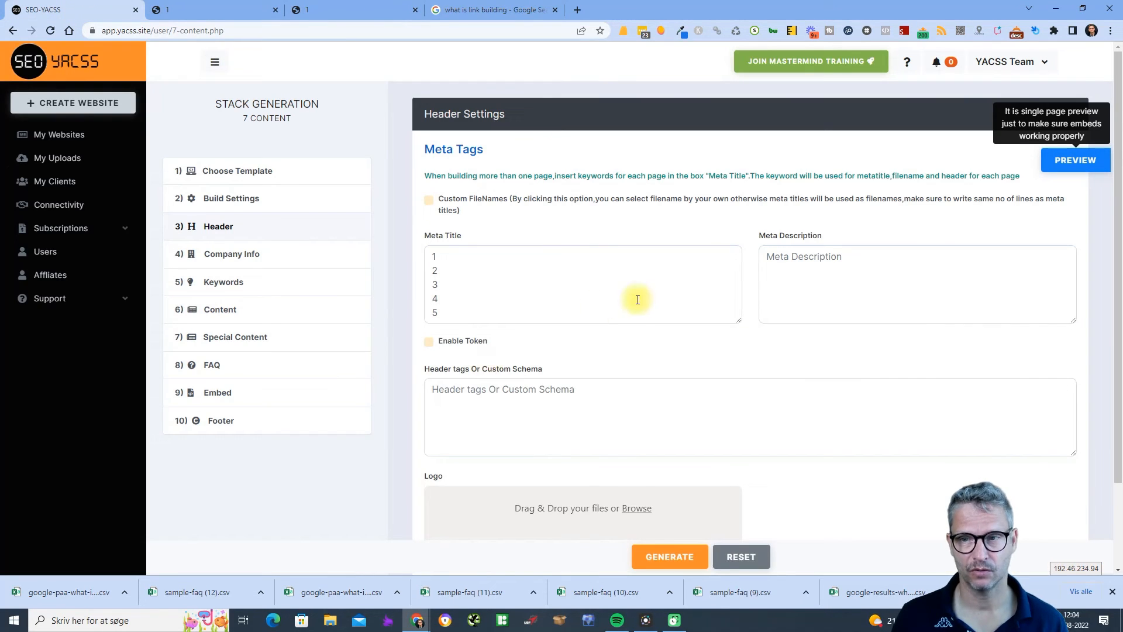
click(211, 365)
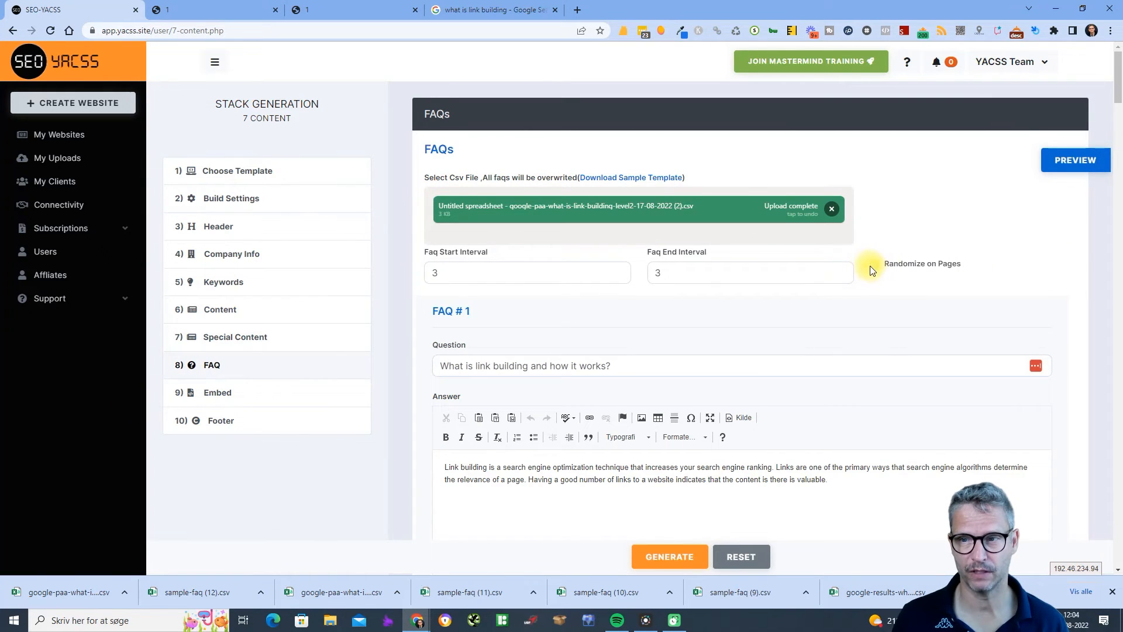
Step: Enable Randomize on Pages for the FAQs and preview the site with the initial interval
click(875, 264)
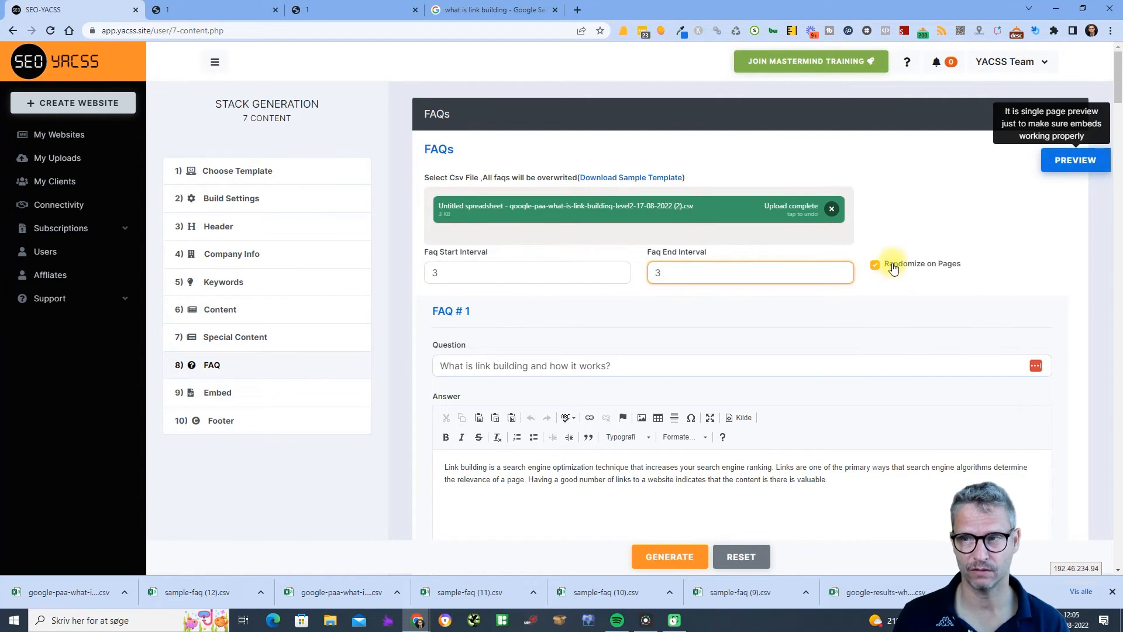
click(1075, 160)
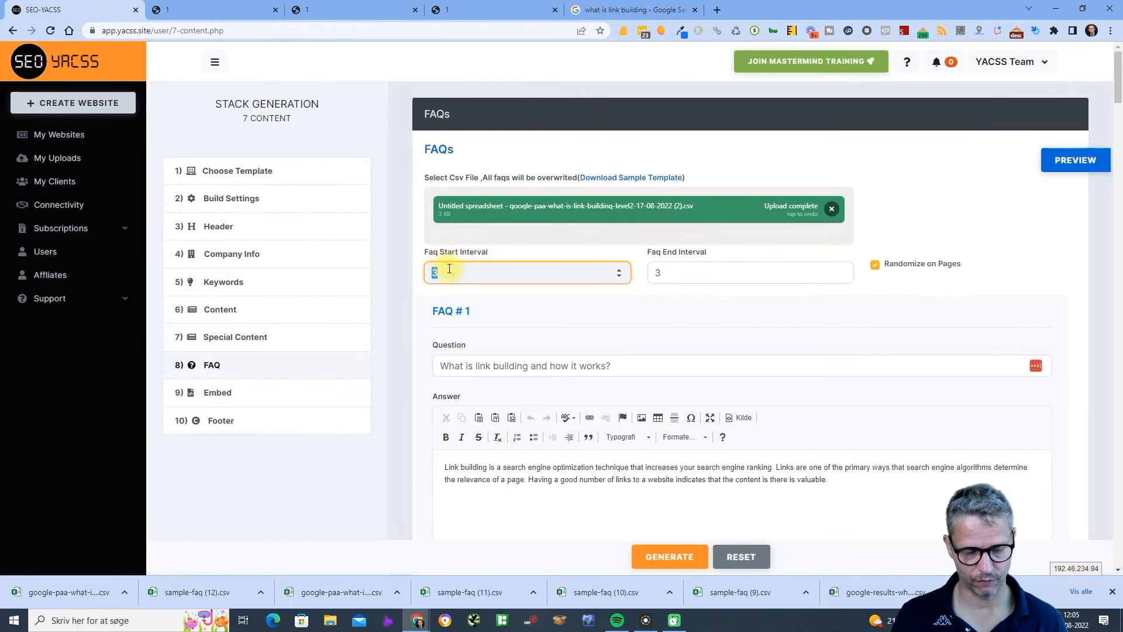
text(1)
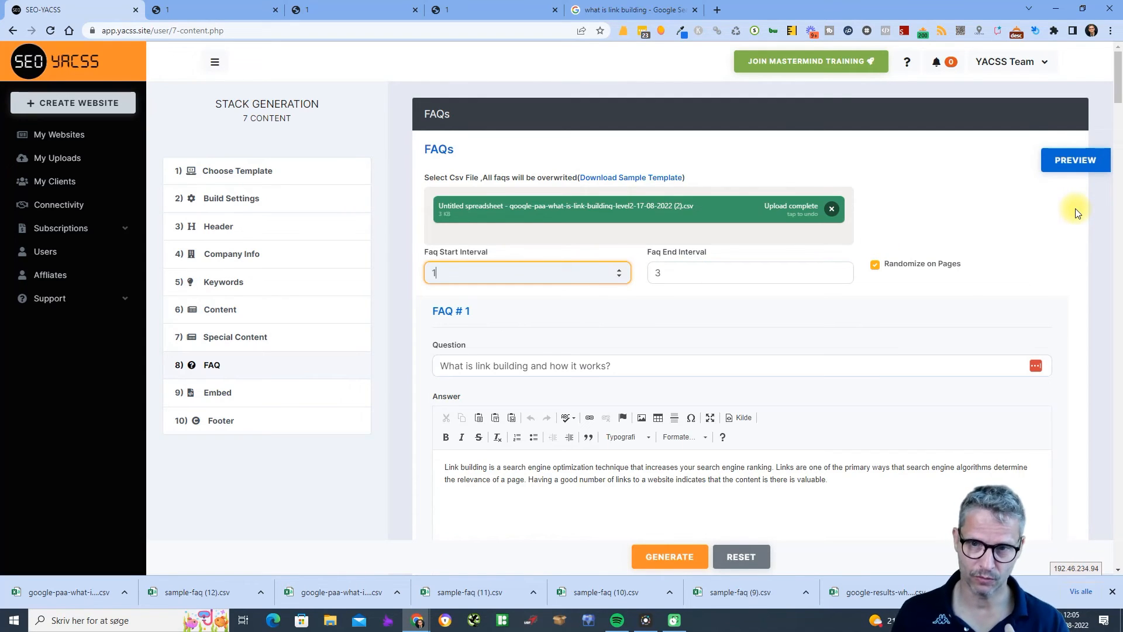
mouse_move(1075, 160)
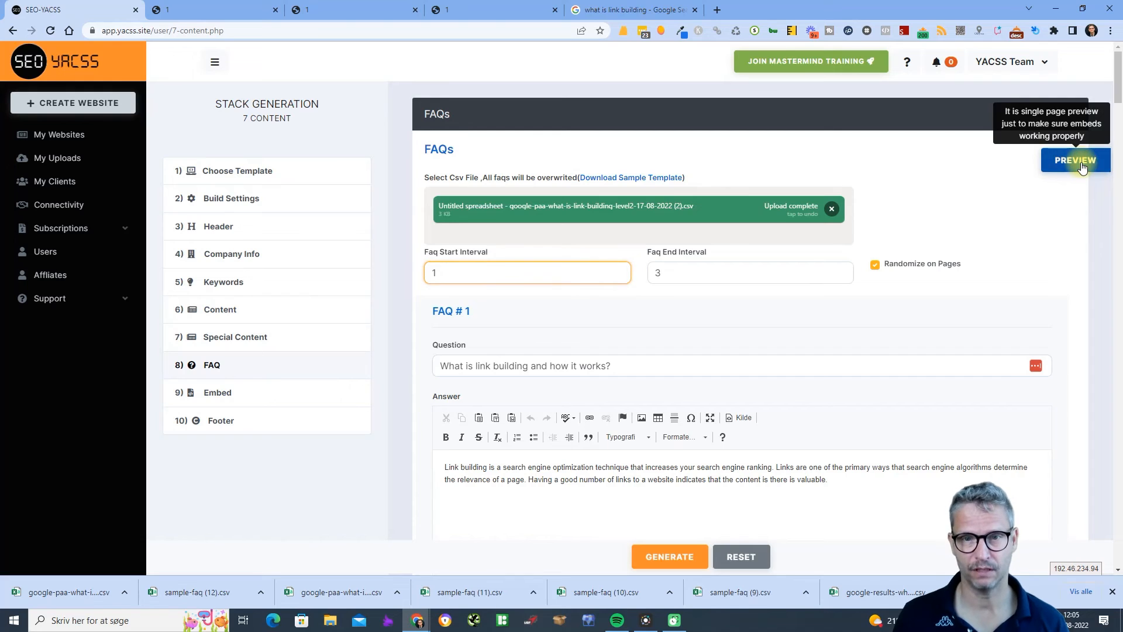
click(1074, 160)
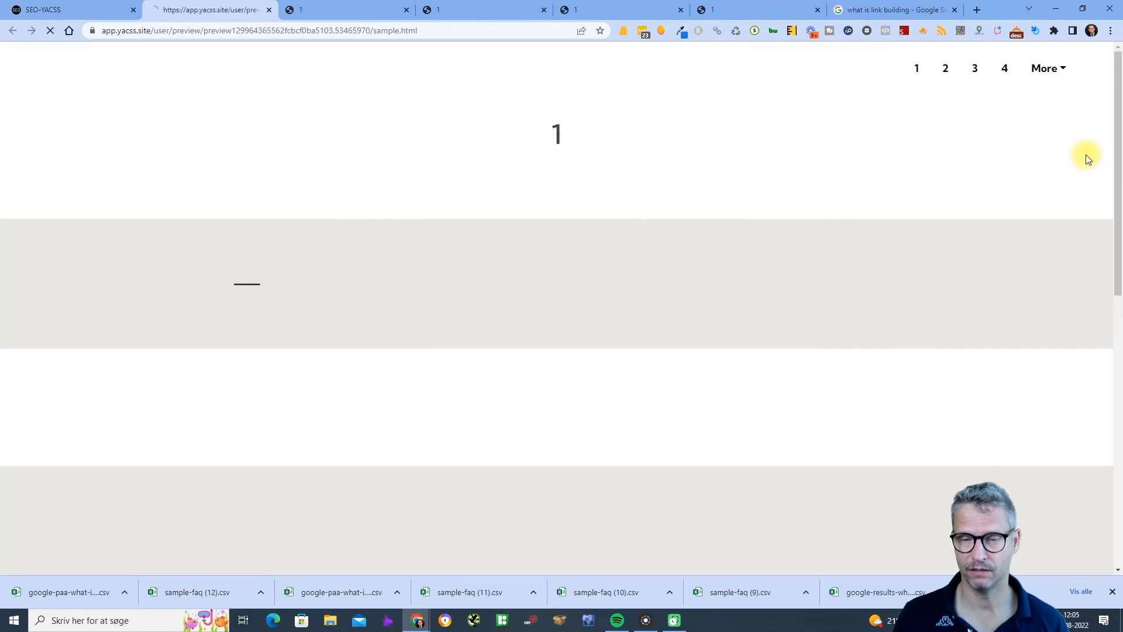
scroll(down, 3)
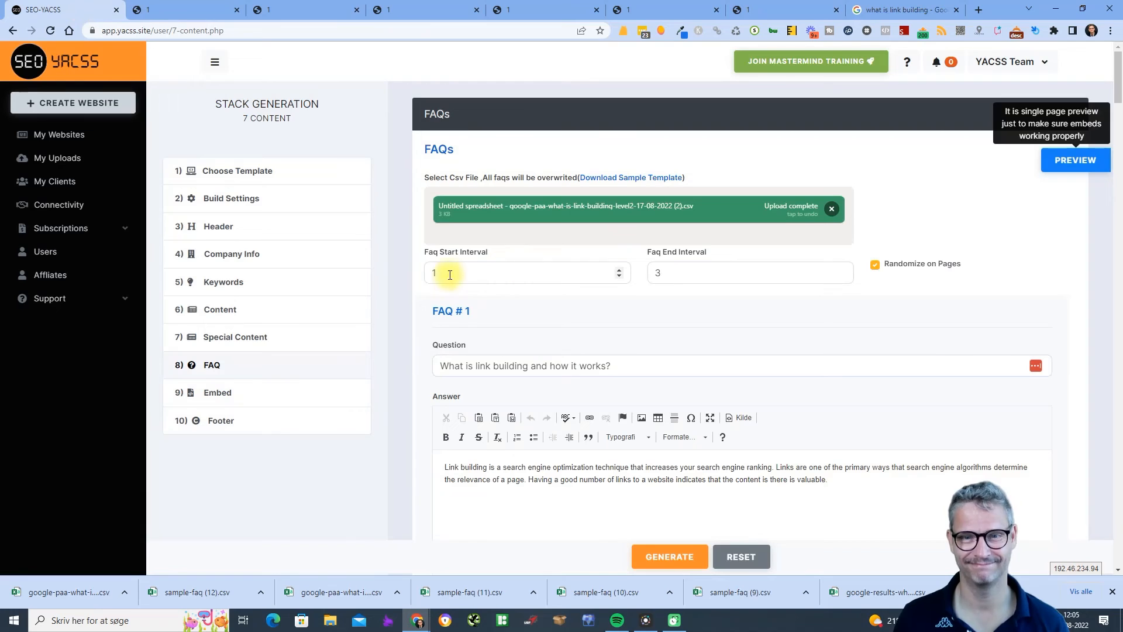
Step: Set the FAQ interval from 2 to 5 and preview the randomized FAQ sections
text(2)
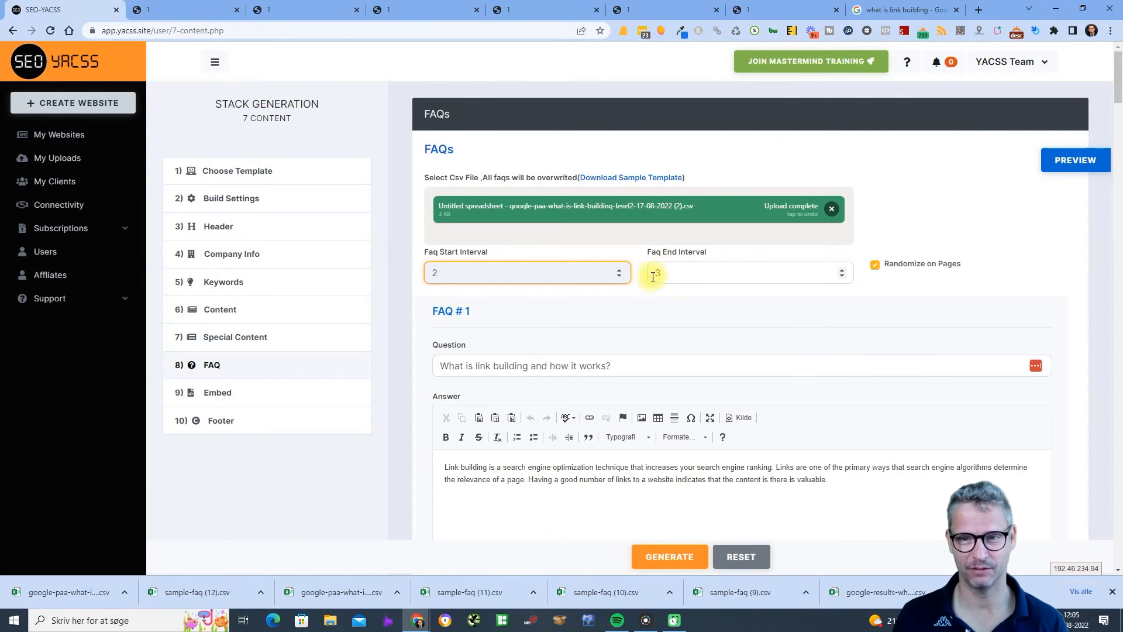
text(5)
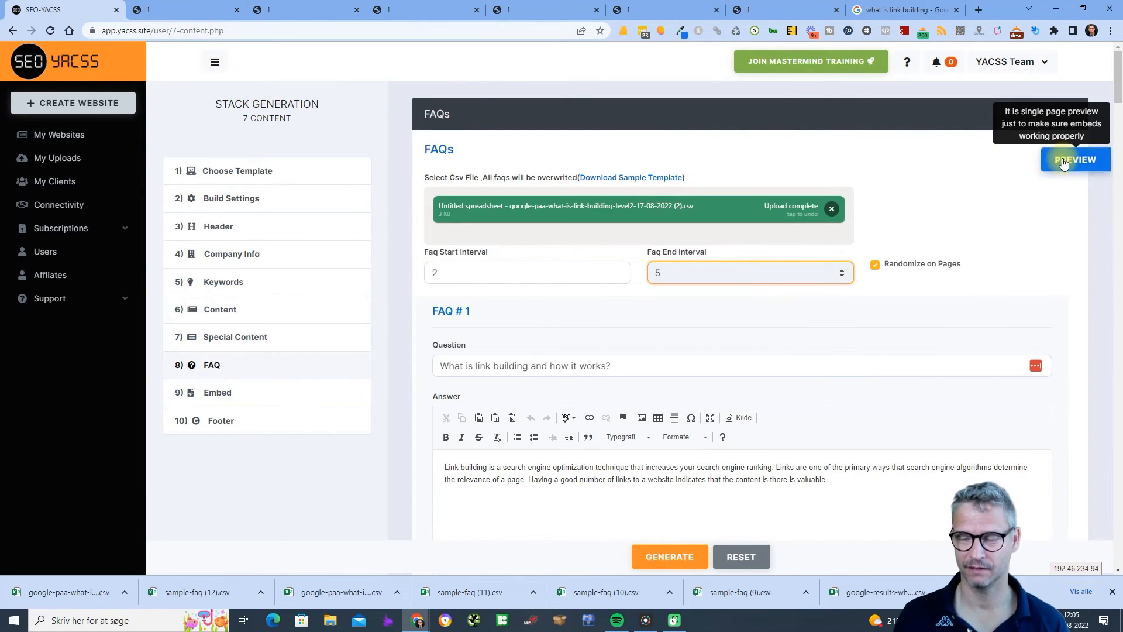
click(1075, 160)
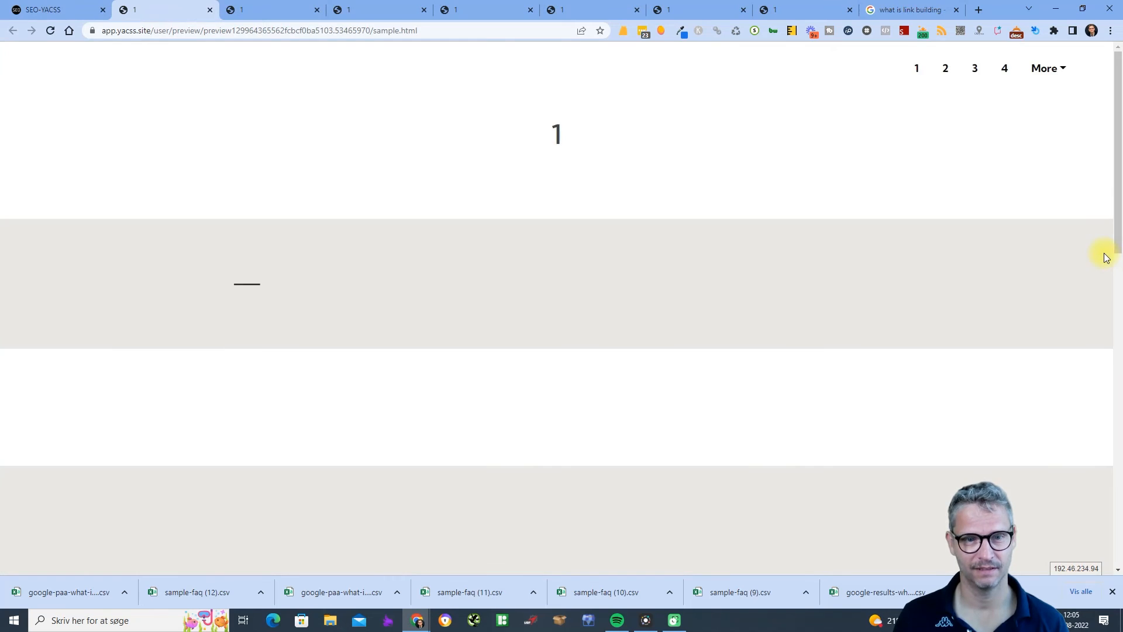
scroll(down, 3)
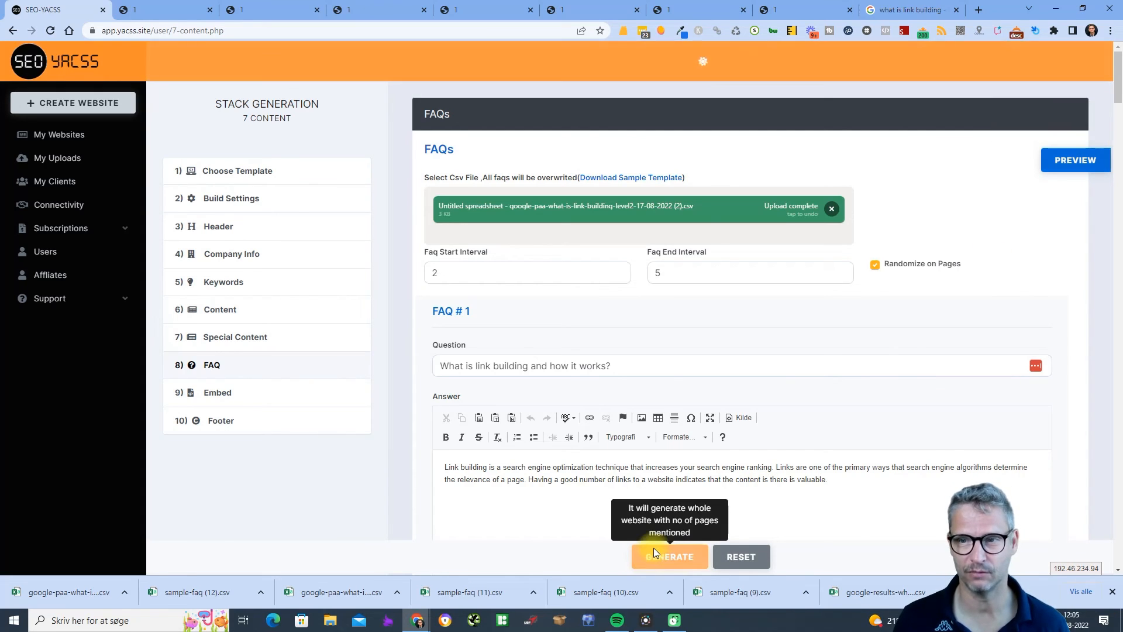
Step: Generate the multi-page website's HTML files and confirm the success message
click(668, 557)
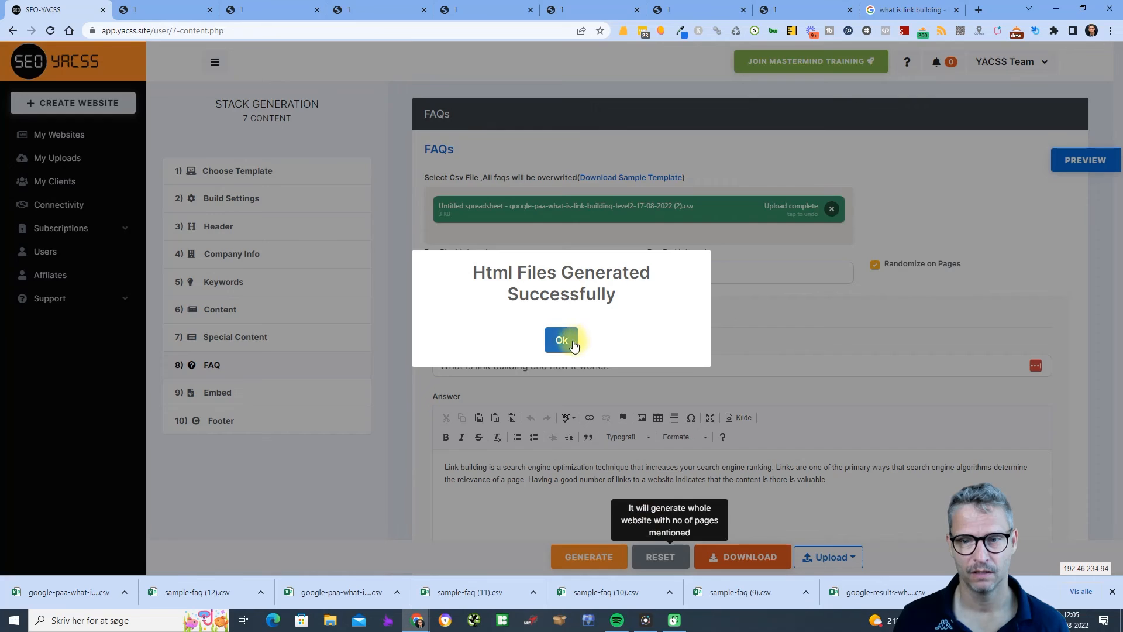
click(561, 339)
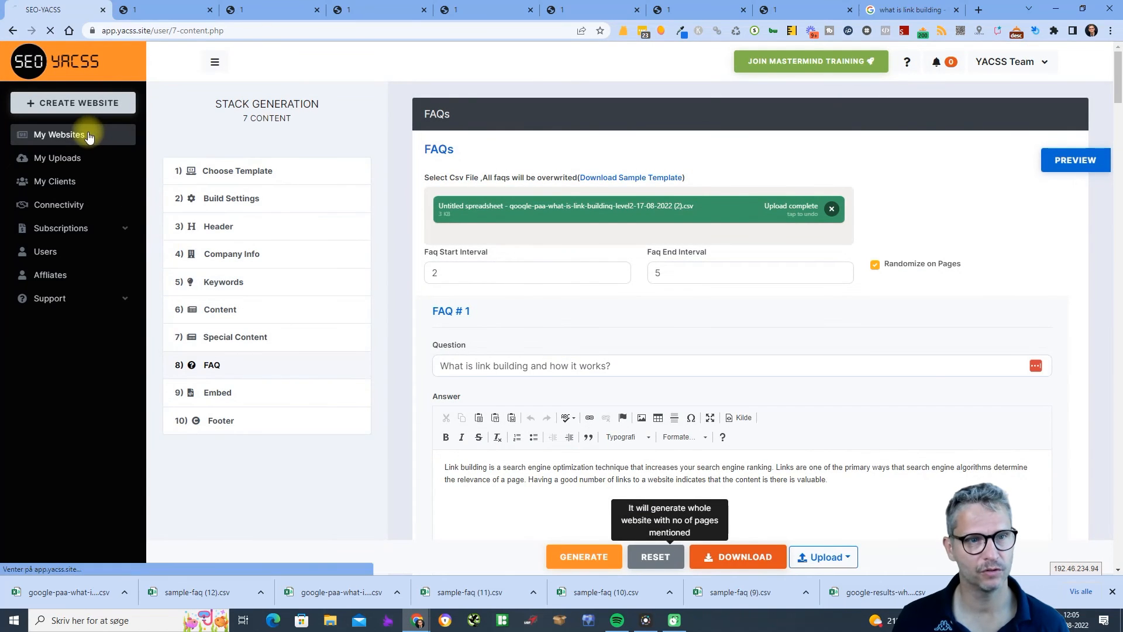
Step: View the newest five-page site from My Websites and check pages 2 and 3
click(59, 134)
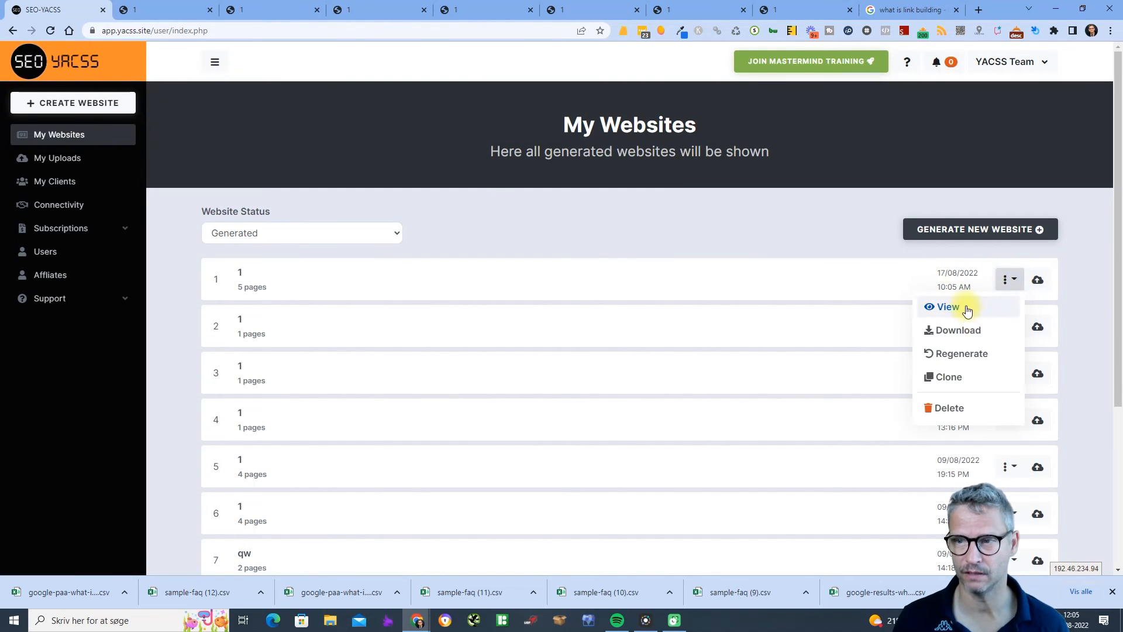
click(948, 306)
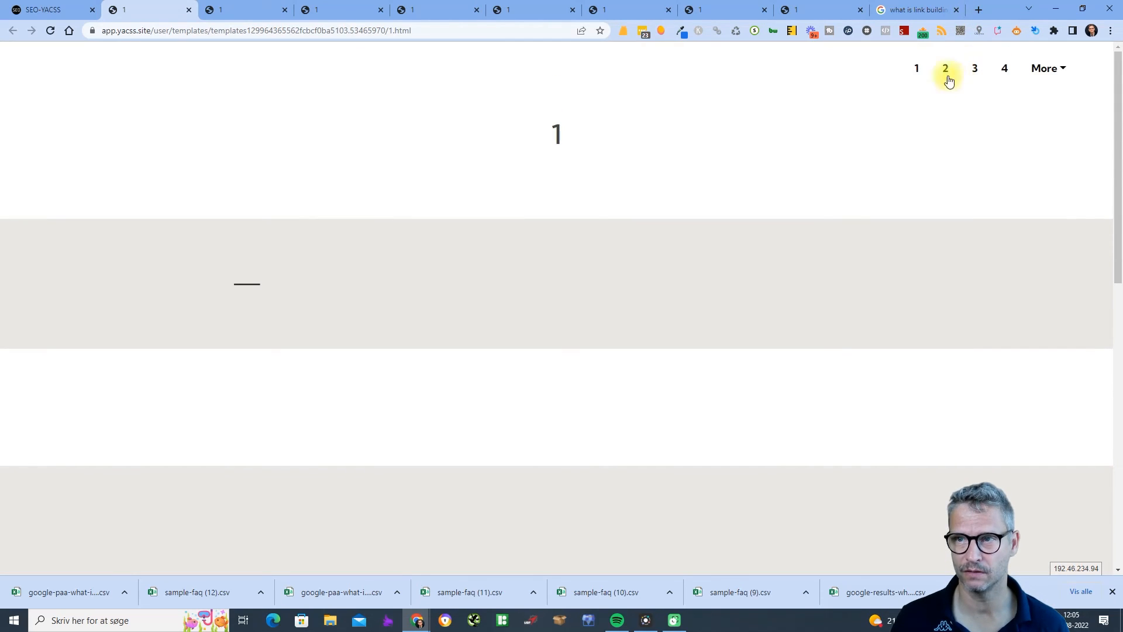
click(945, 68)
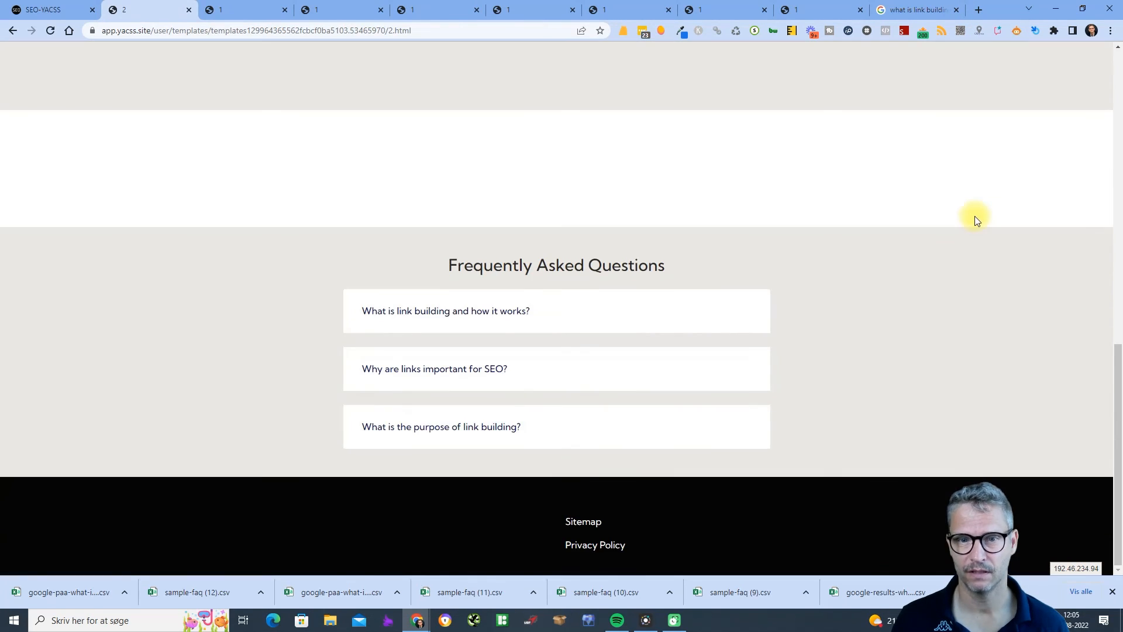
click(973, 68)
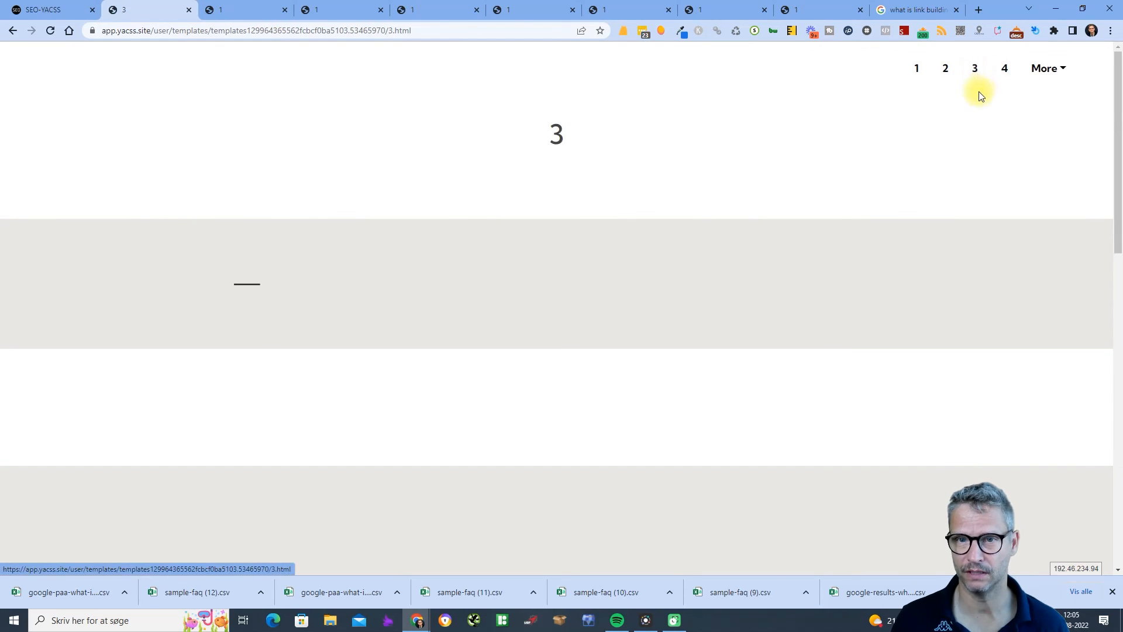
mouse_move(773, 290)
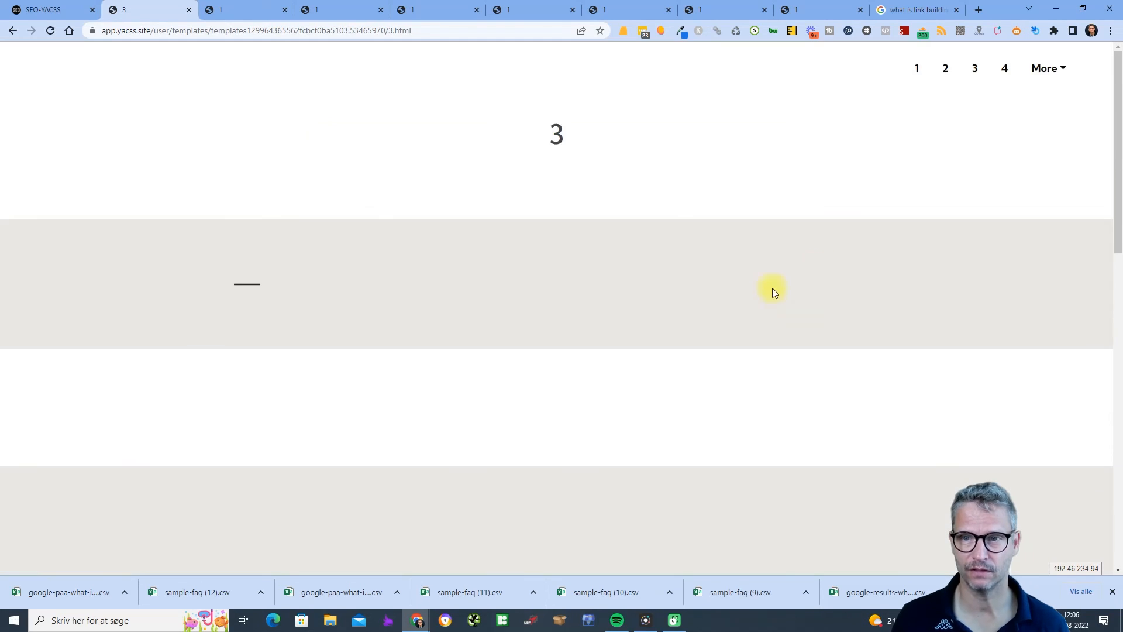
Step: Check page 4's FAQ set, revisit page 2, then return to the My Websites list
click(1004, 68)
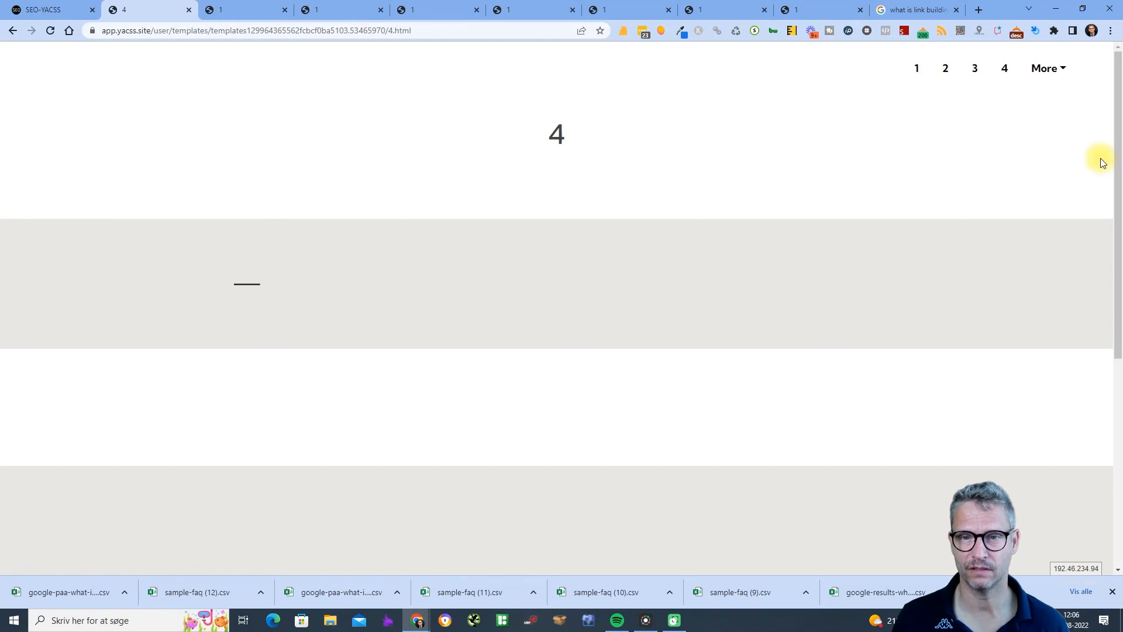
scroll(down, 3)
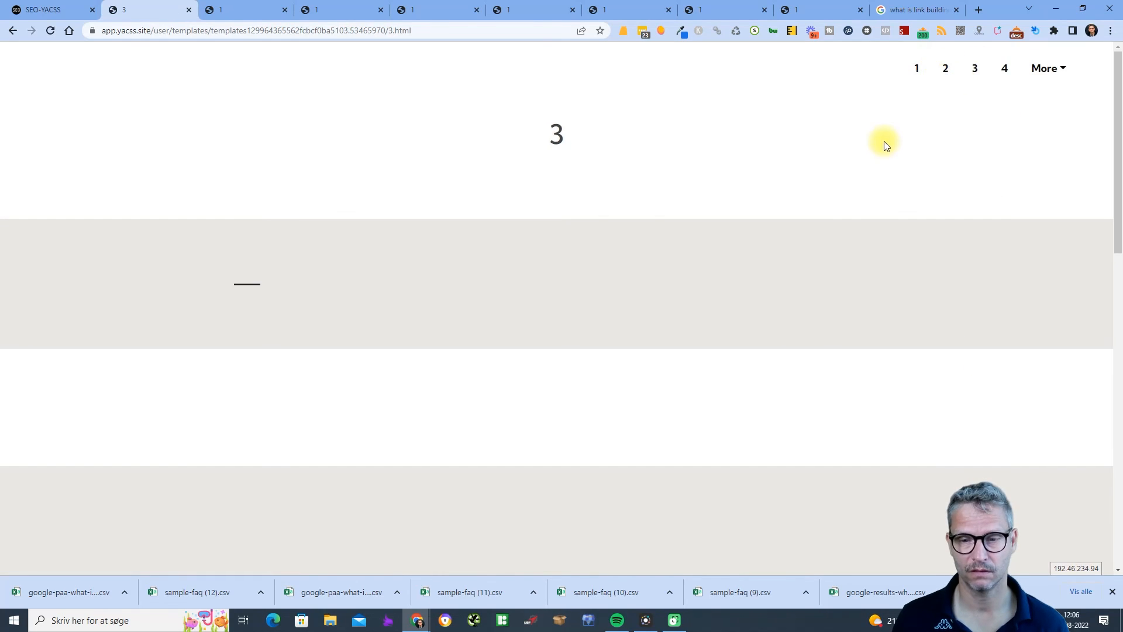
scroll(down, 3)
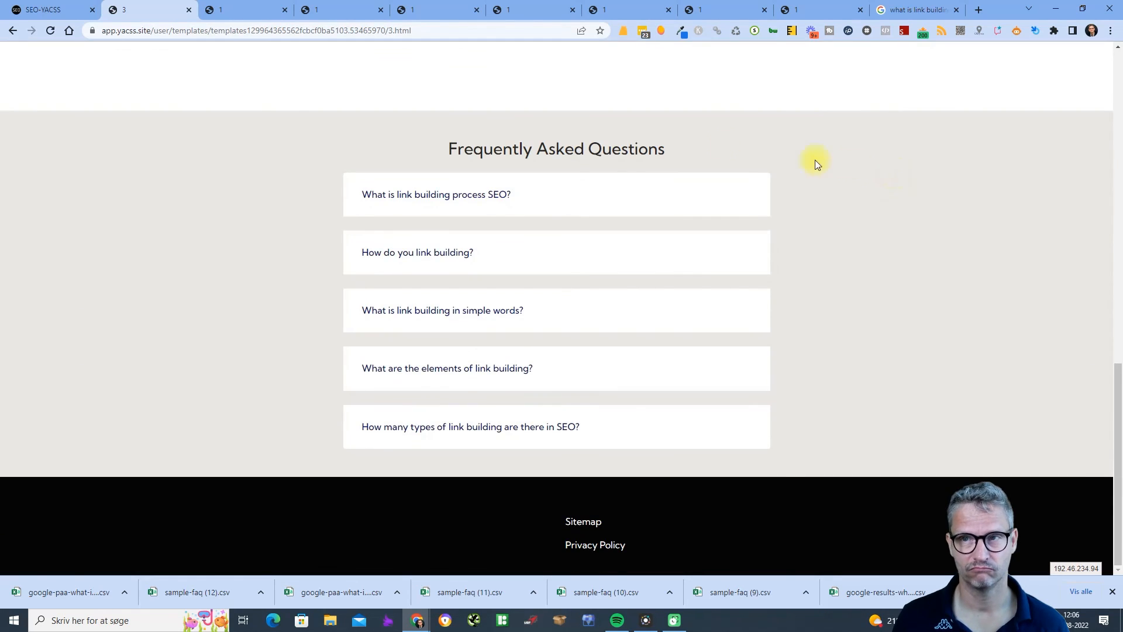
click(946, 68)
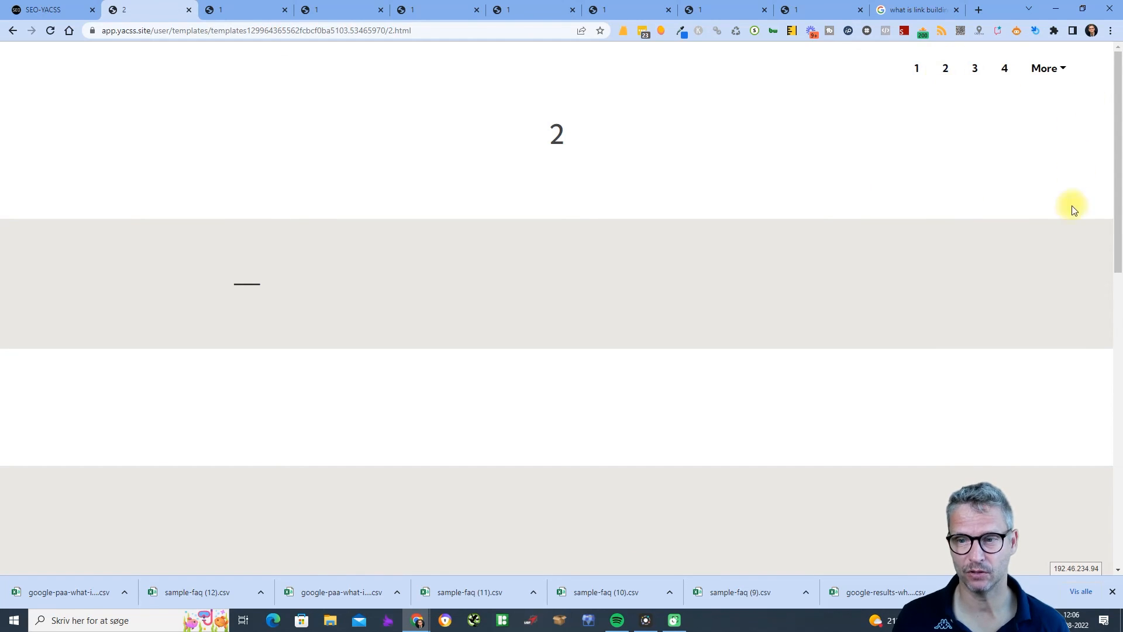
click(43, 9)
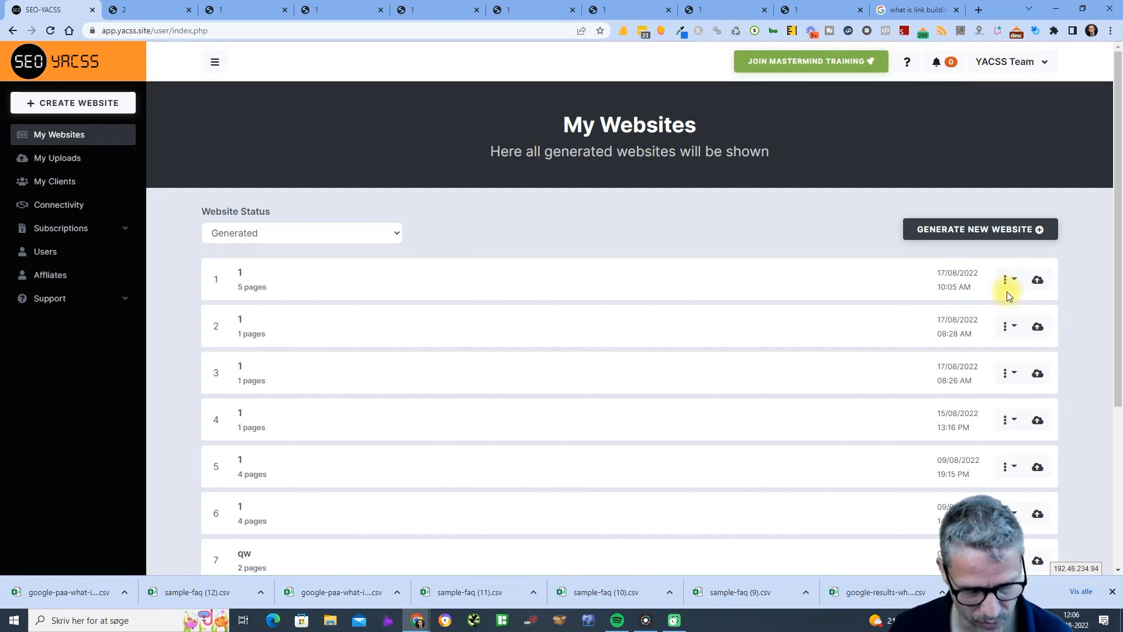
mouse_move(508, 200)
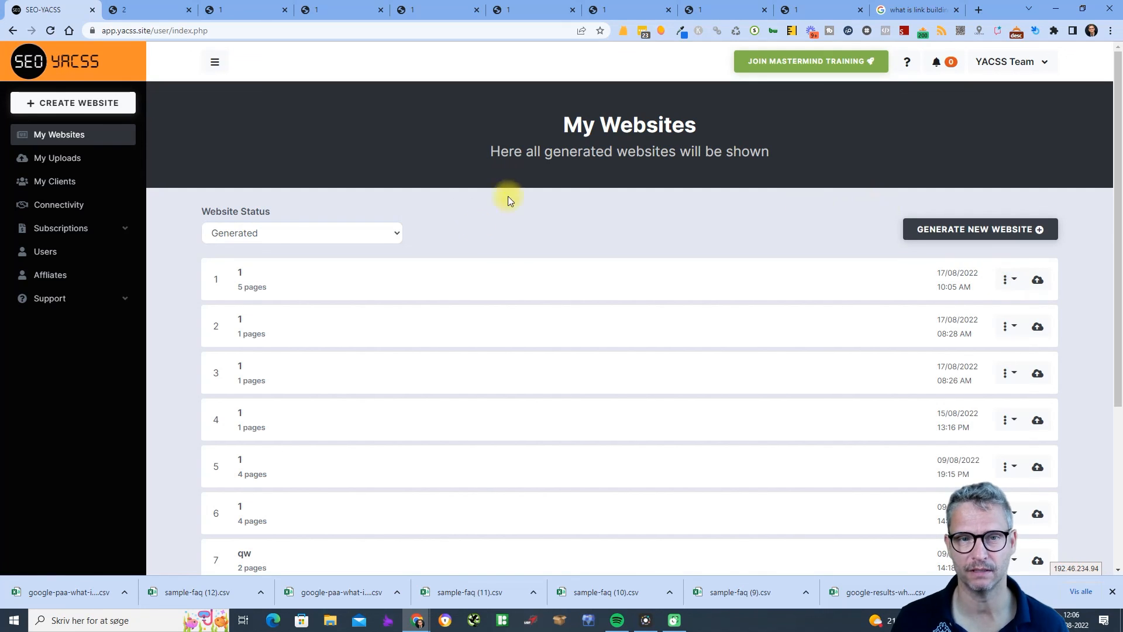